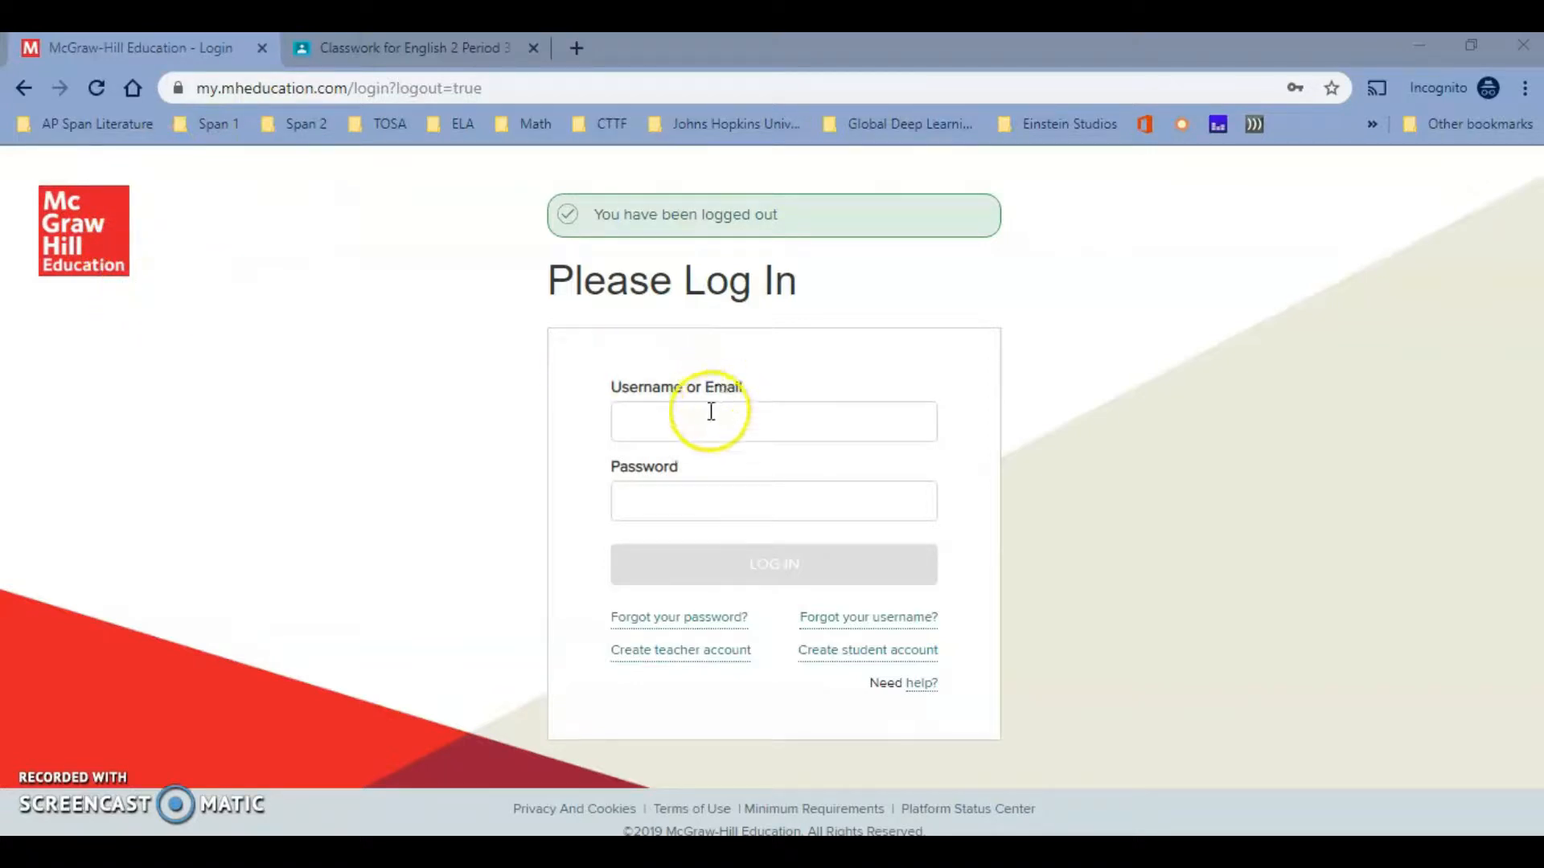
# Step: Log in to McGraw-Hill ConnectED using the saved teacher account from autofill
pyautogui.click(774, 421)
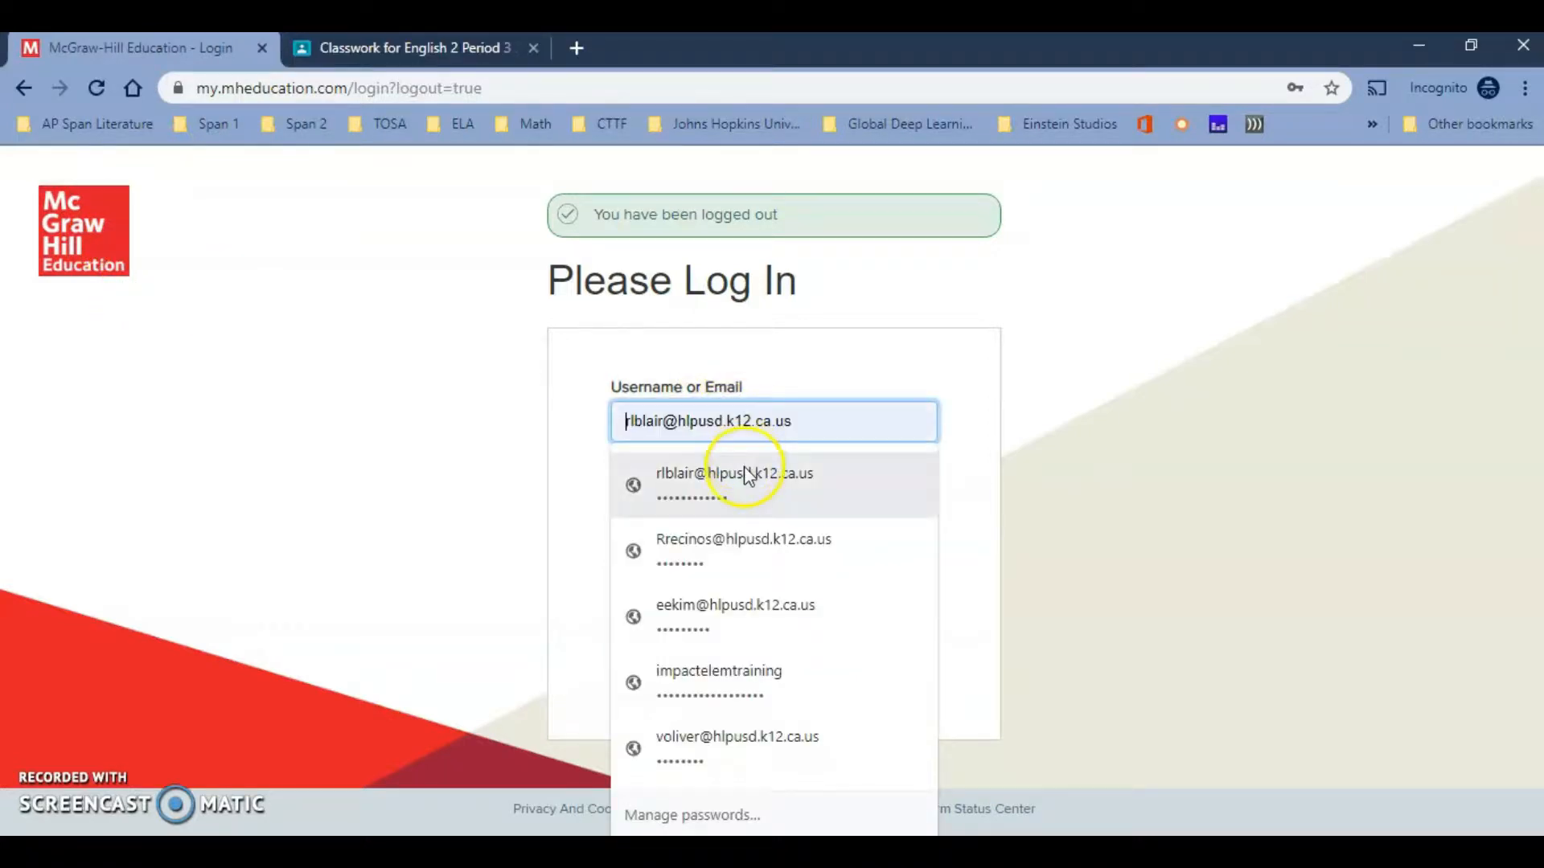
pyautogui.click(741, 483)
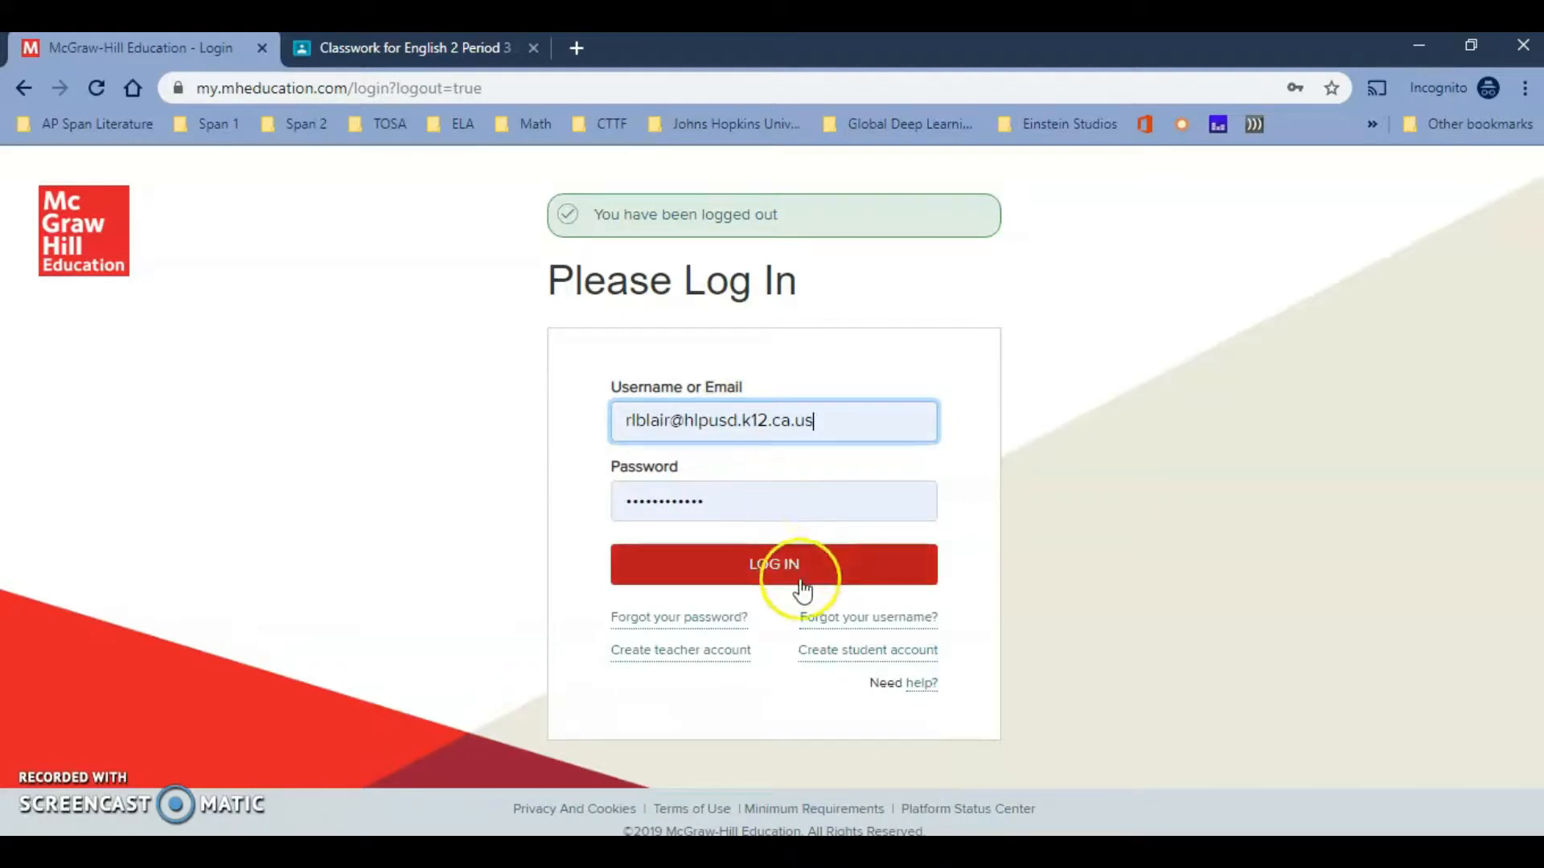
pyautogui.click(773, 563)
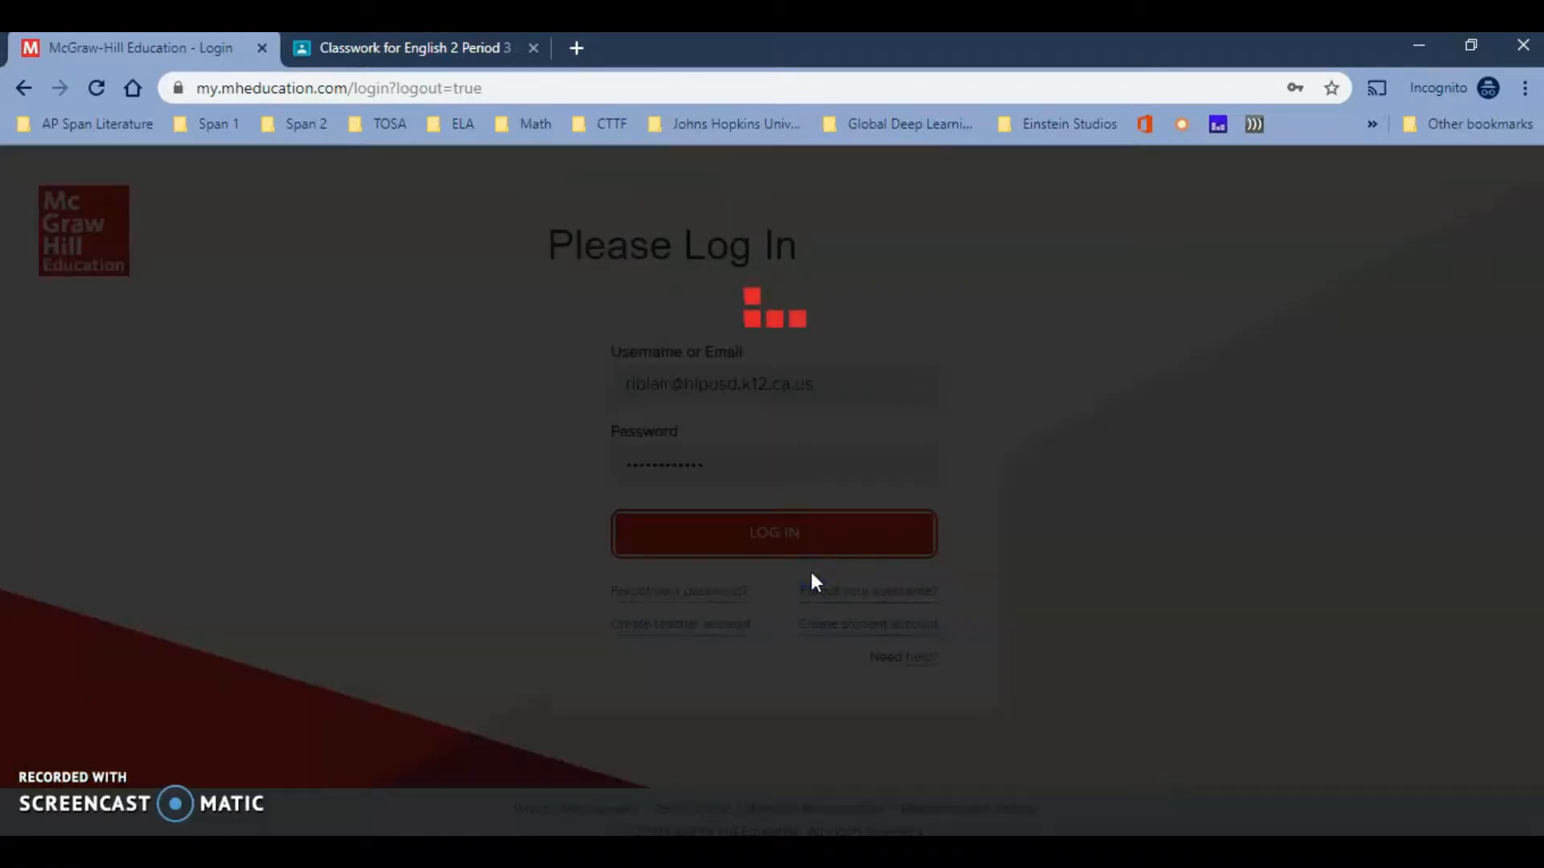
pyautogui.click(775, 533)
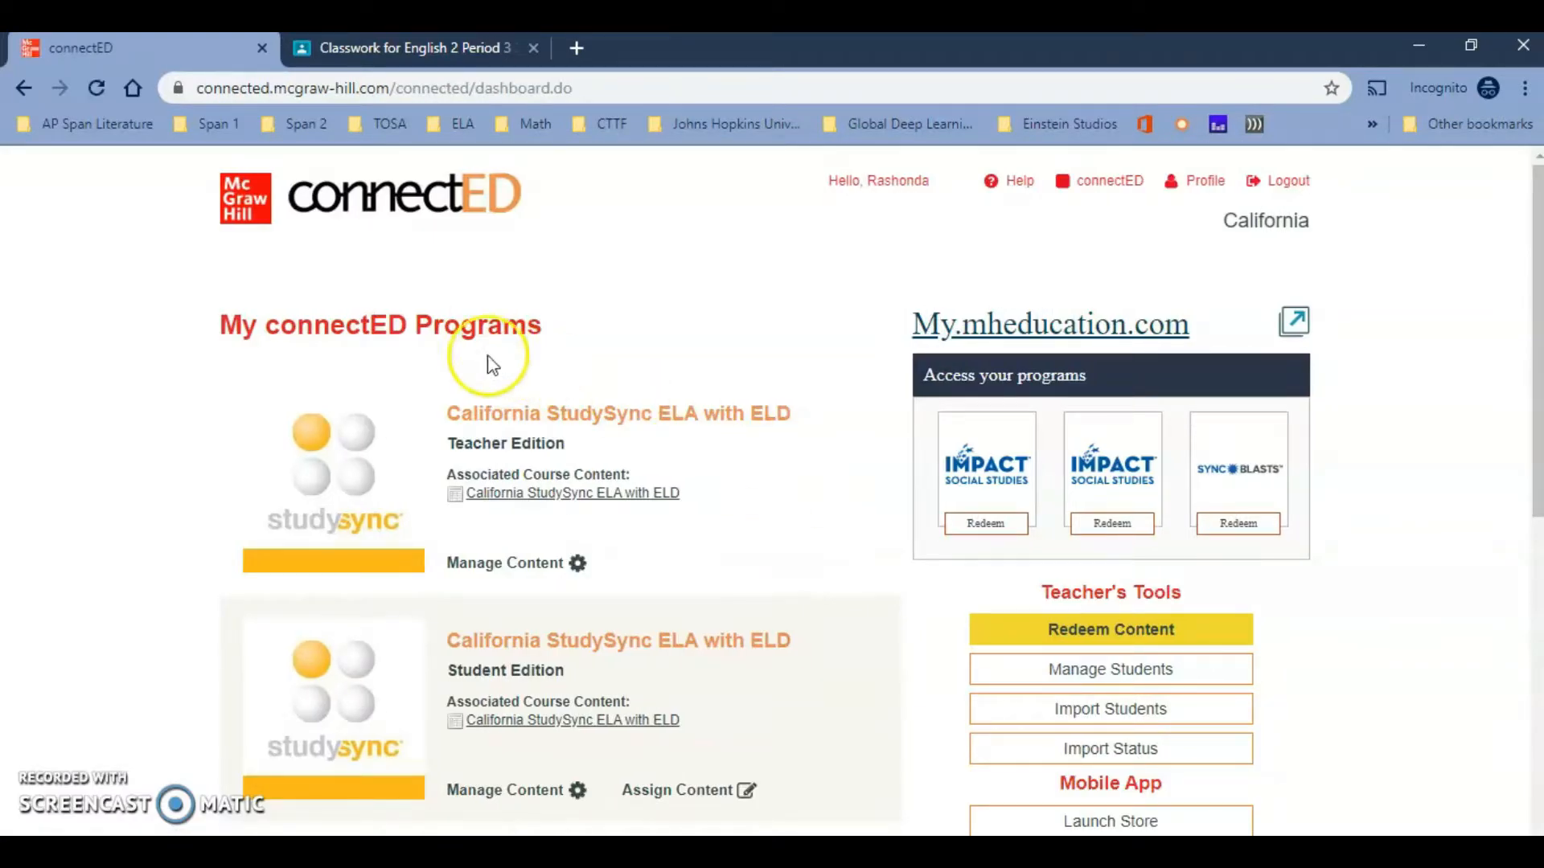
pyautogui.moveTo(423, 510)
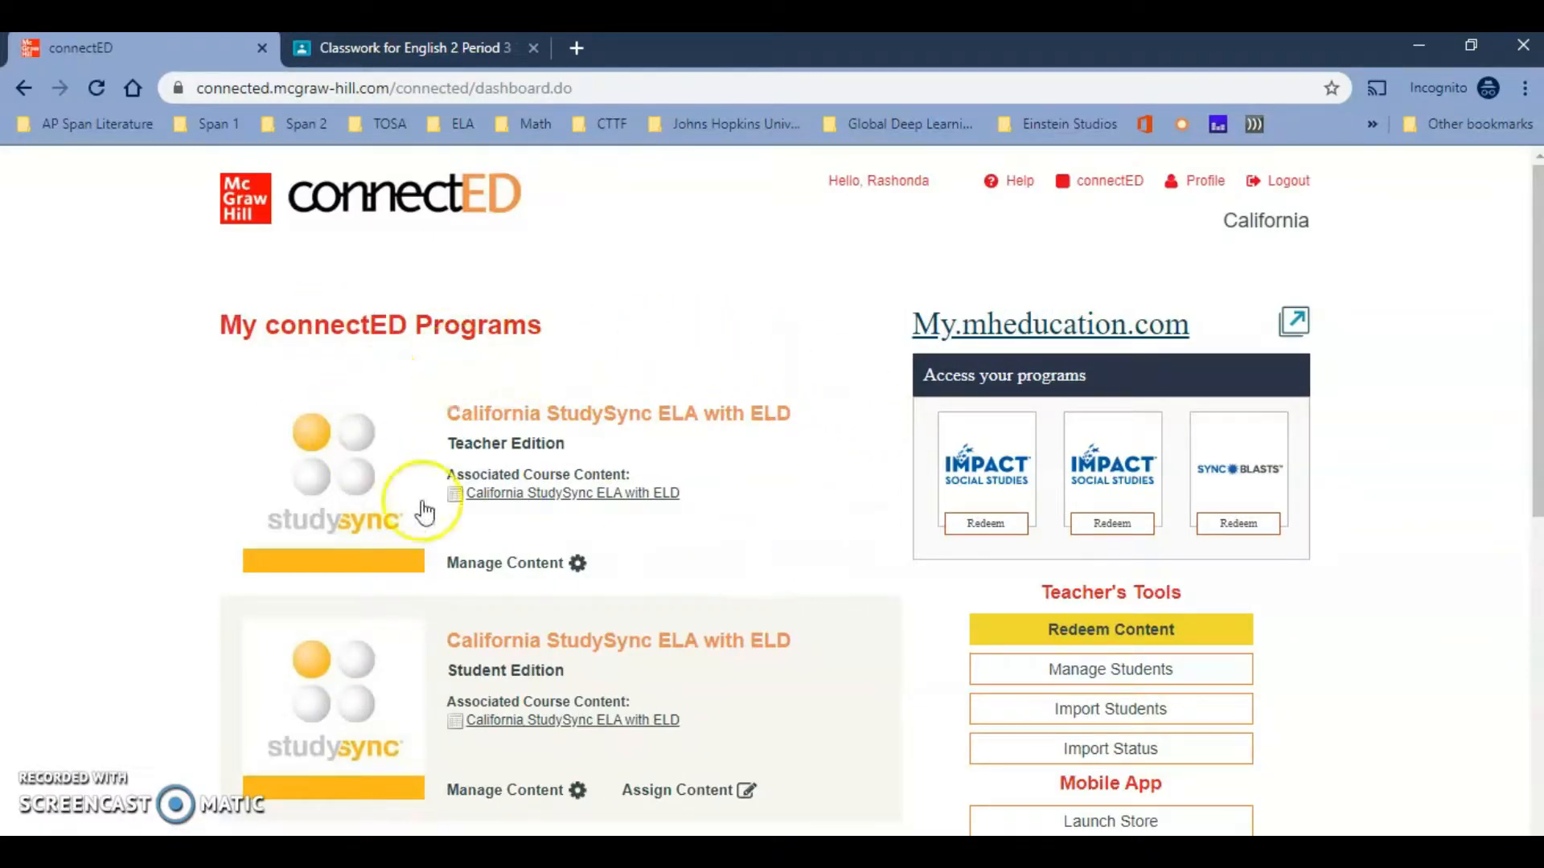
pyautogui.moveTo(634, 423)
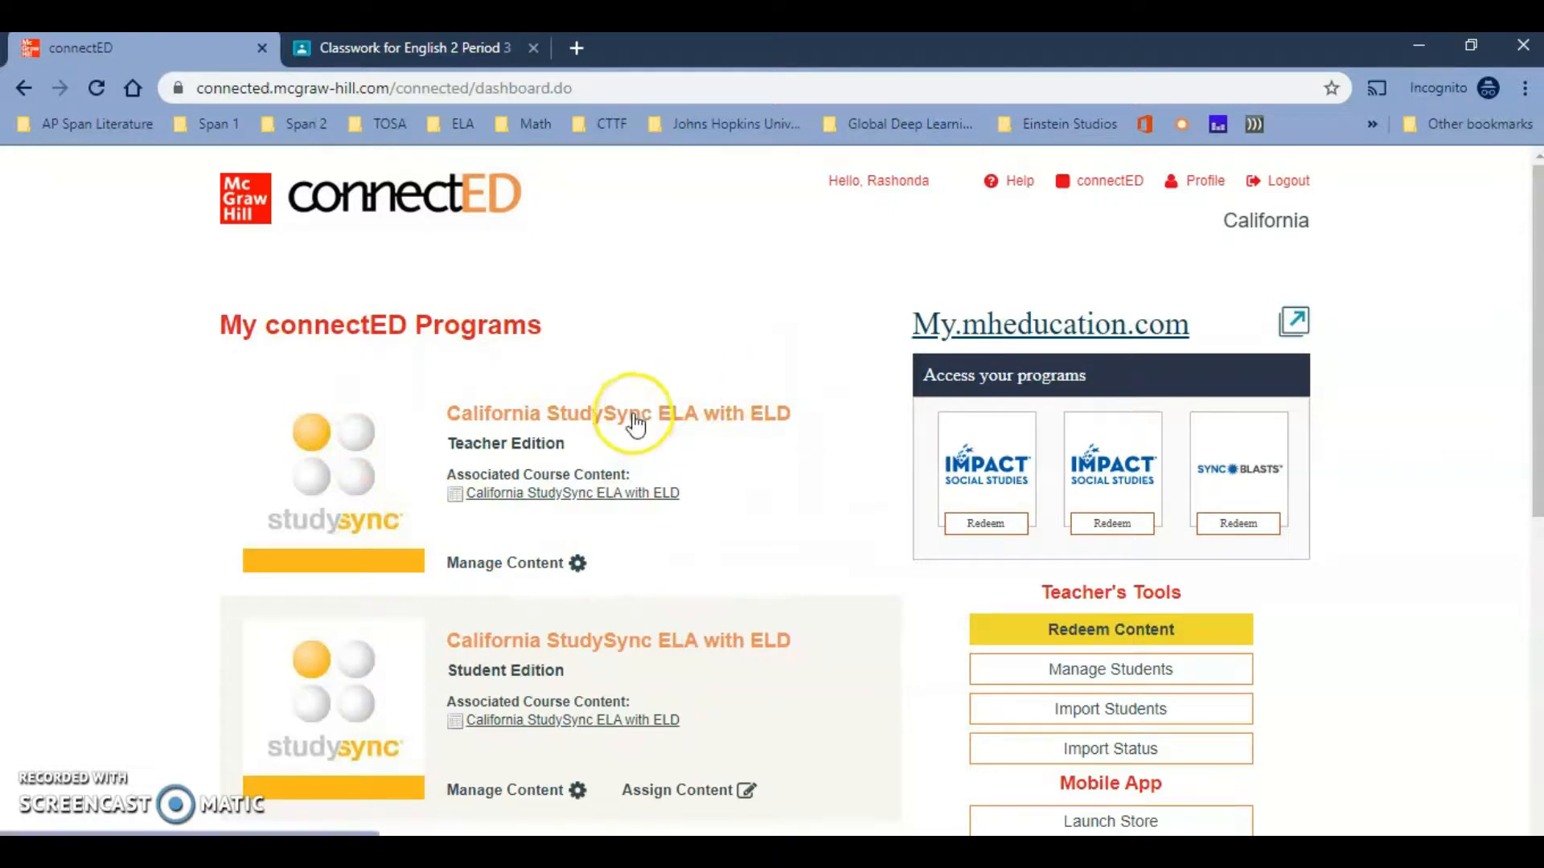
# Step: Open the California StudySync ELA with ELD Teacher Edition and launch it
pyautogui.click(635, 413)
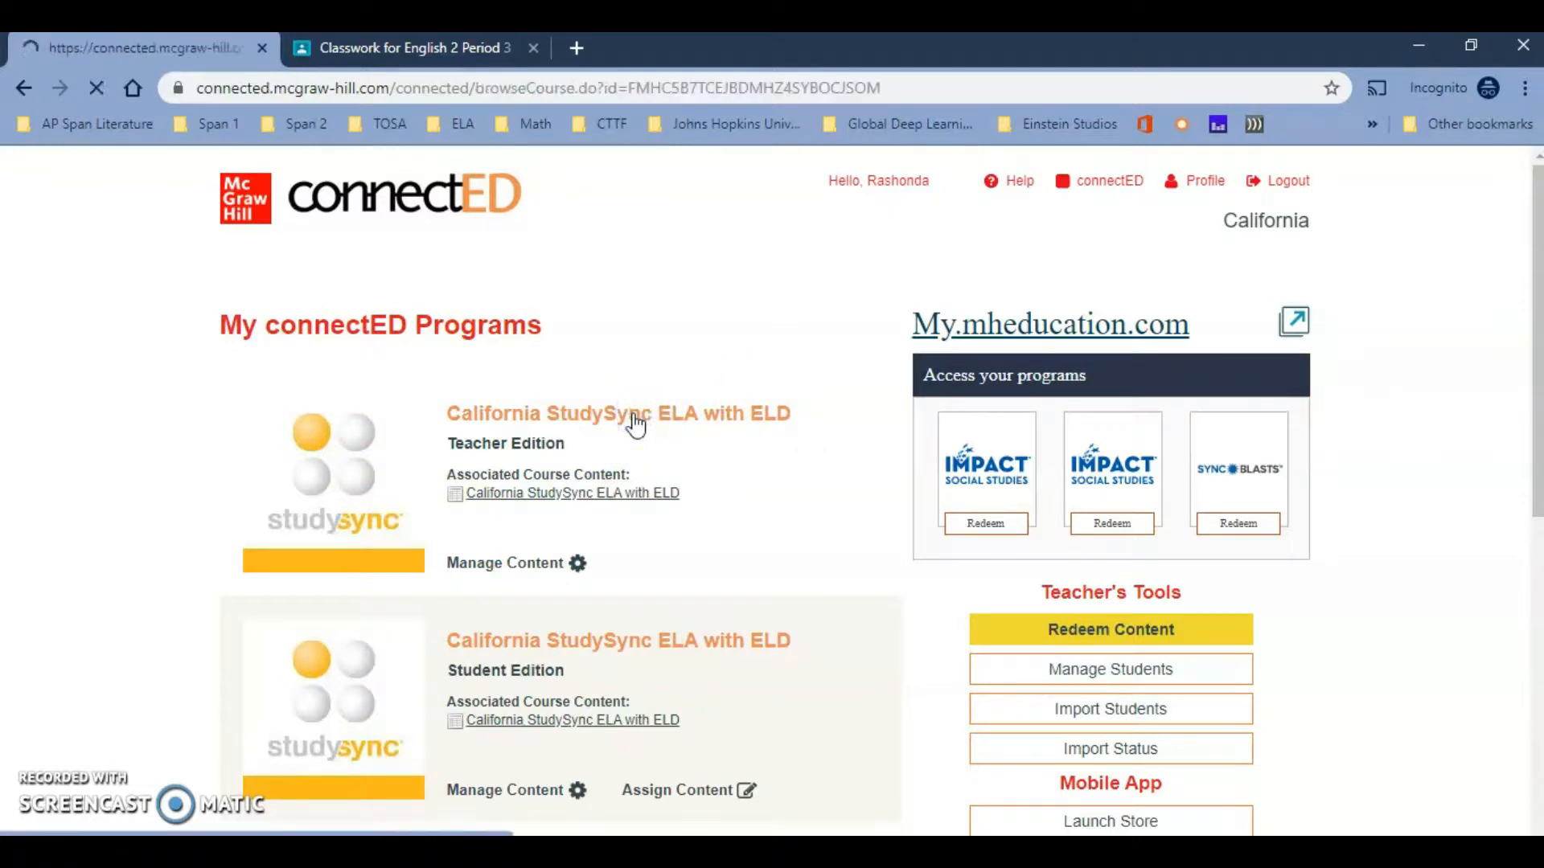
pyautogui.click(618, 413)
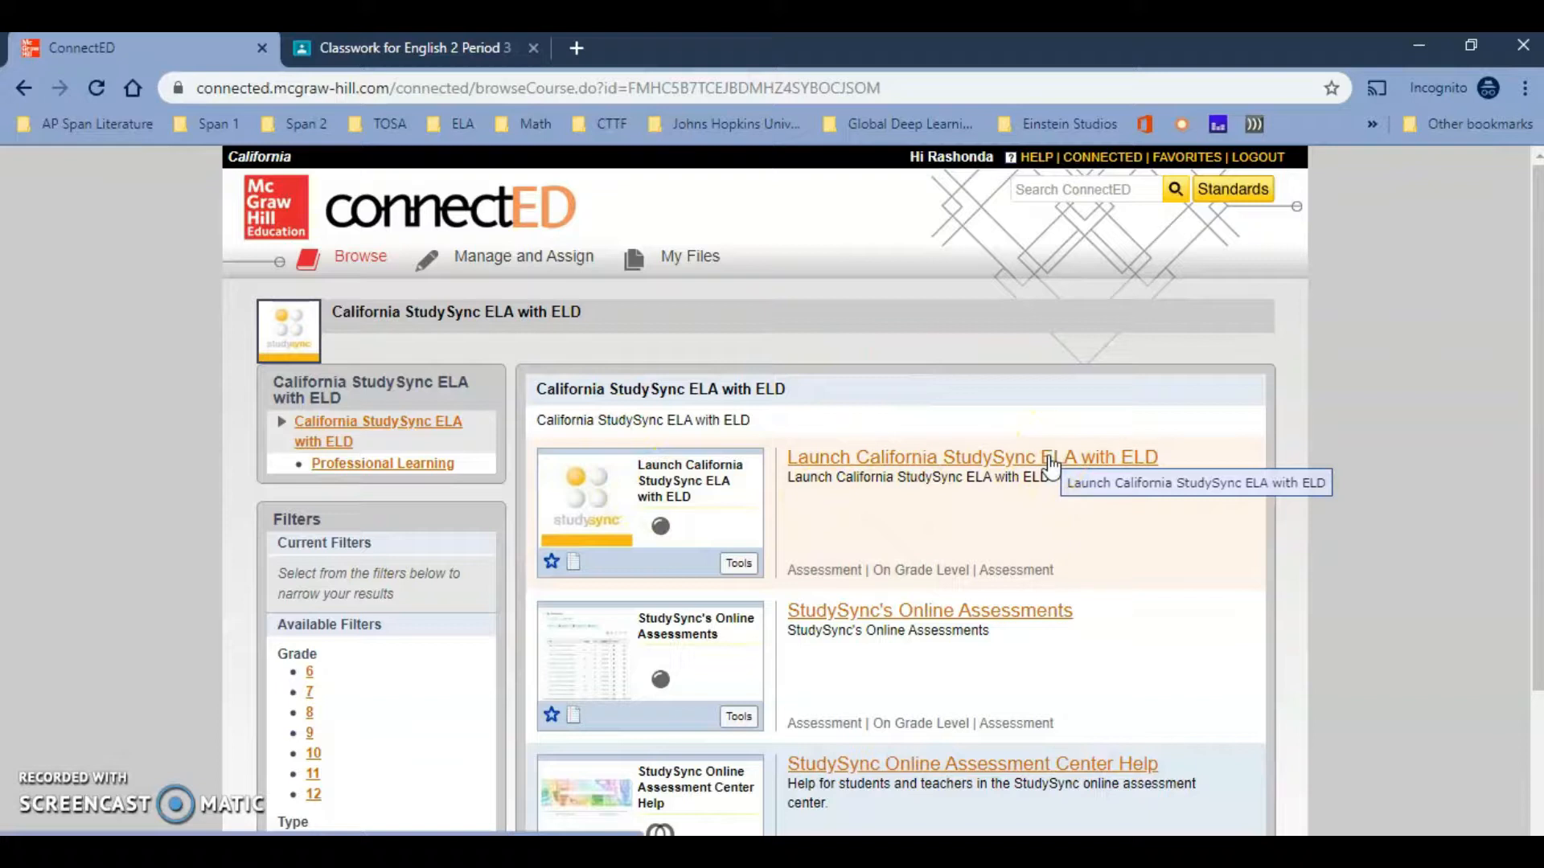
pyautogui.click(971, 457)
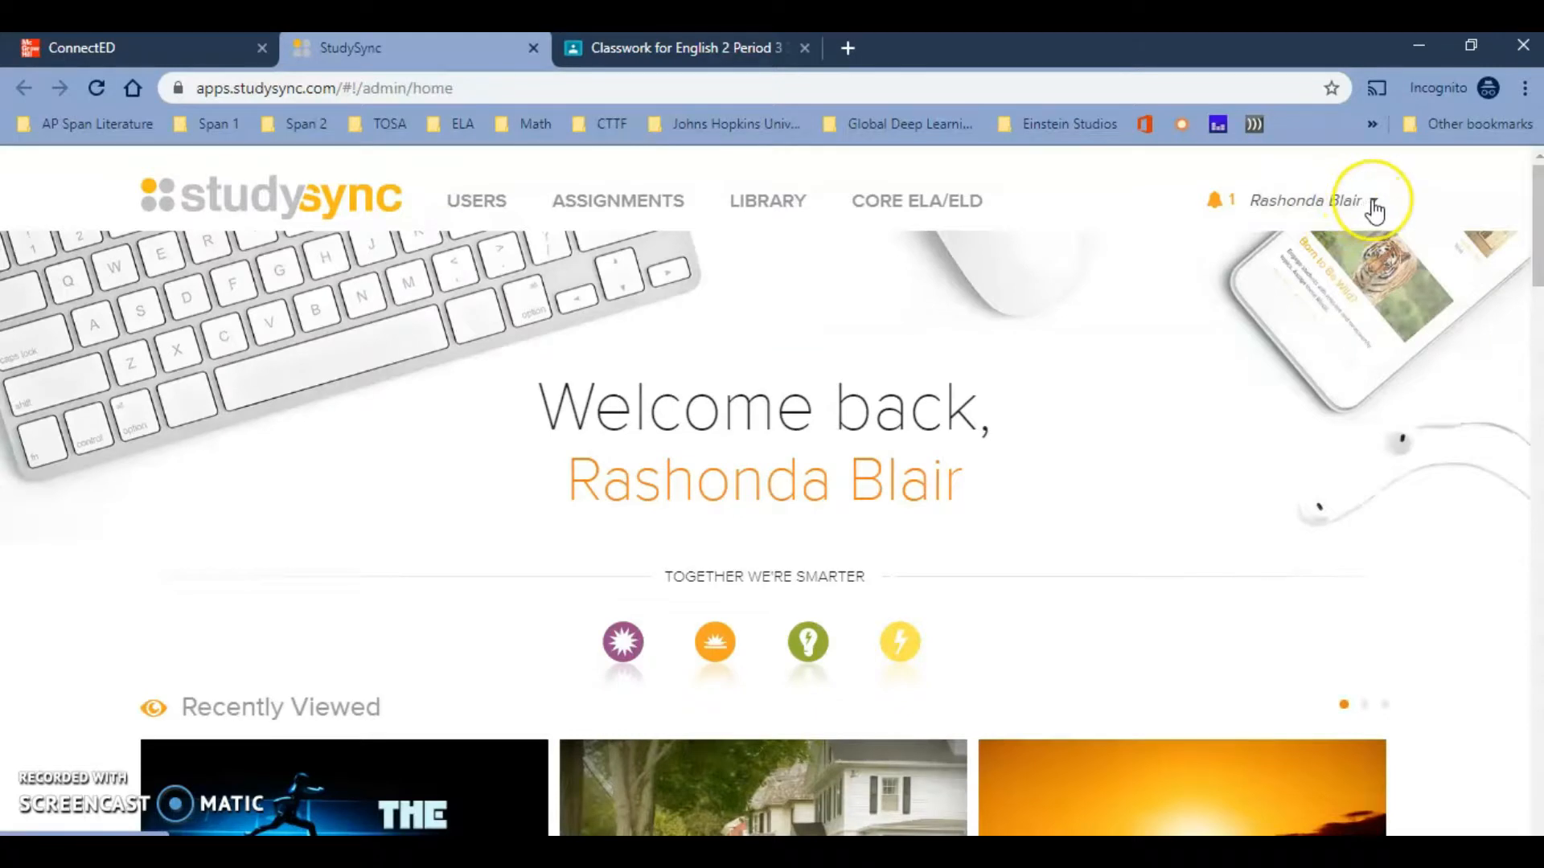
# Step: Open the teacher's account Settings from the name dropdown at top right
pyautogui.click(1377, 198)
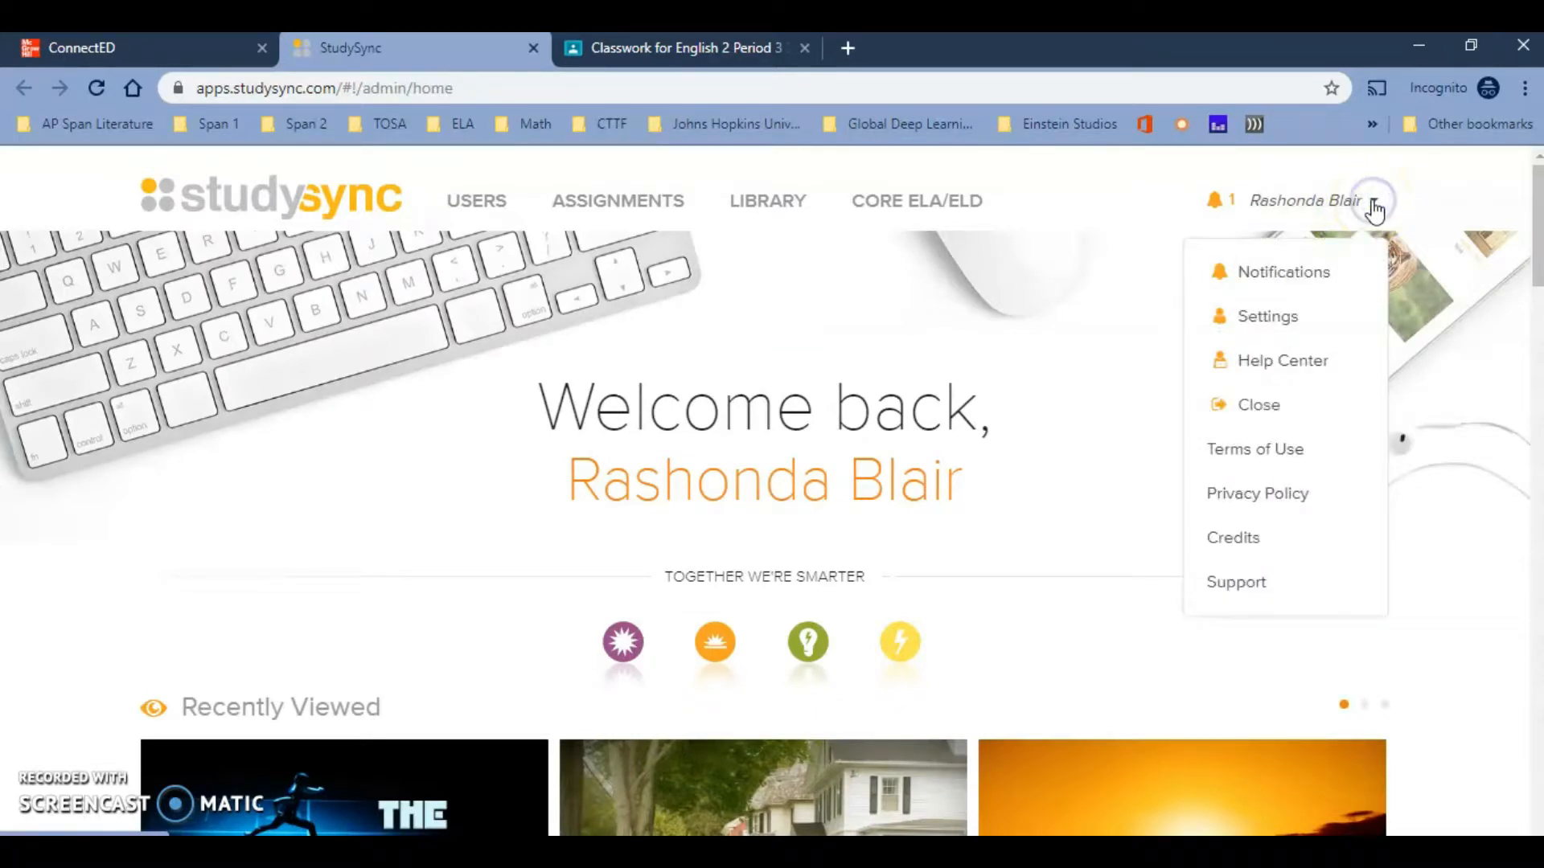
pyautogui.moveTo(1324, 363)
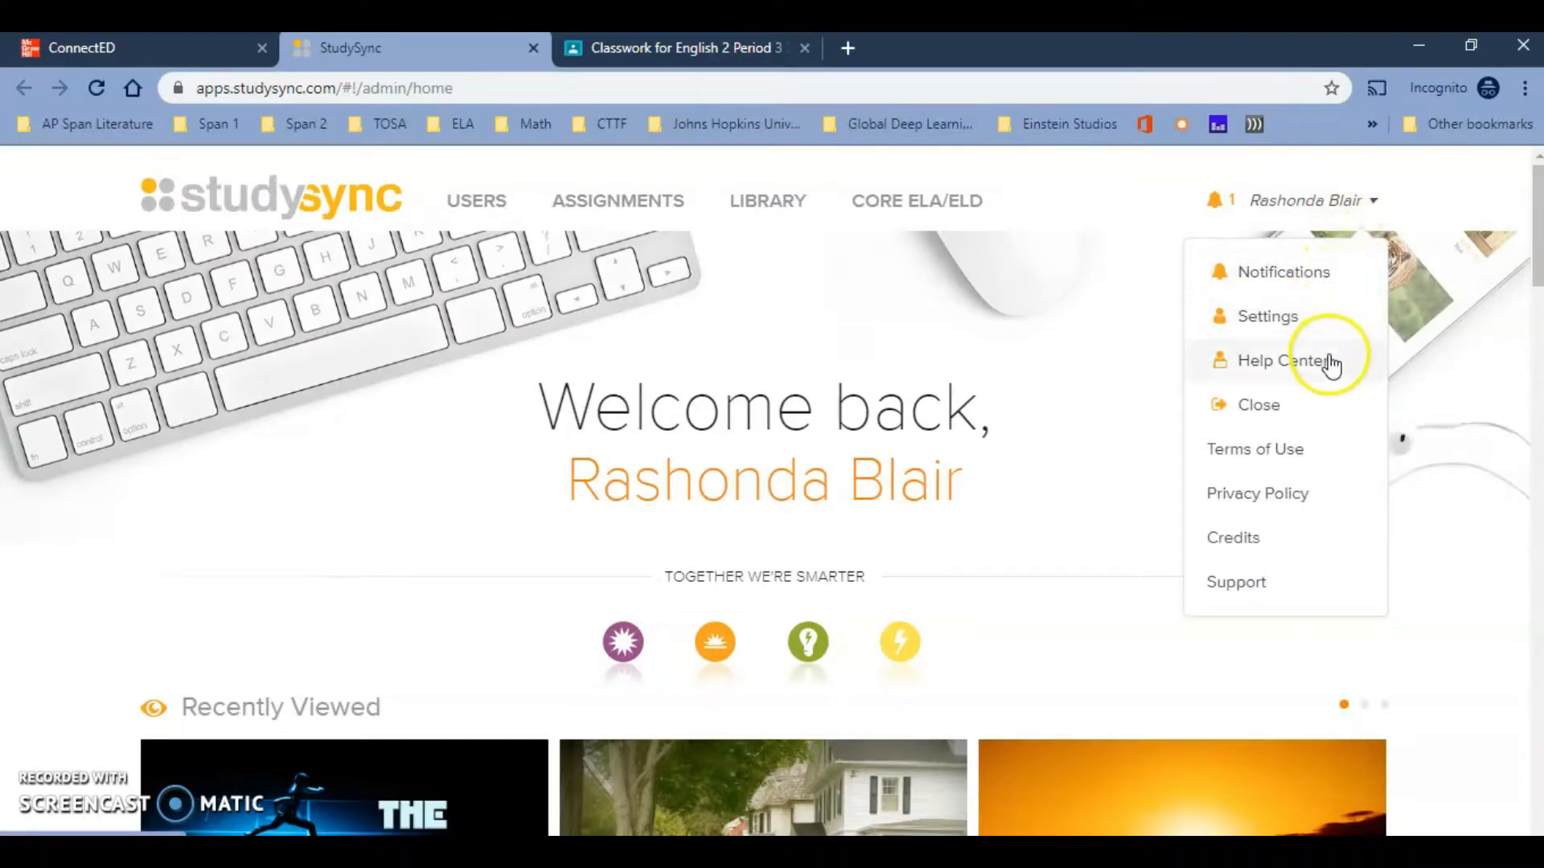
pyautogui.moveTo(1280, 330)
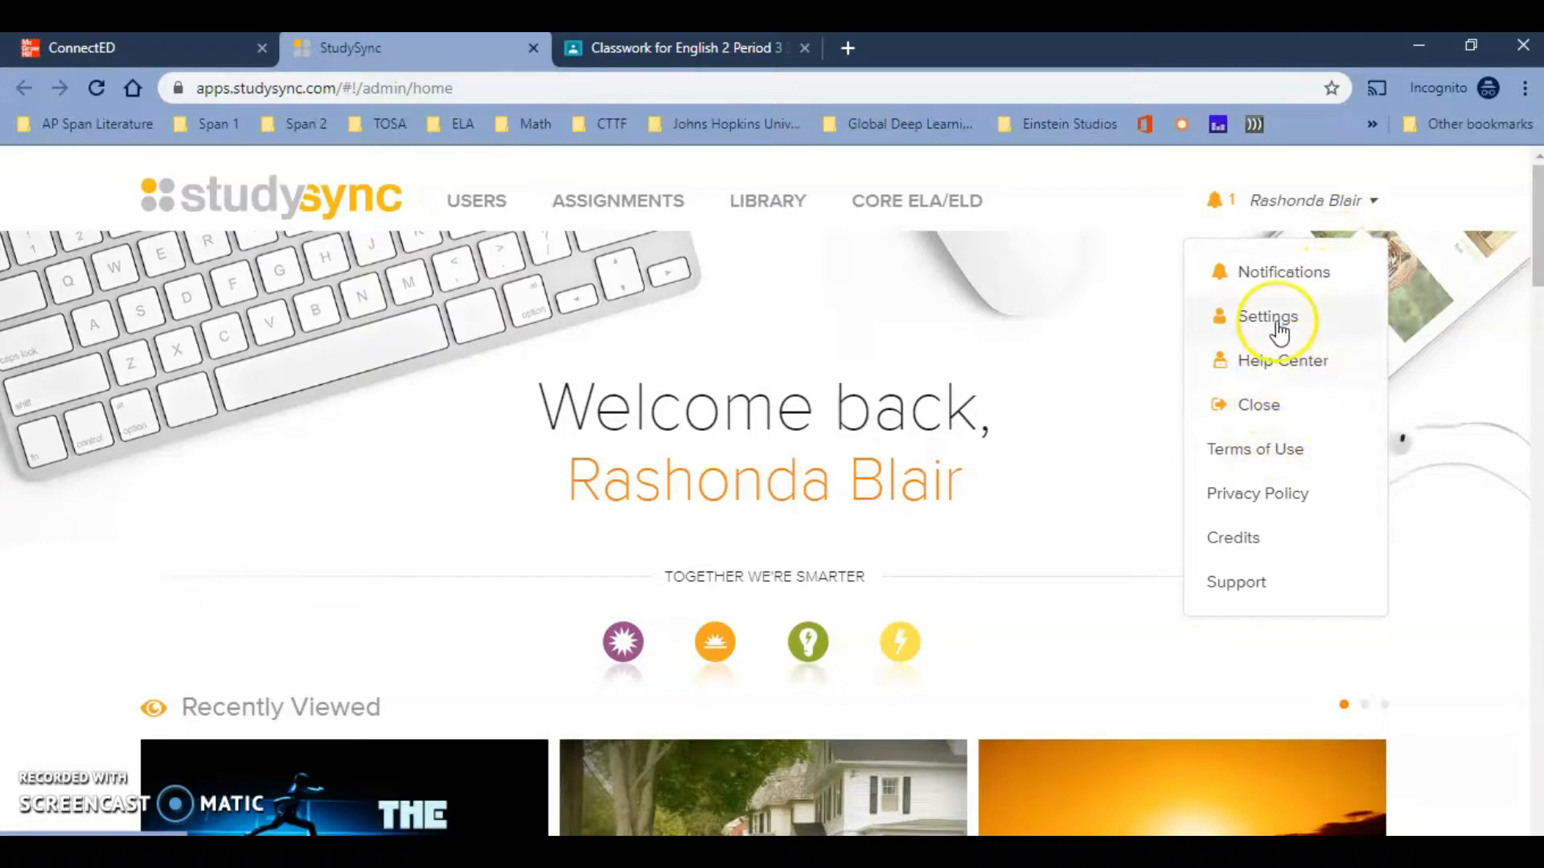
pyautogui.click(1269, 317)
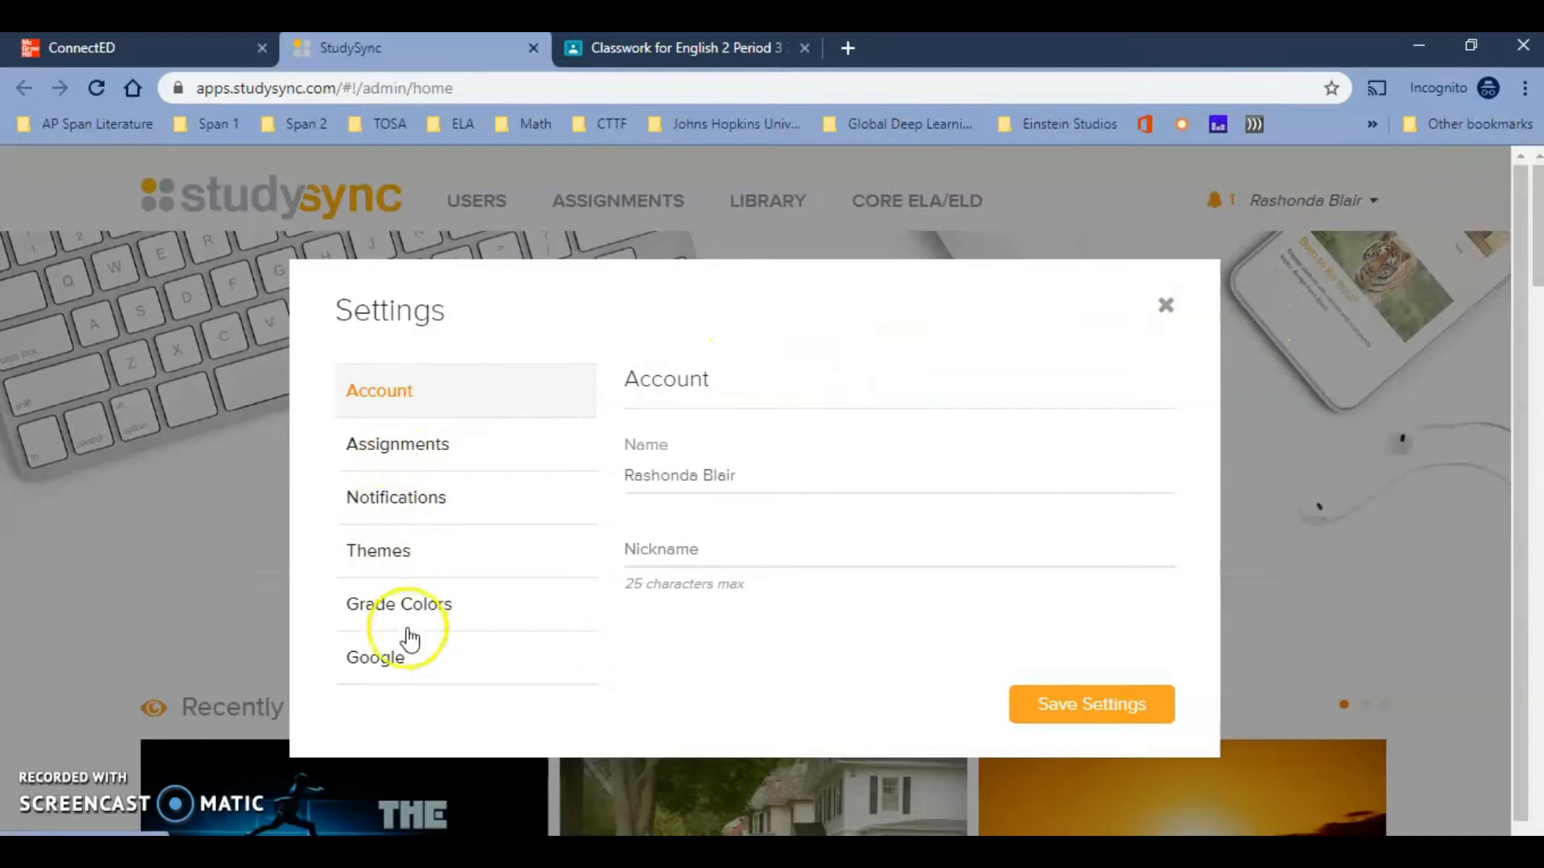
pyautogui.click(394, 657)
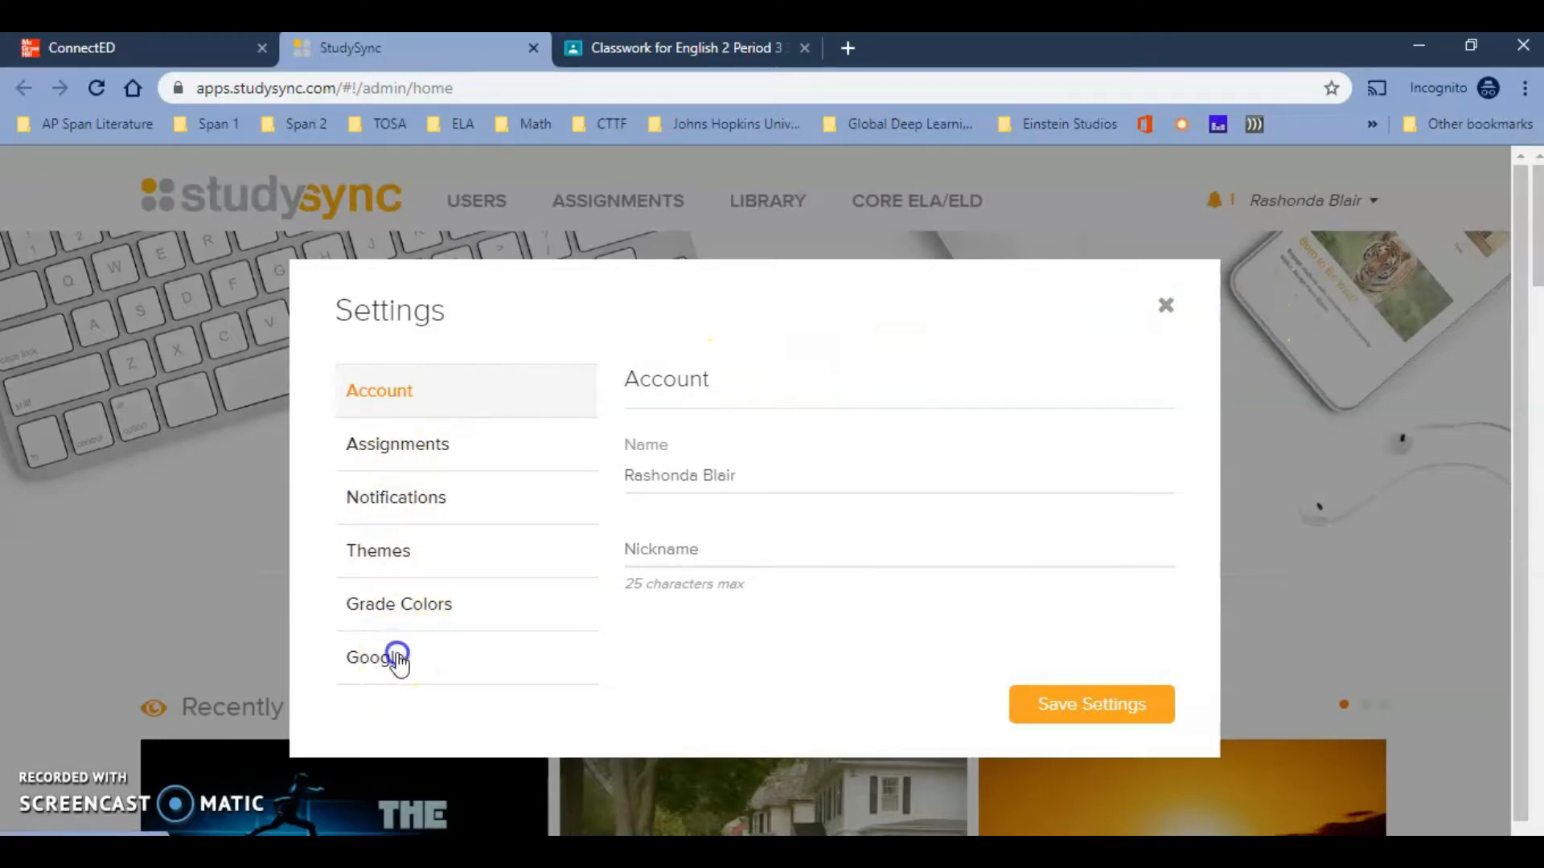
# Step: In Google settings, toggle Drive and Classroom off and on, then sign out
pyautogui.click(374, 657)
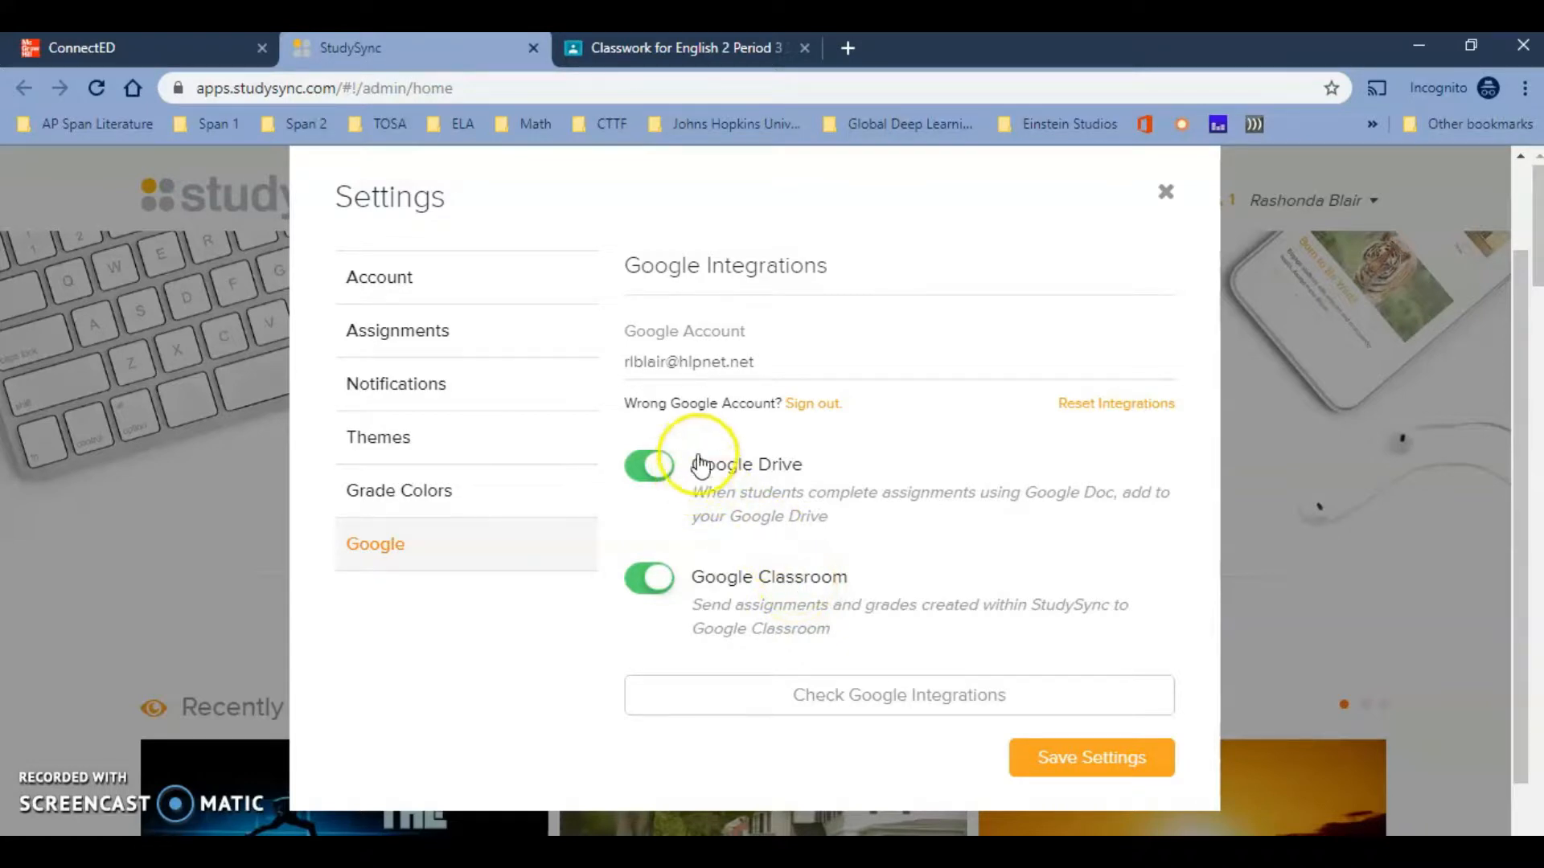
pyautogui.click(647, 465)
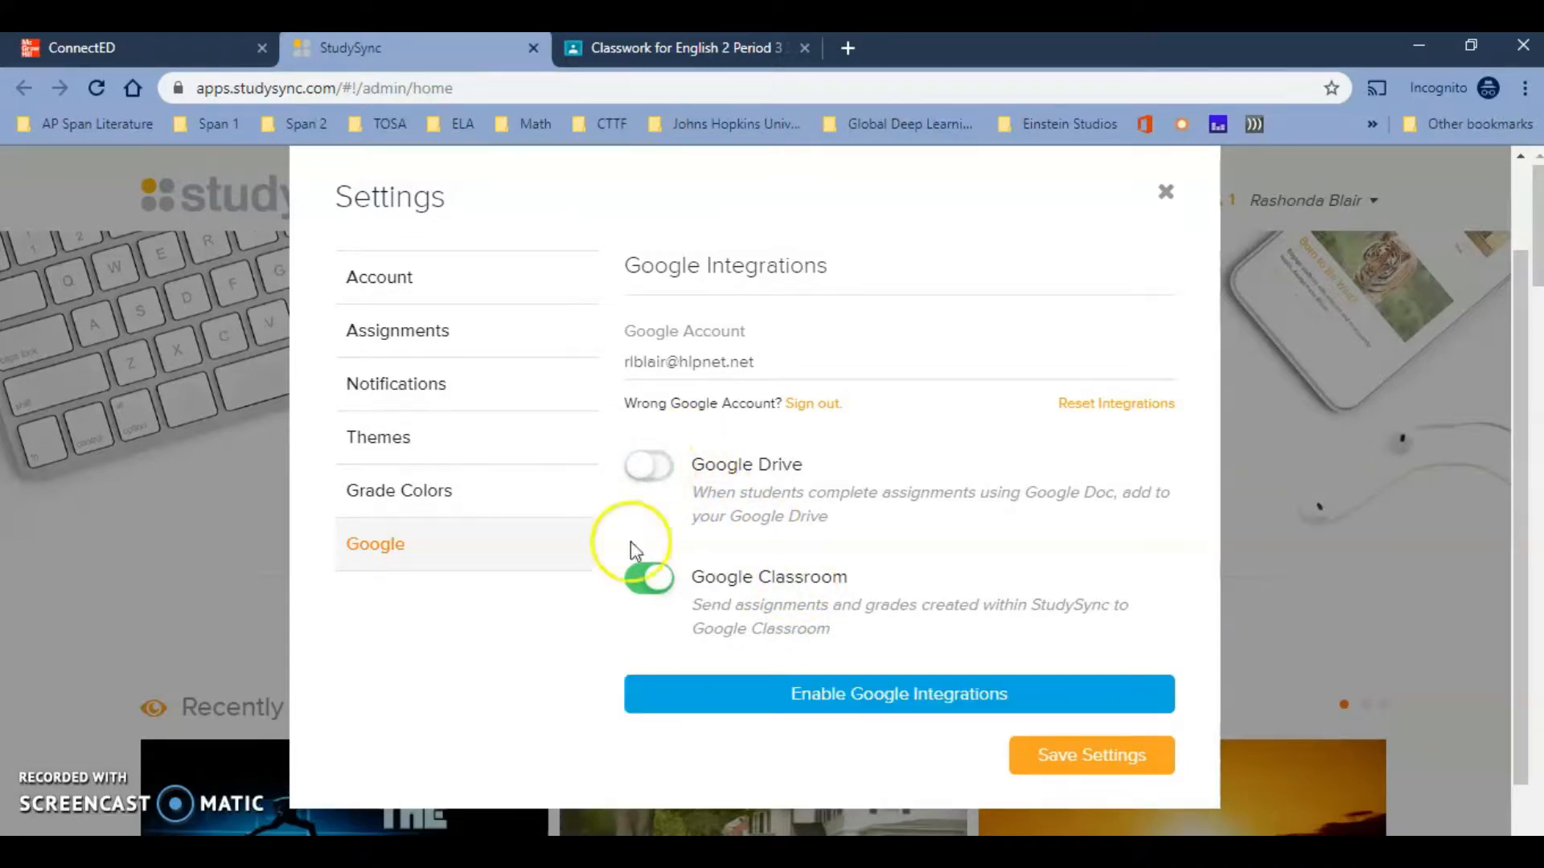
pyautogui.click(648, 578)
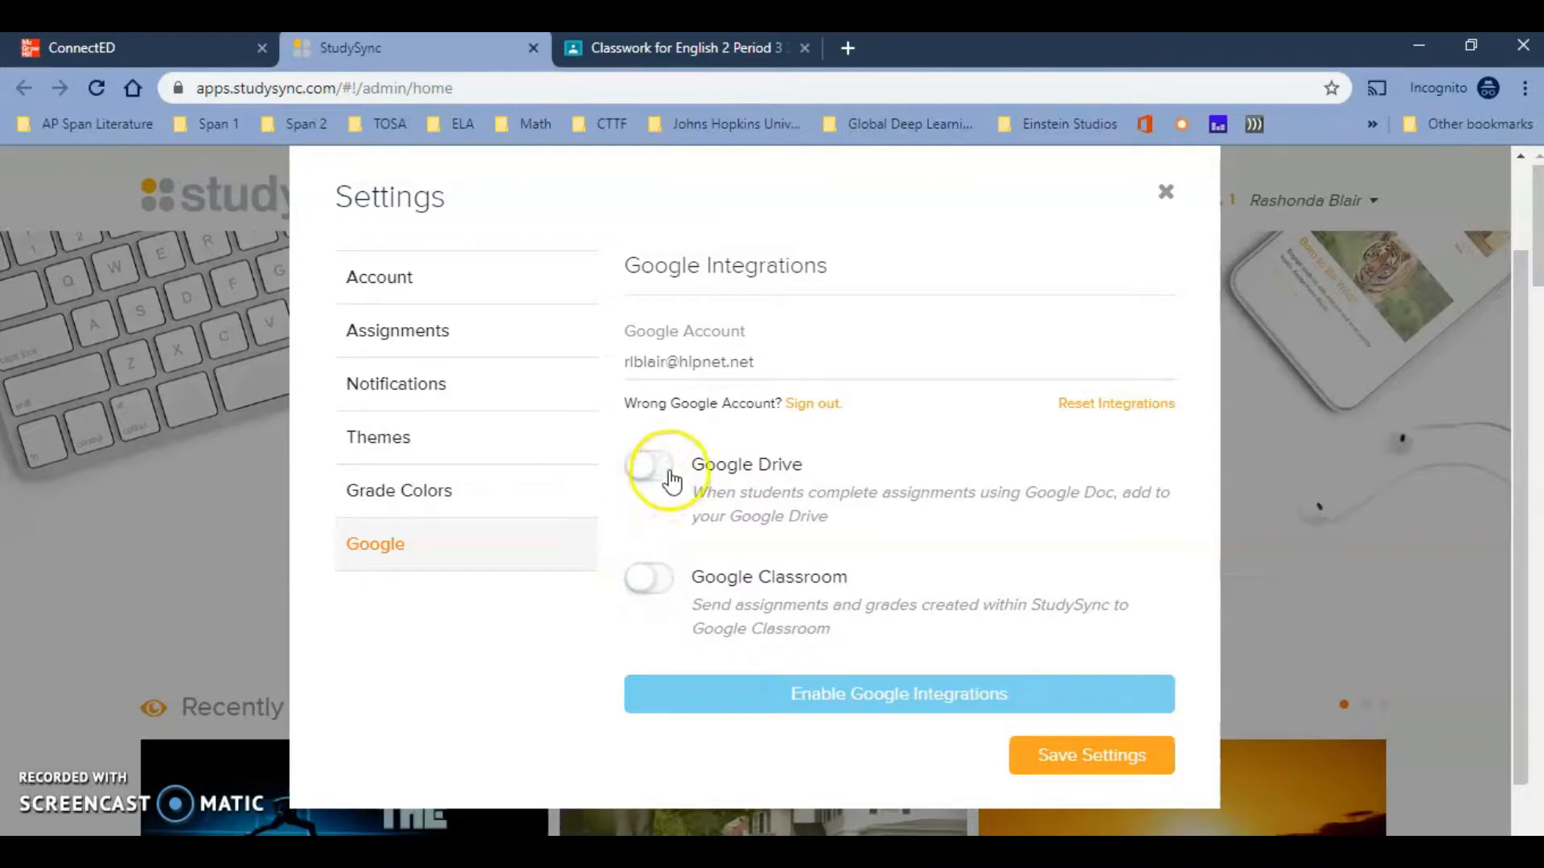
pyautogui.click(650, 476)
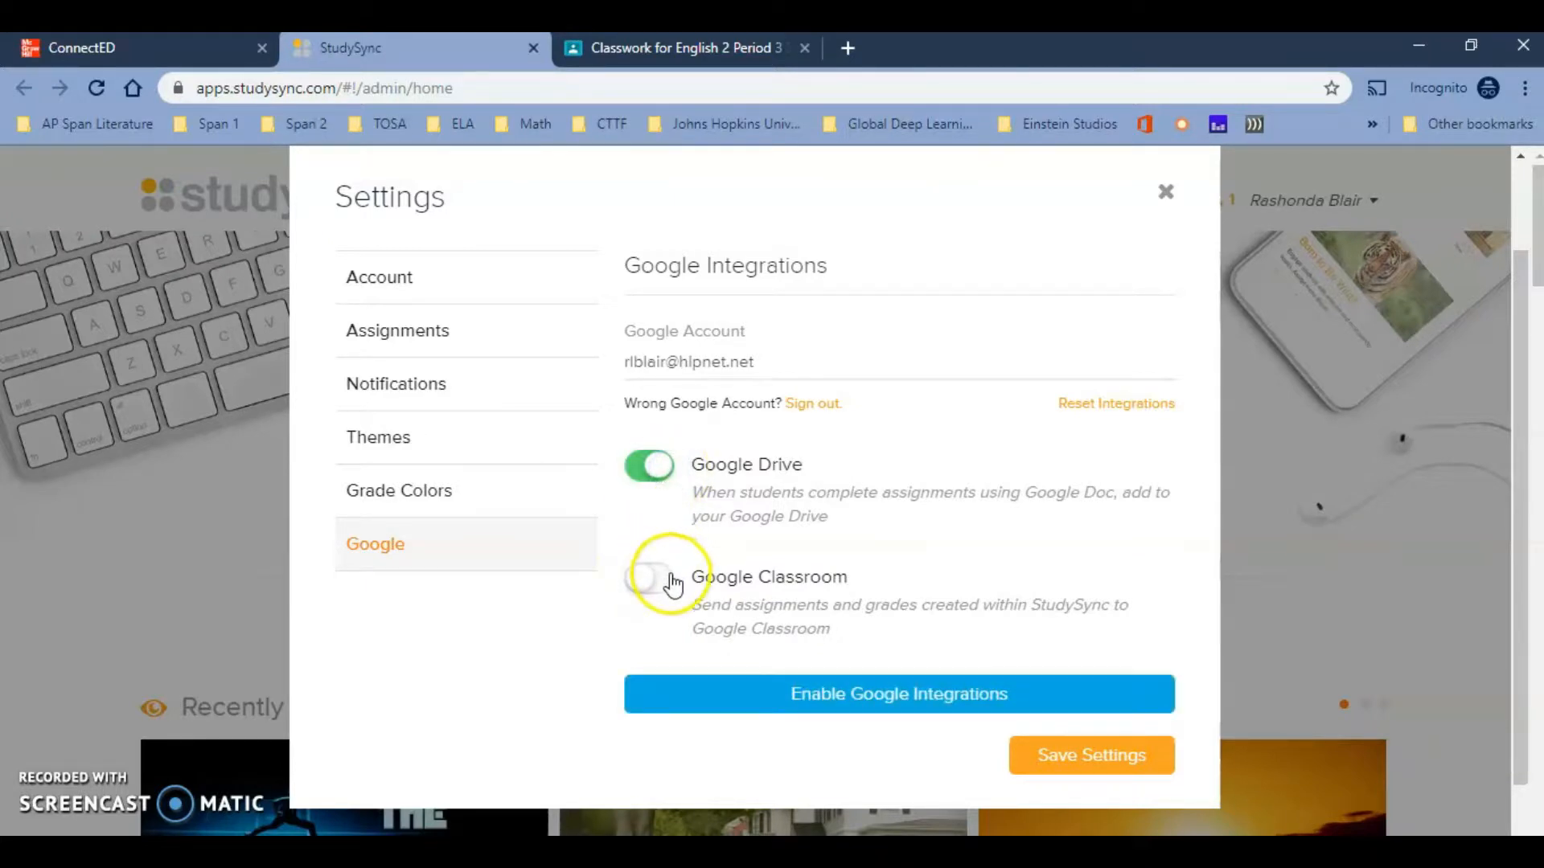
pyautogui.click(648, 577)
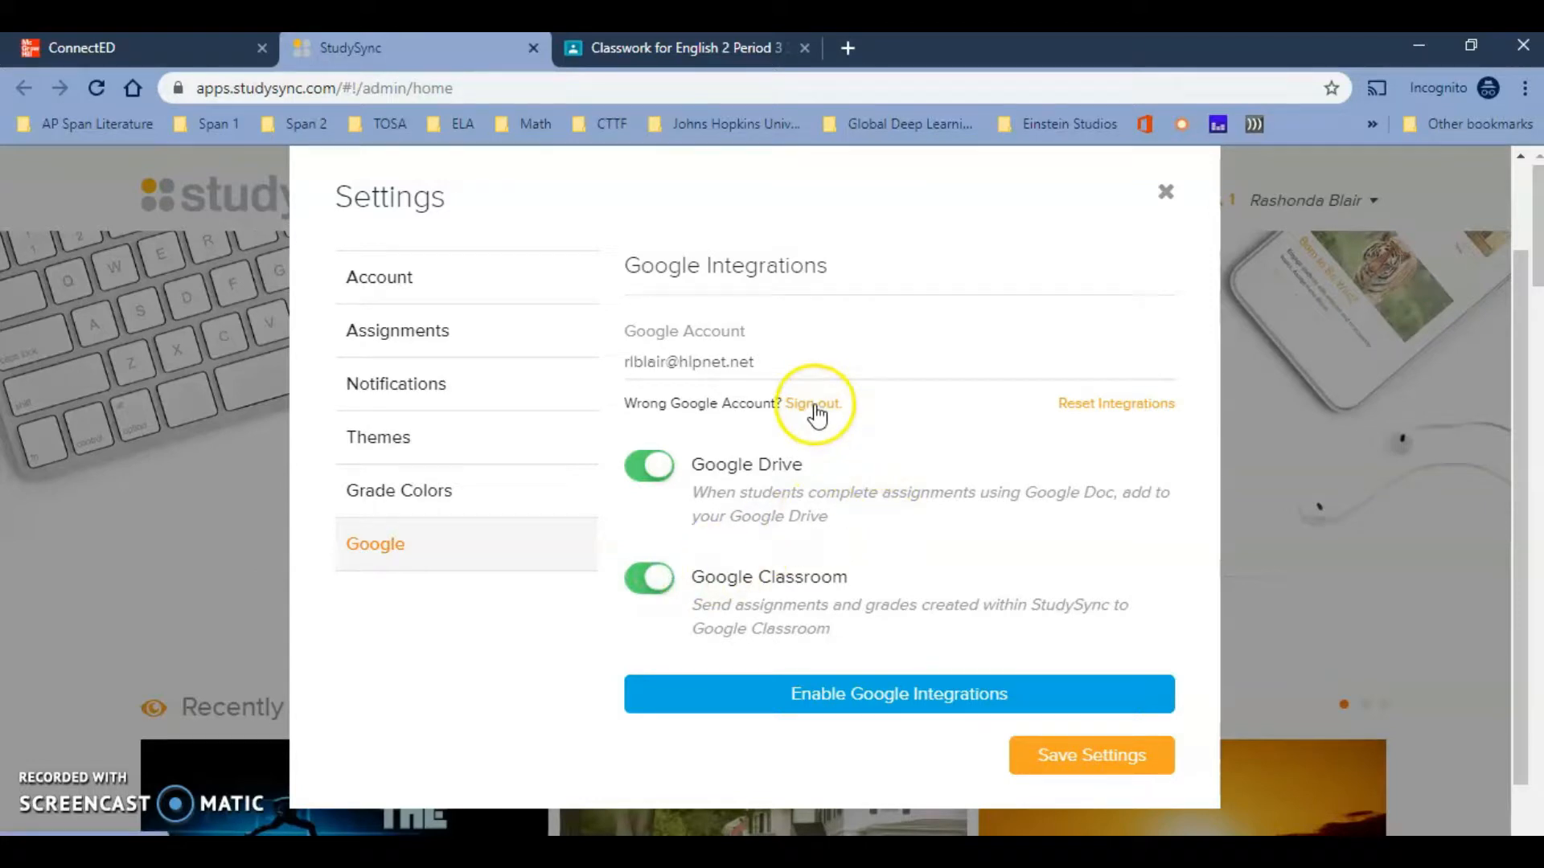
pyautogui.click(813, 403)
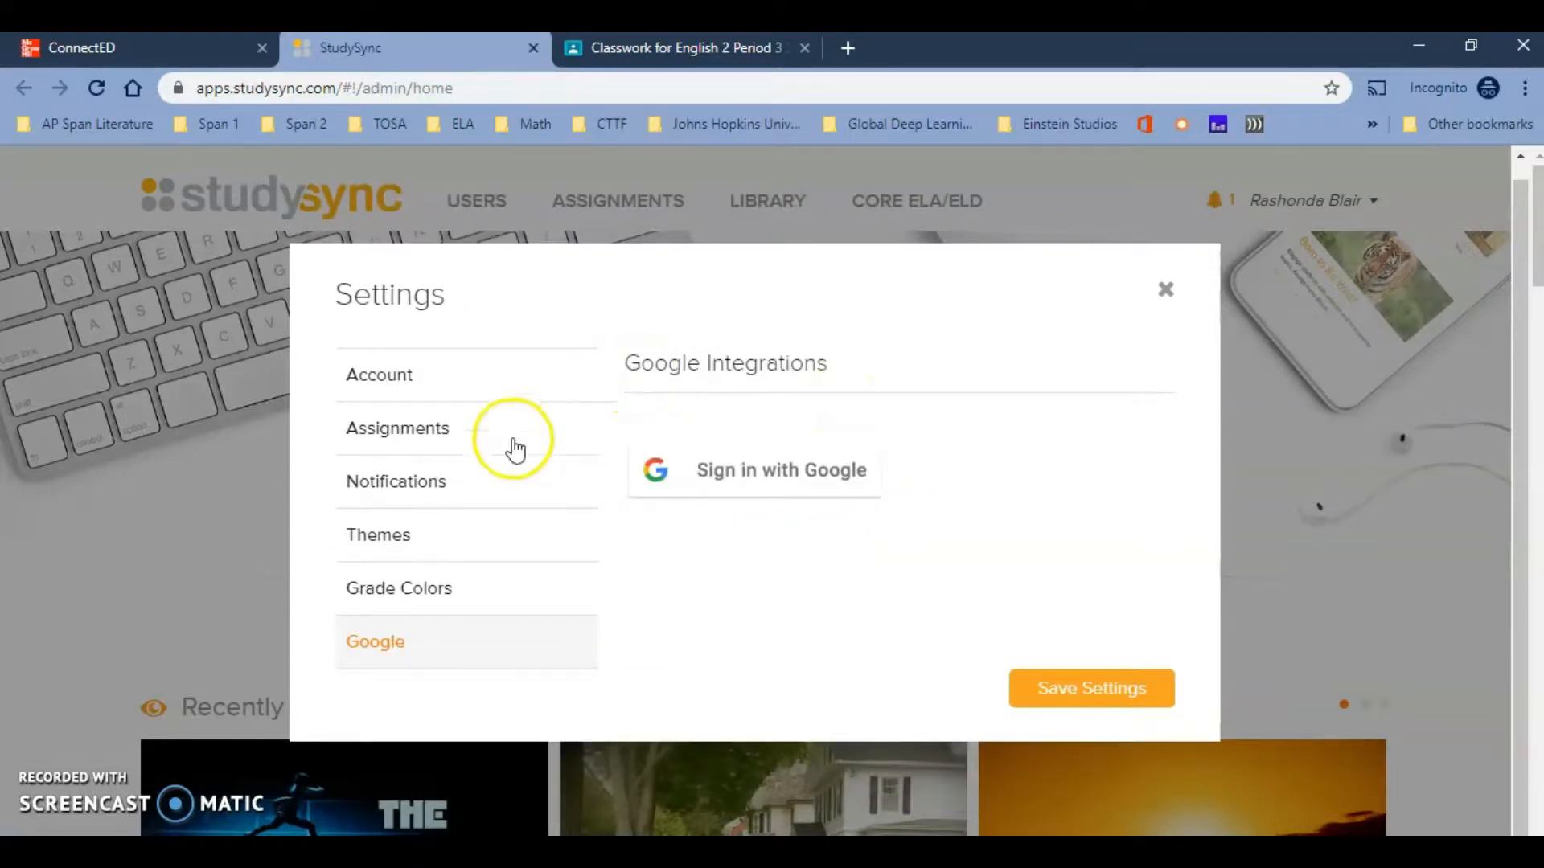
pyautogui.moveTo(638, 496)
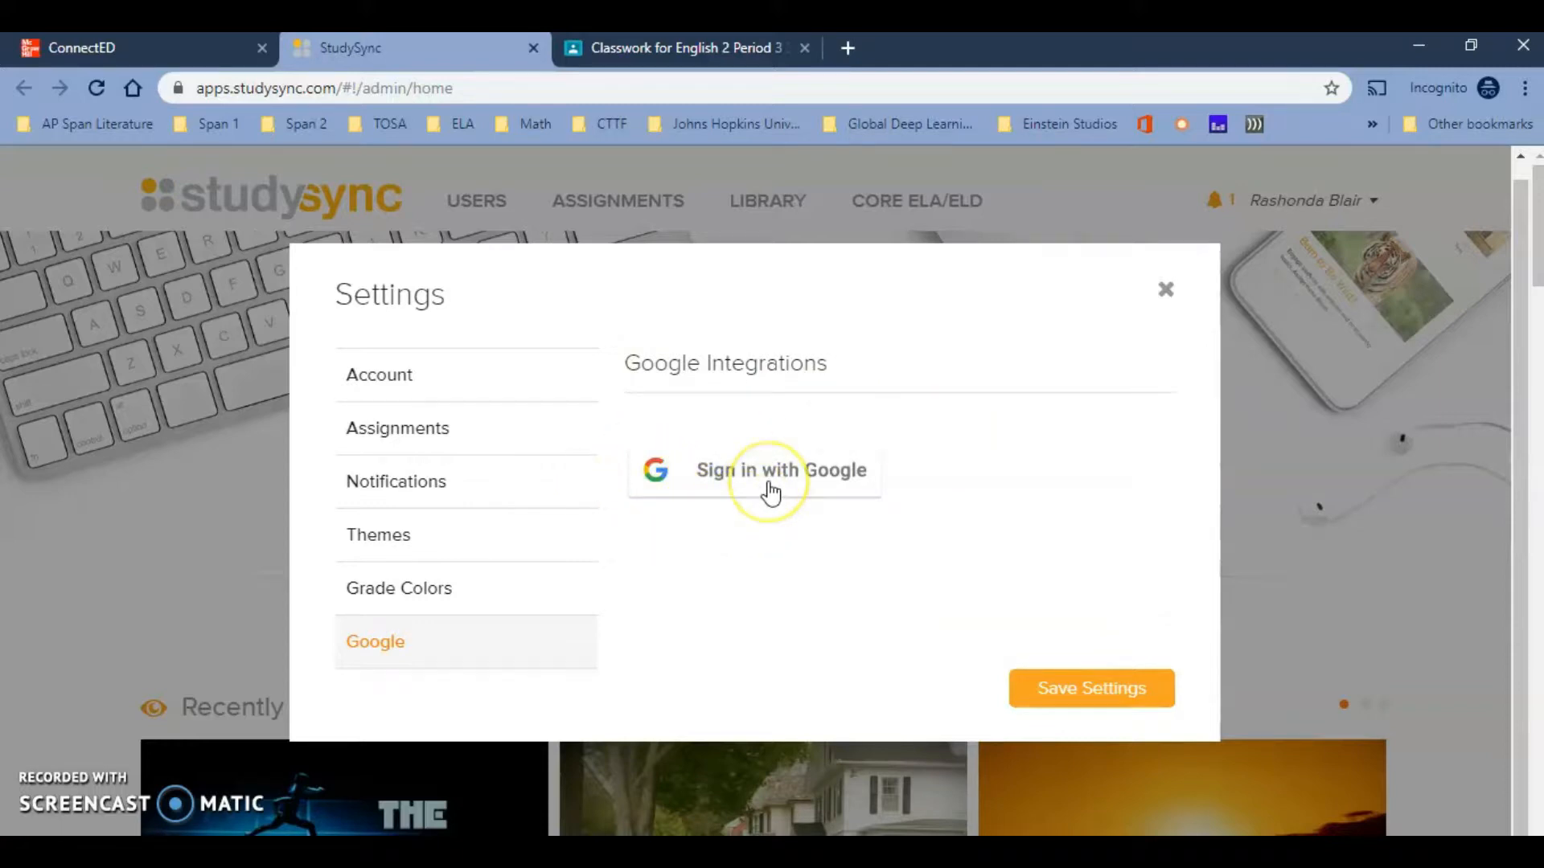
# Step: Sign in with the teacher's Google account and save the integration settings
pyautogui.click(772, 471)
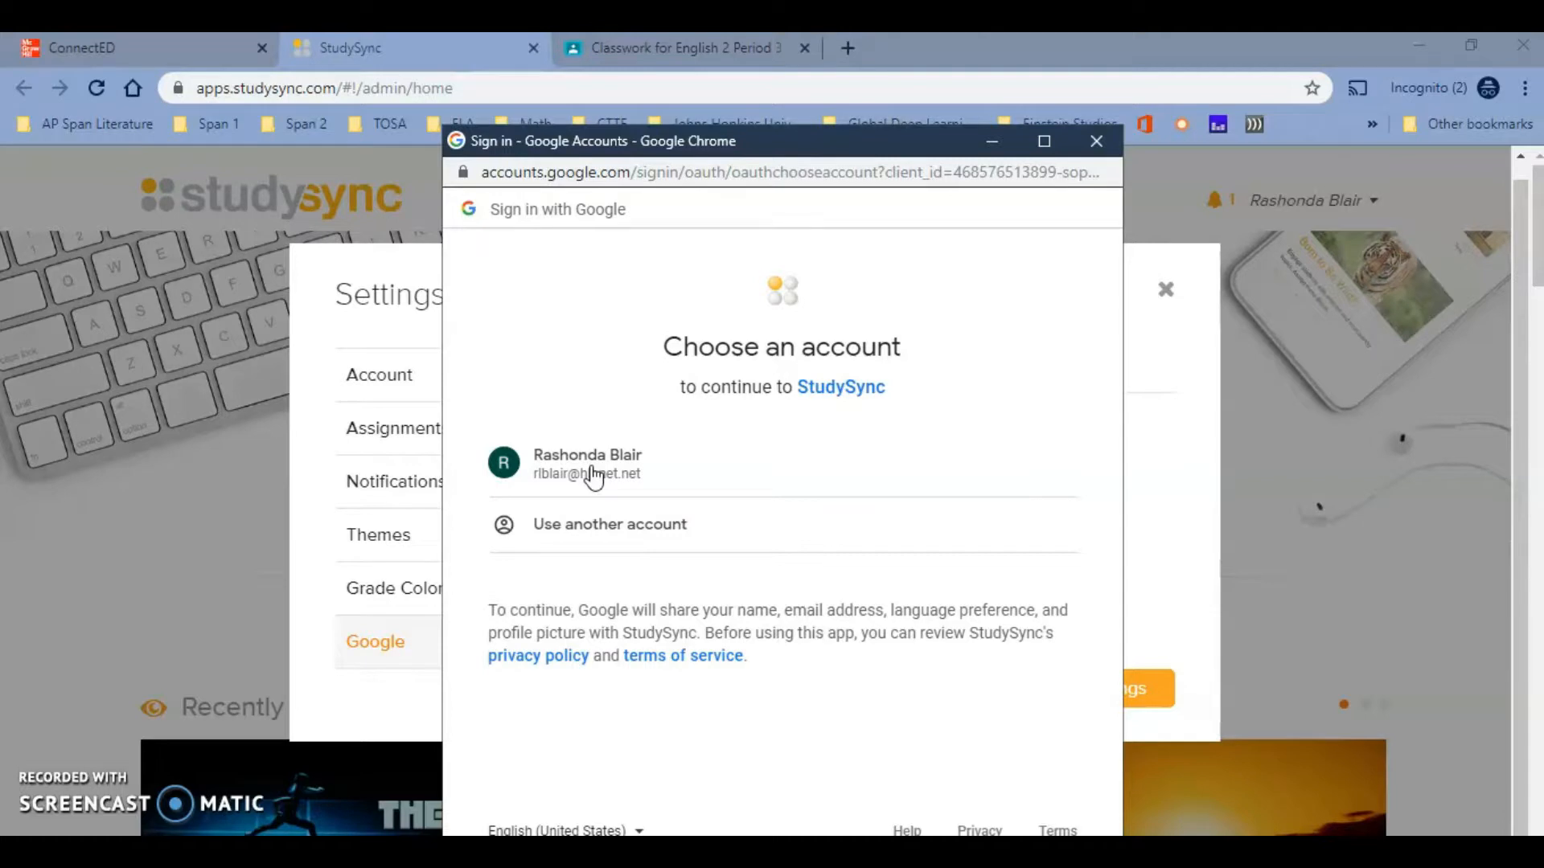
pyautogui.click(596, 471)
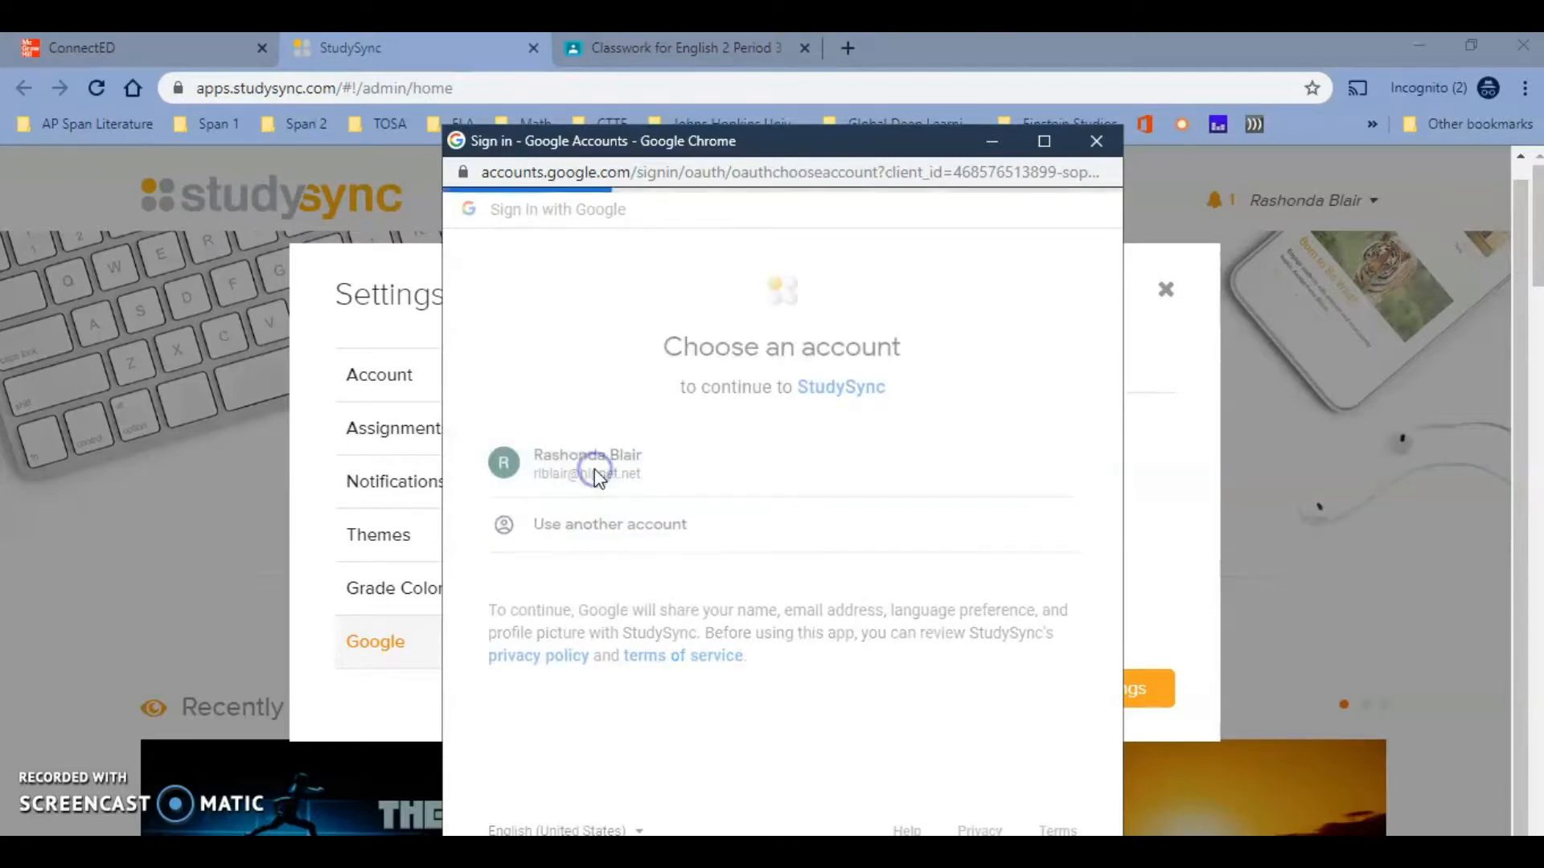
pyautogui.click(587, 464)
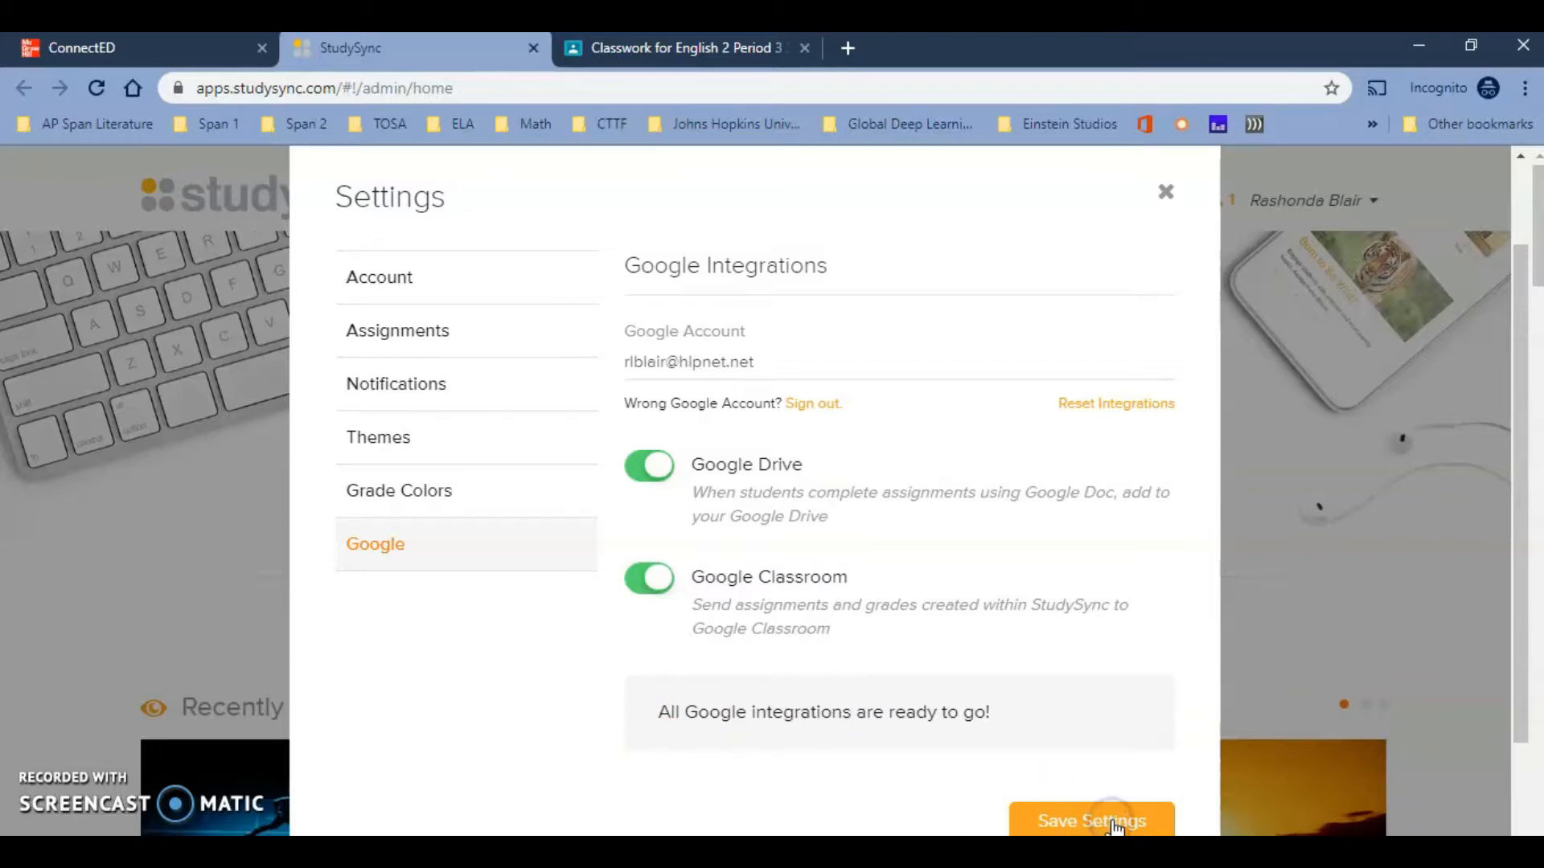
pyautogui.click(1092, 820)
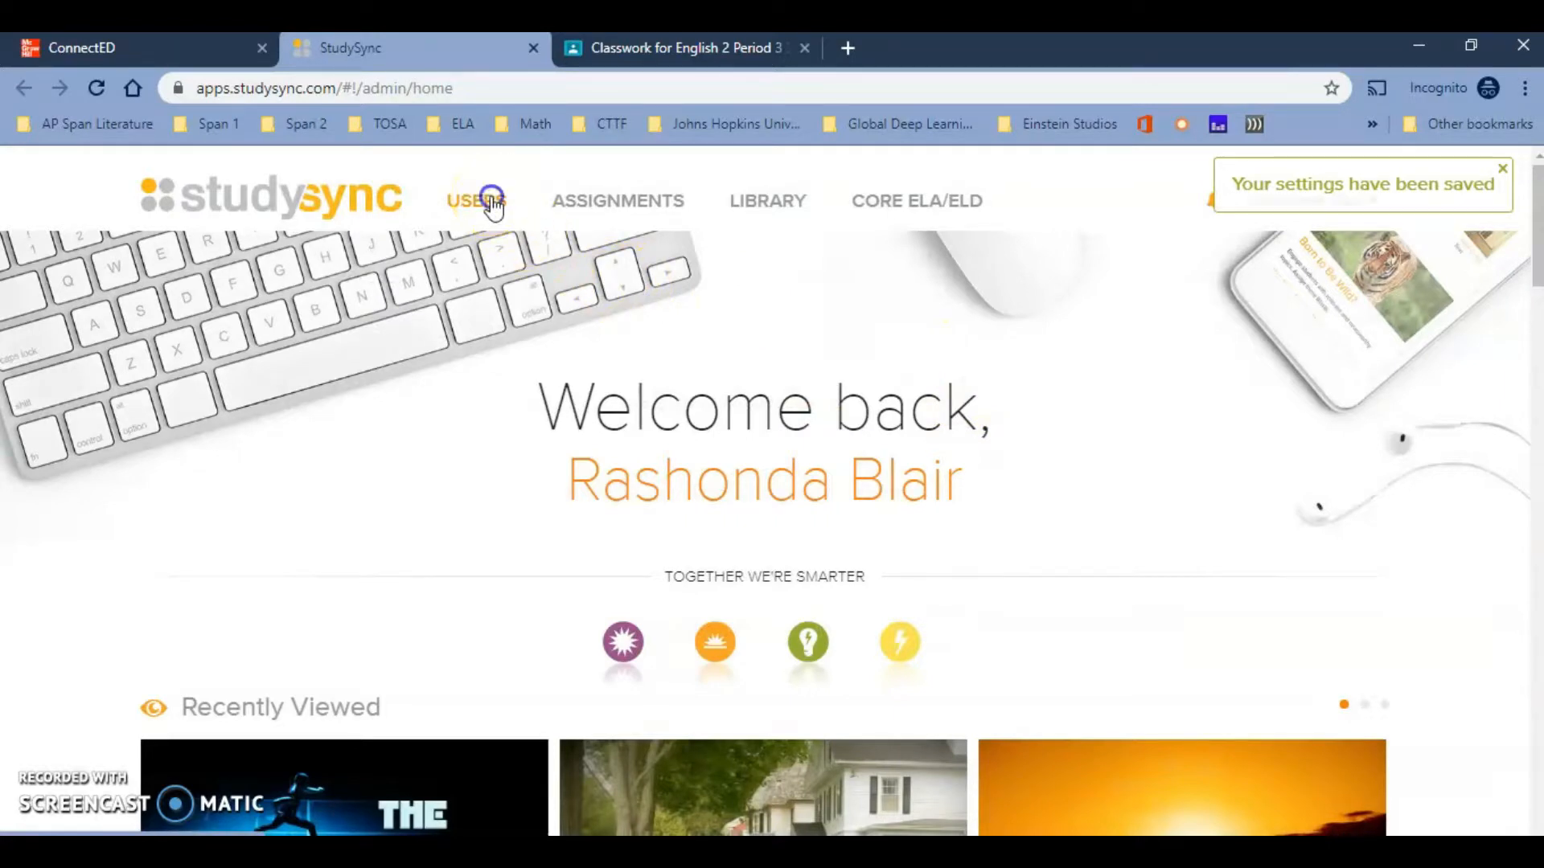
pyautogui.click(471, 200)
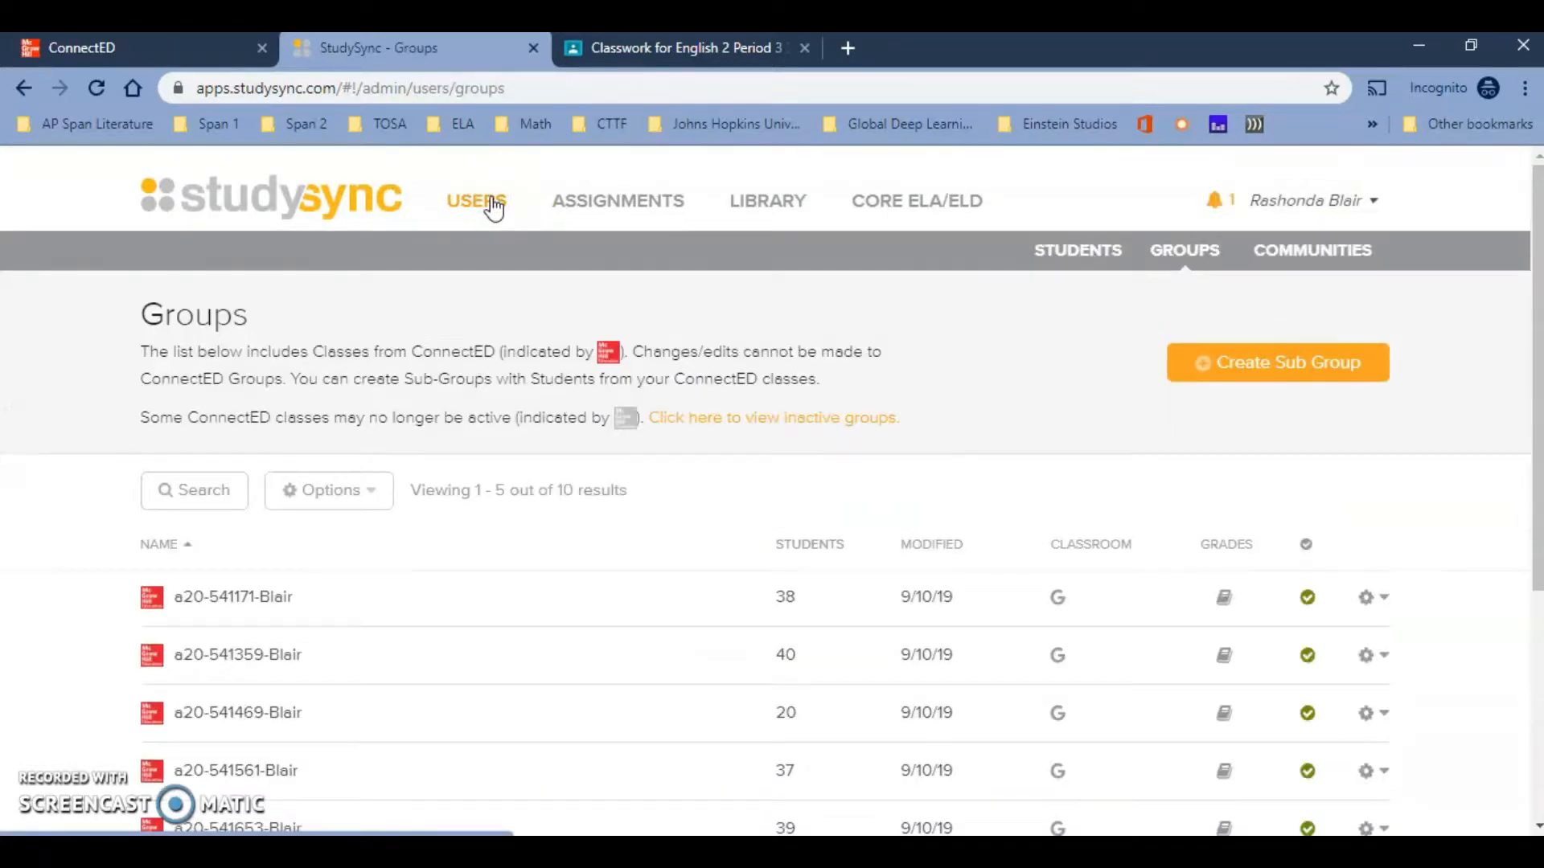
pyautogui.scroll(-3)
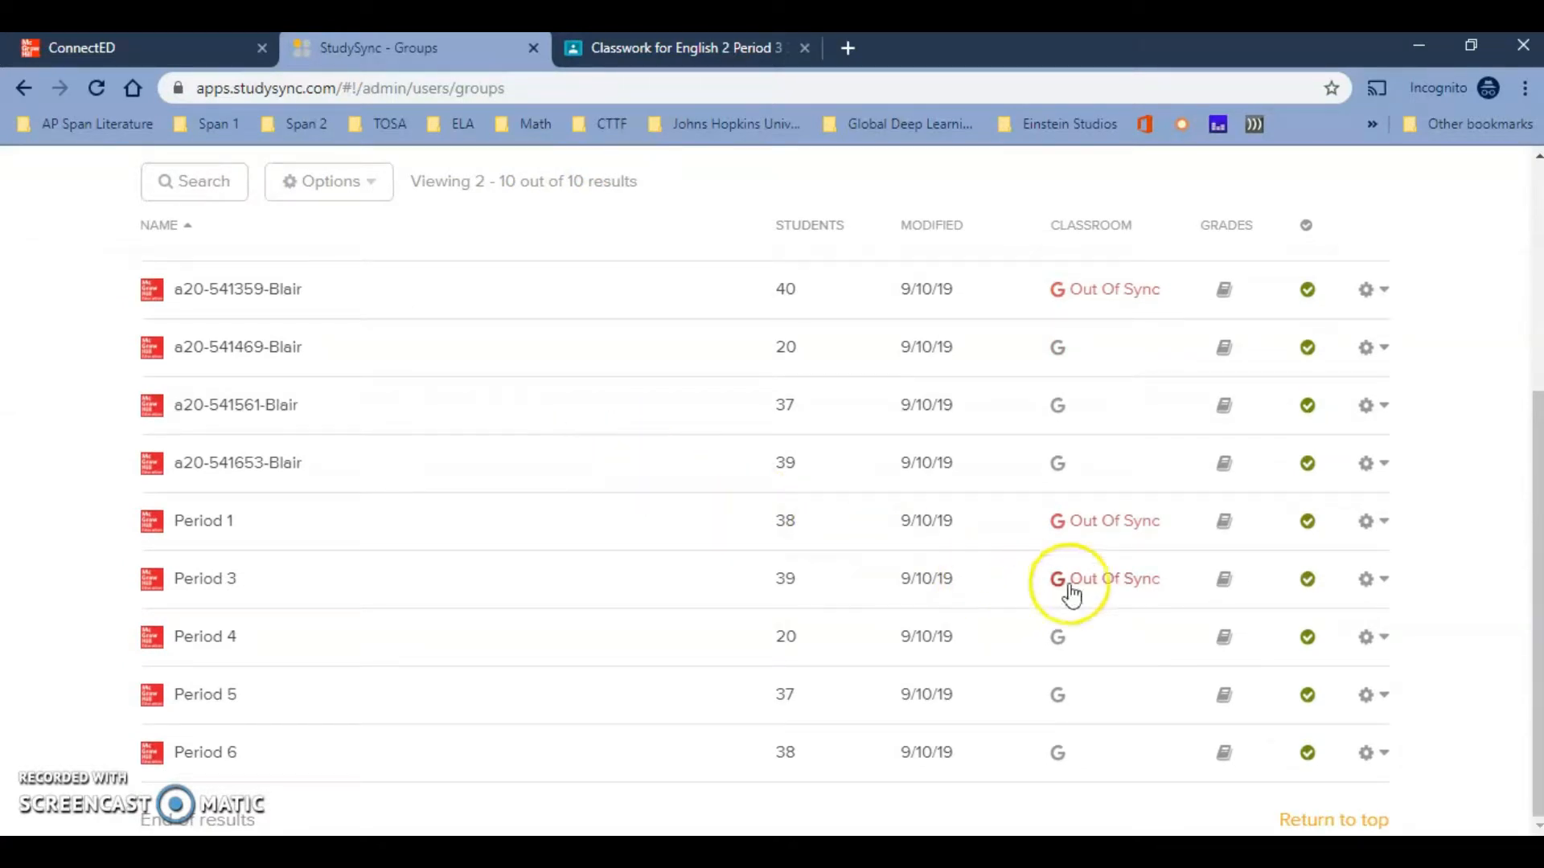
pyautogui.moveTo(1067, 304)
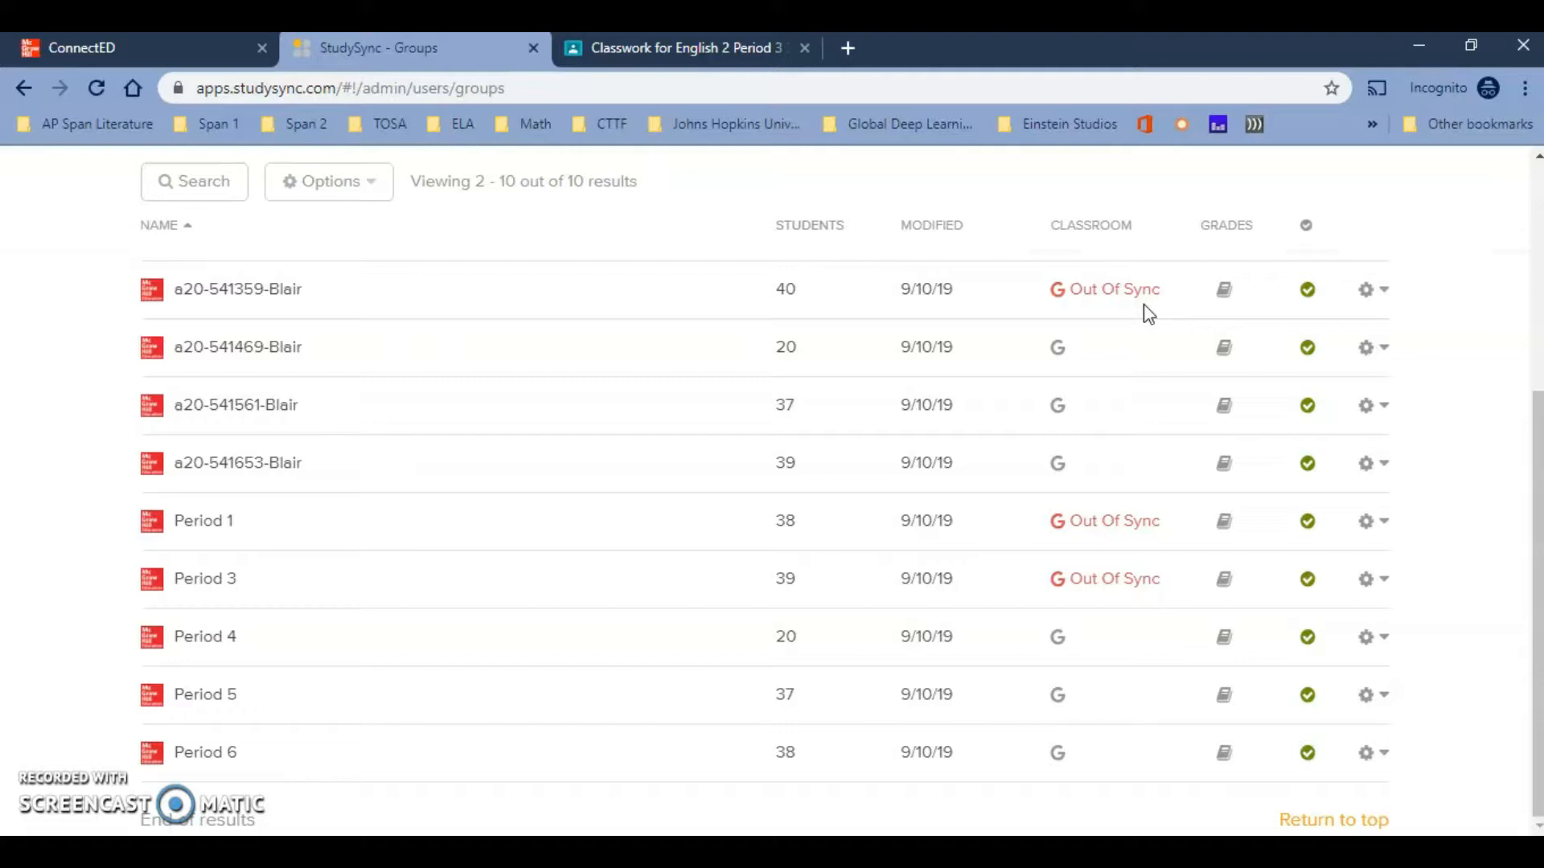
pyautogui.moveTo(455, 608)
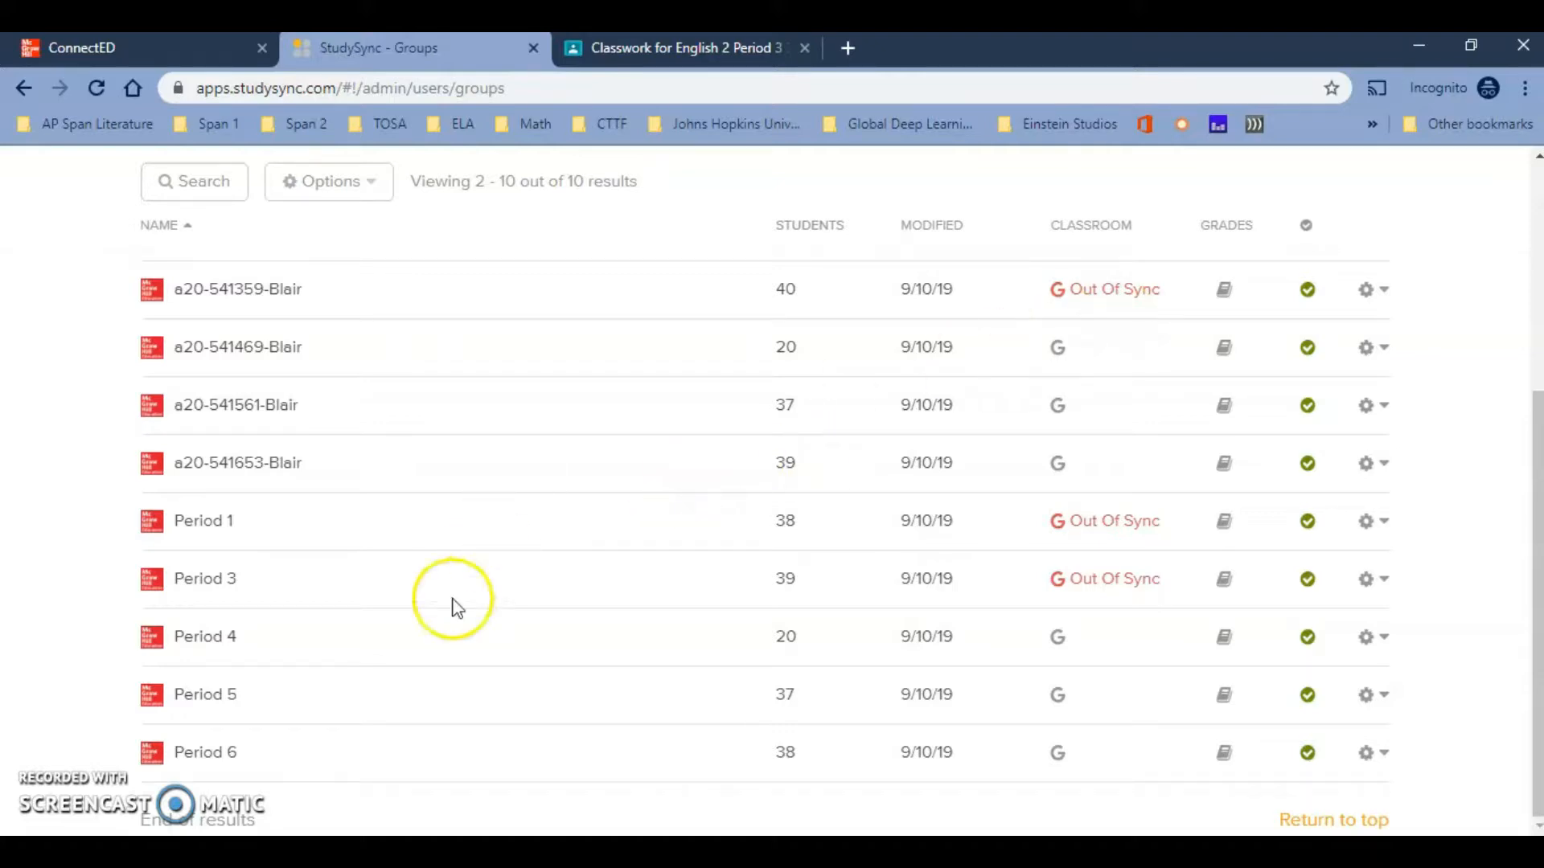
pyautogui.moveTo(204, 645)
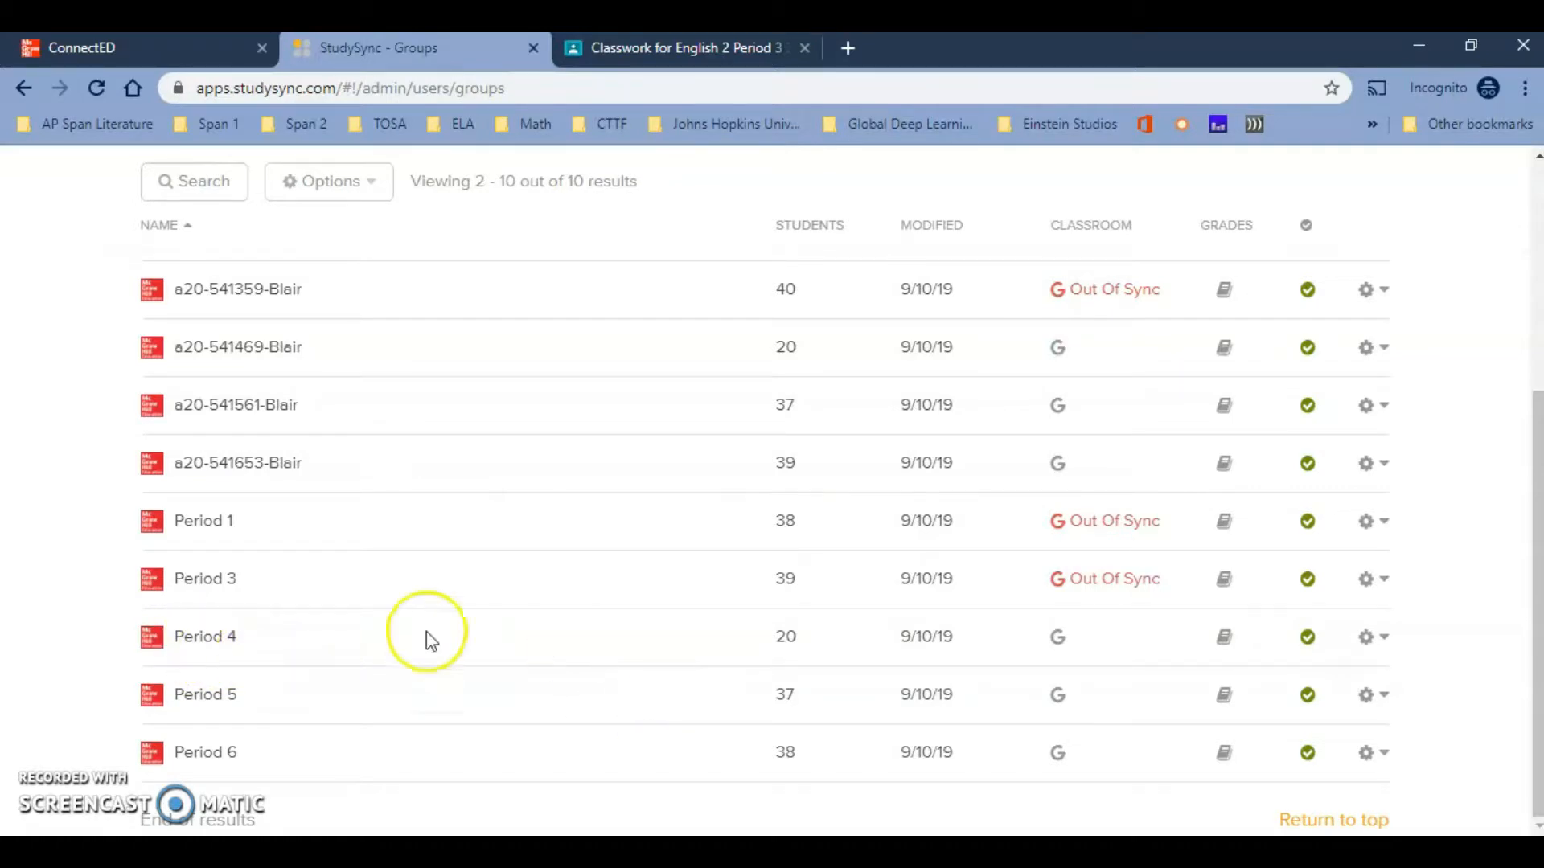
pyautogui.moveTo(1057, 641)
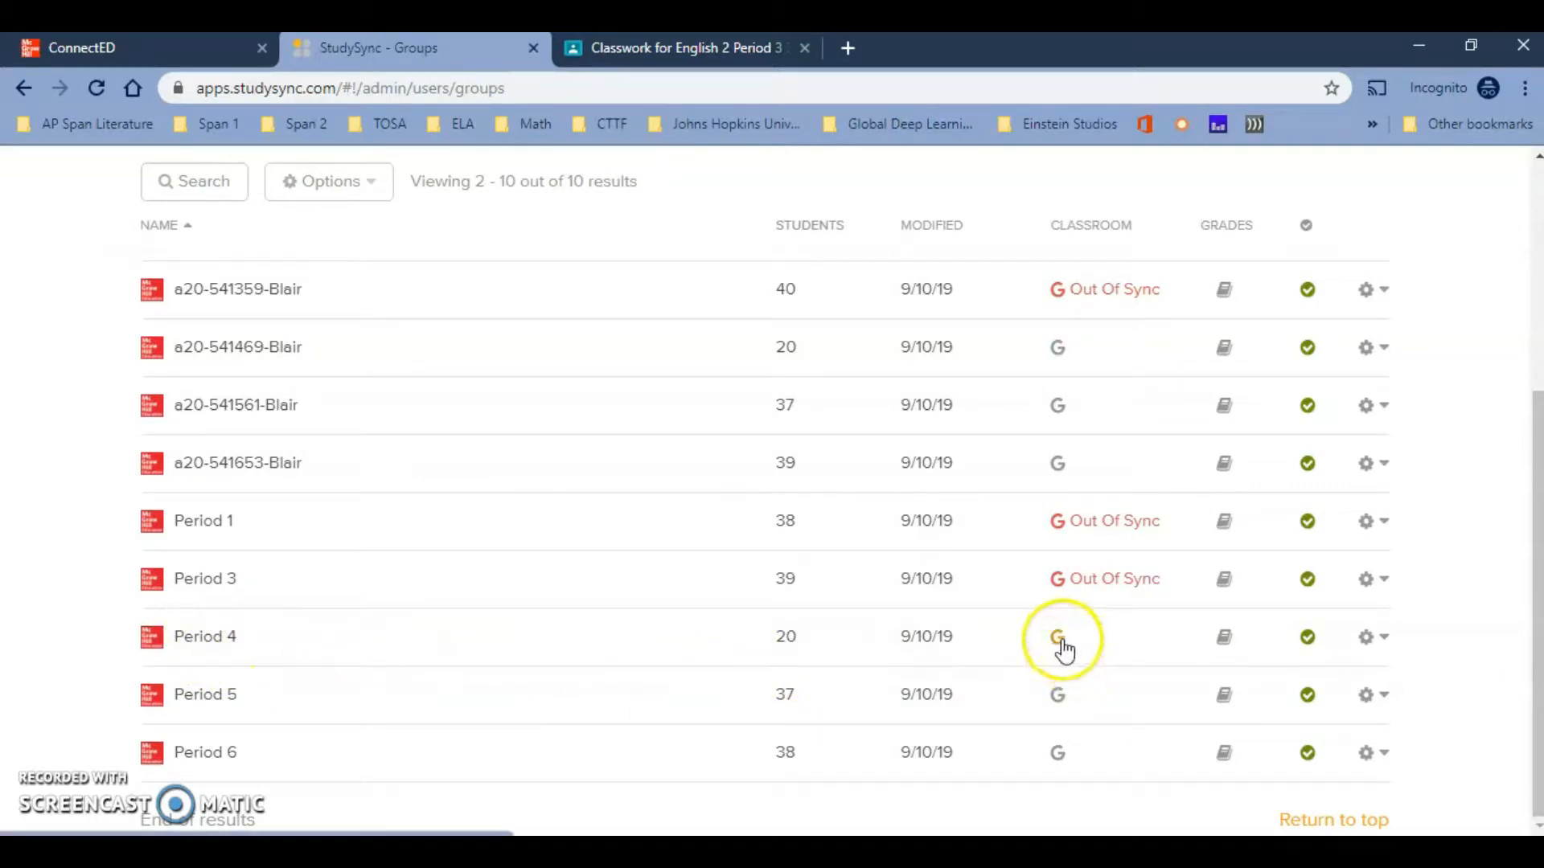
pyautogui.moveTo(1056, 639)
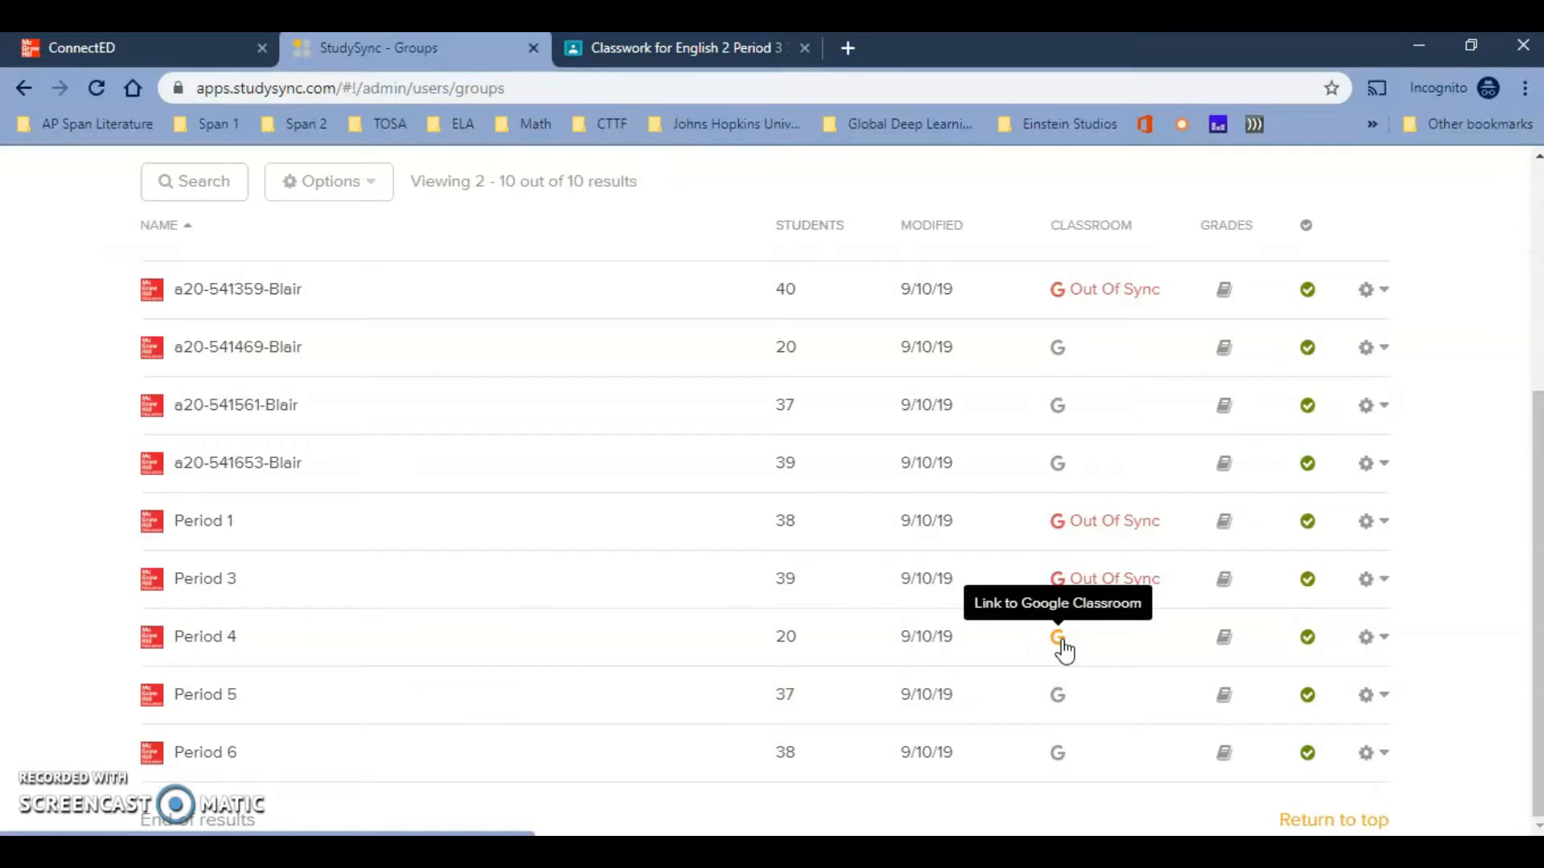
pyautogui.click(1058, 636)
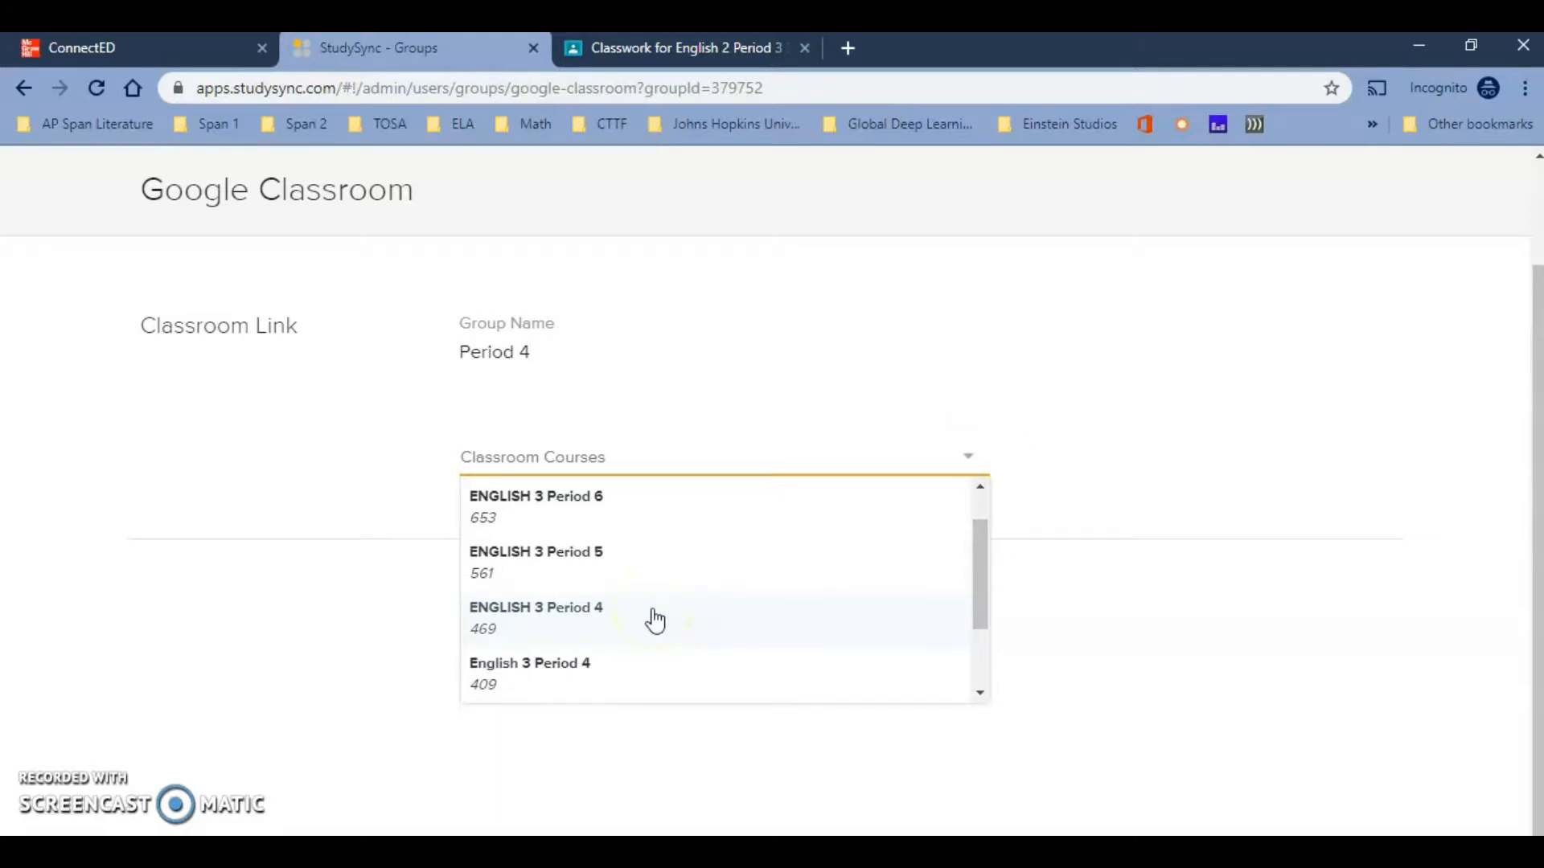
pyautogui.click(536, 617)
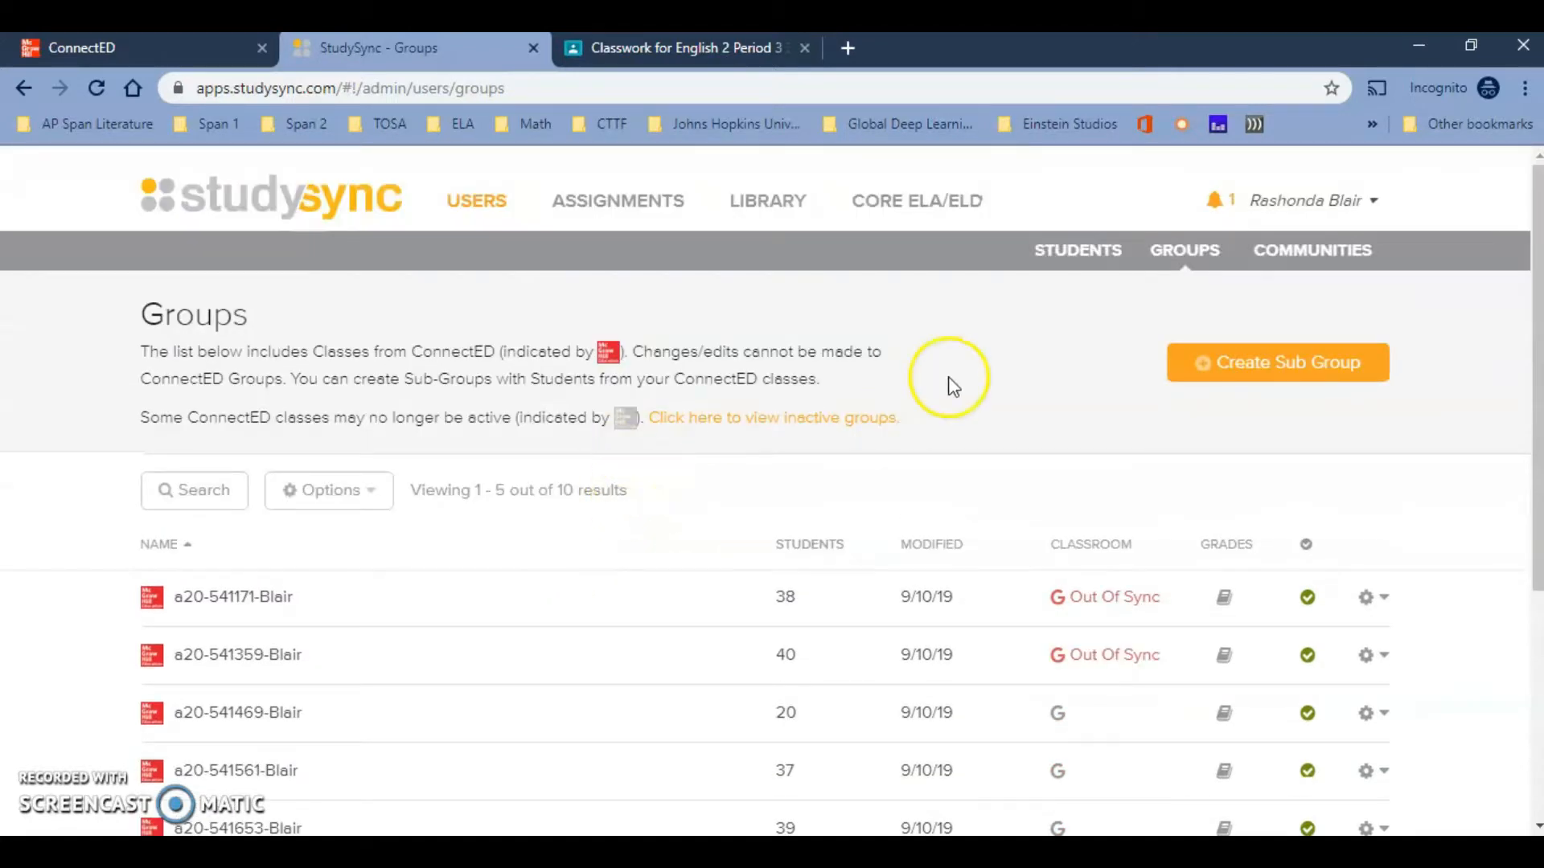
pyautogui.moveTo(636, 199)
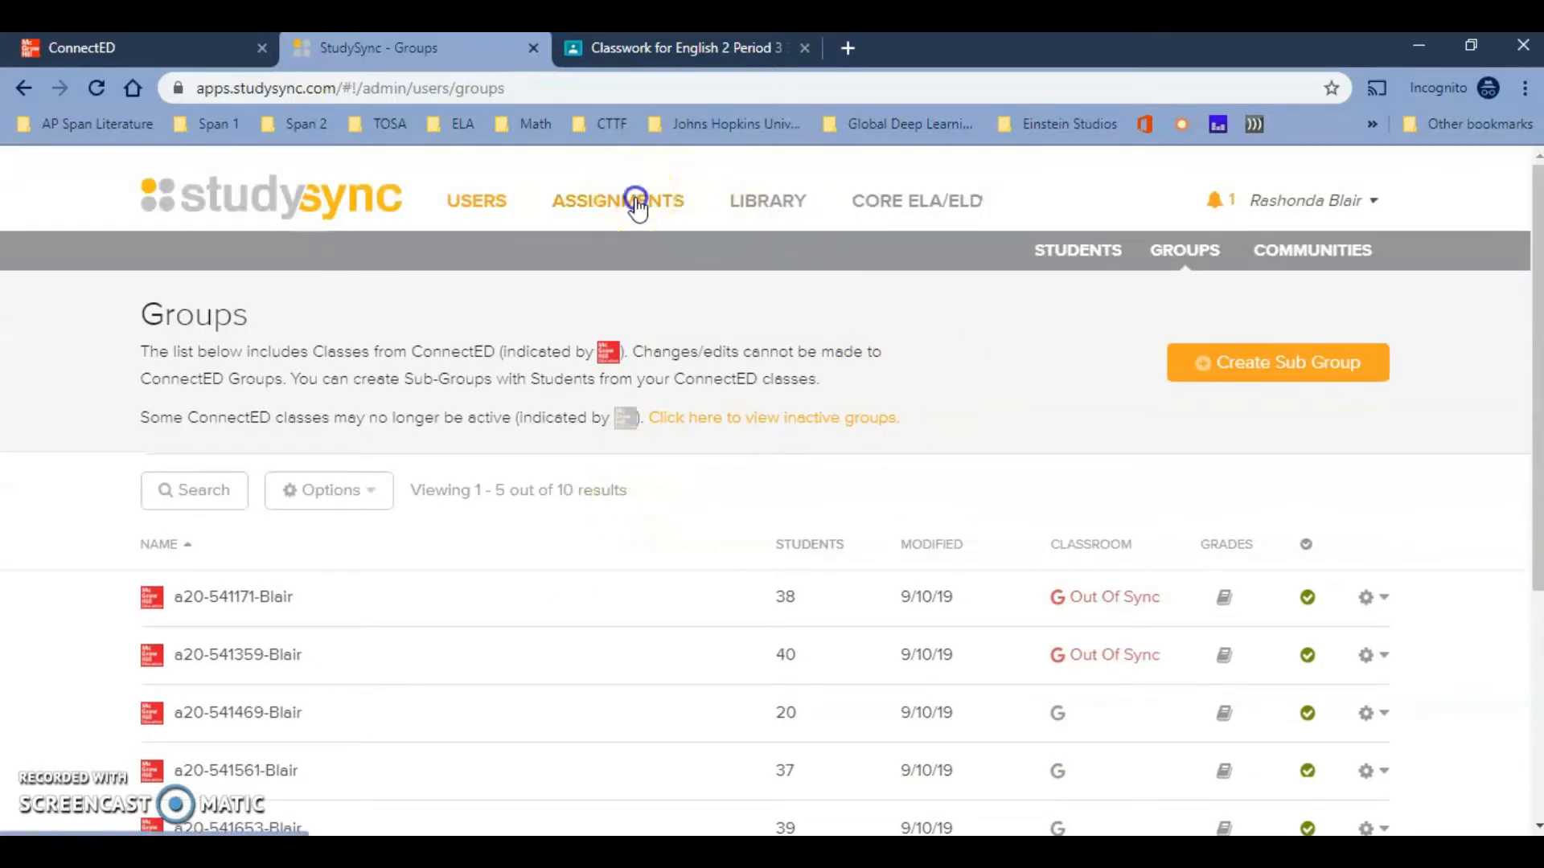
# Step: Go to ASSIGNMENTS and start a new writing assignment with Create Assignment
pyautogui.click(636, 201)
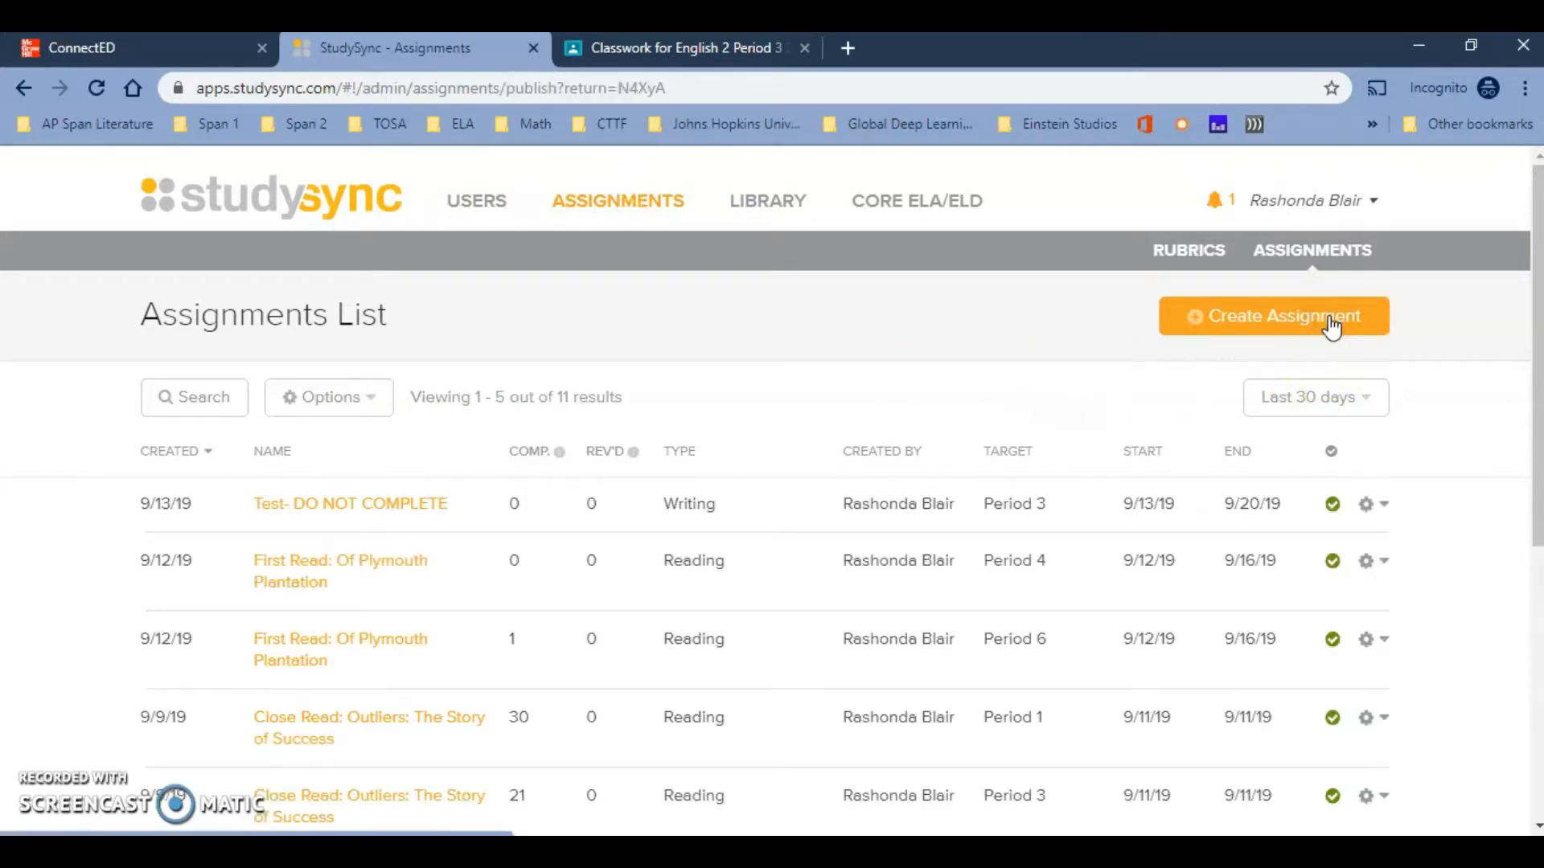
pyautogui.click(1274, 316)
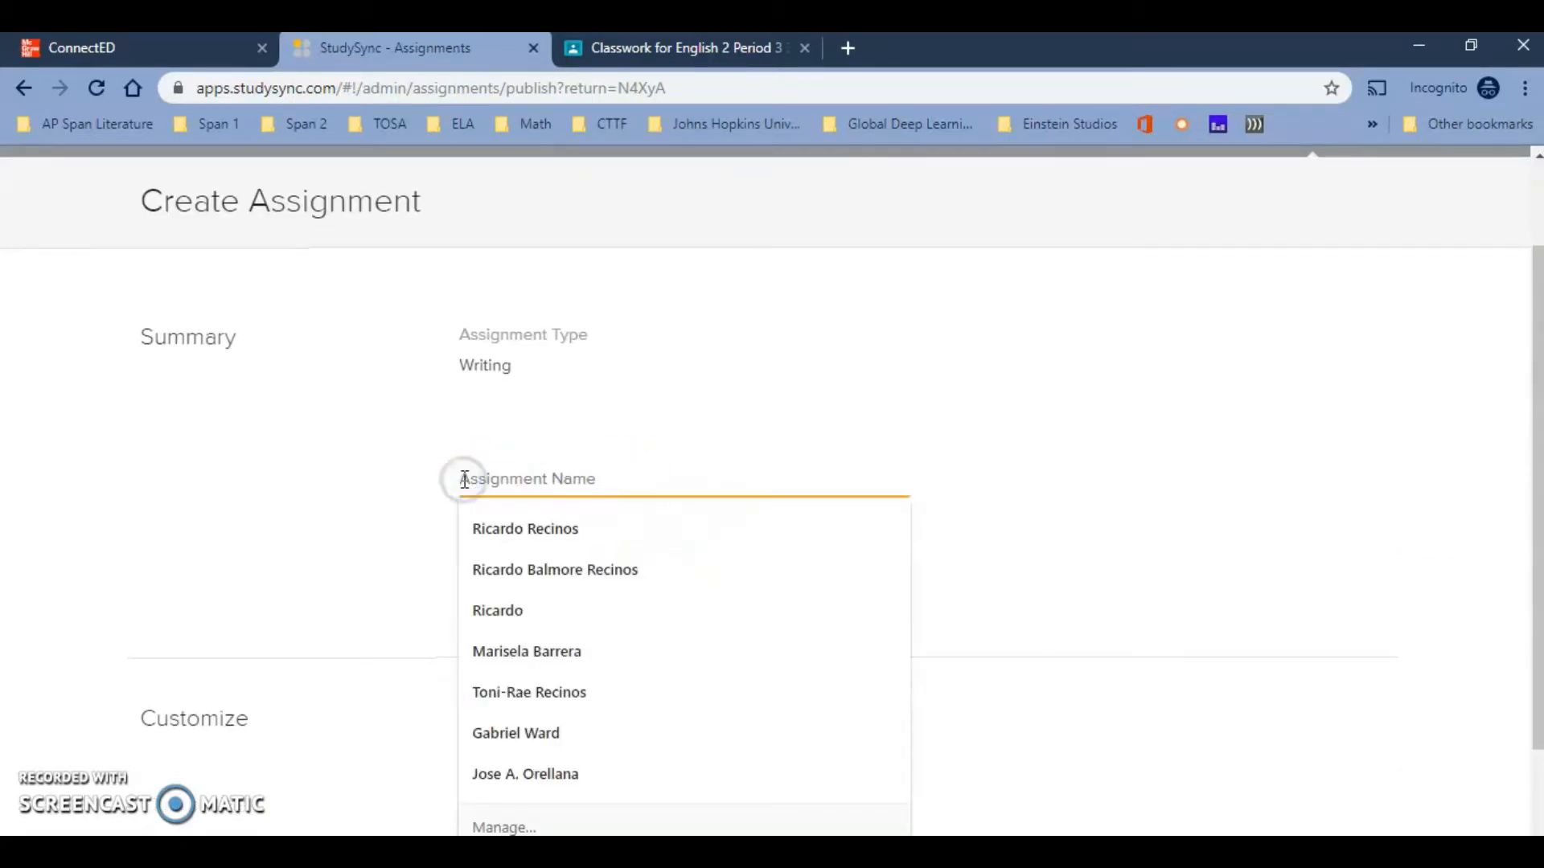
# Step: Enter the assignment name 'Test' and scroll down through the assignment form
pyautogui.write('Test - Do not complete')
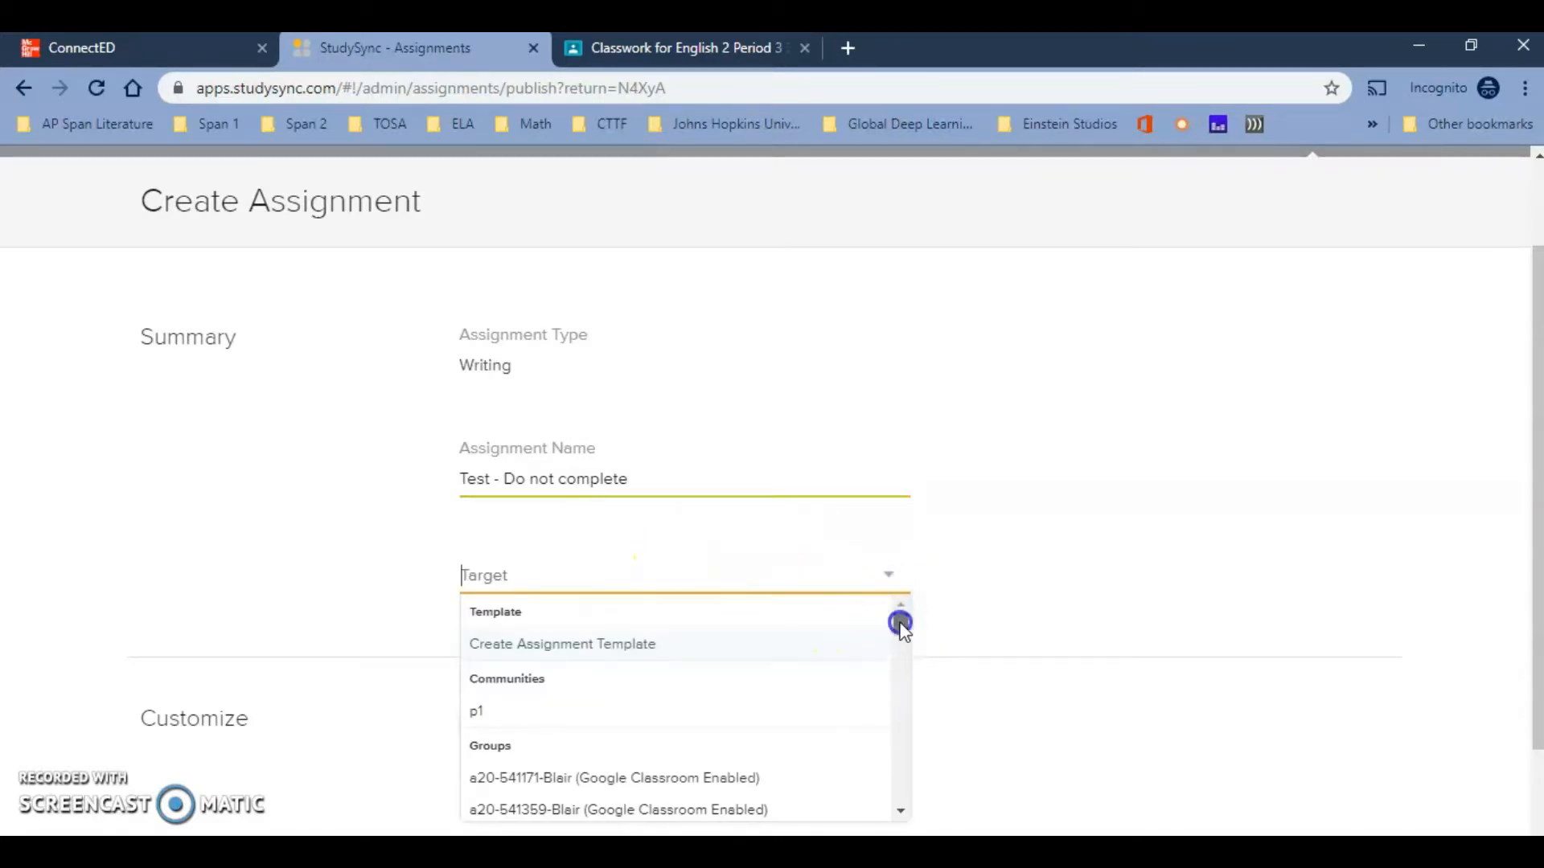
pyautogui.scroll(-3)
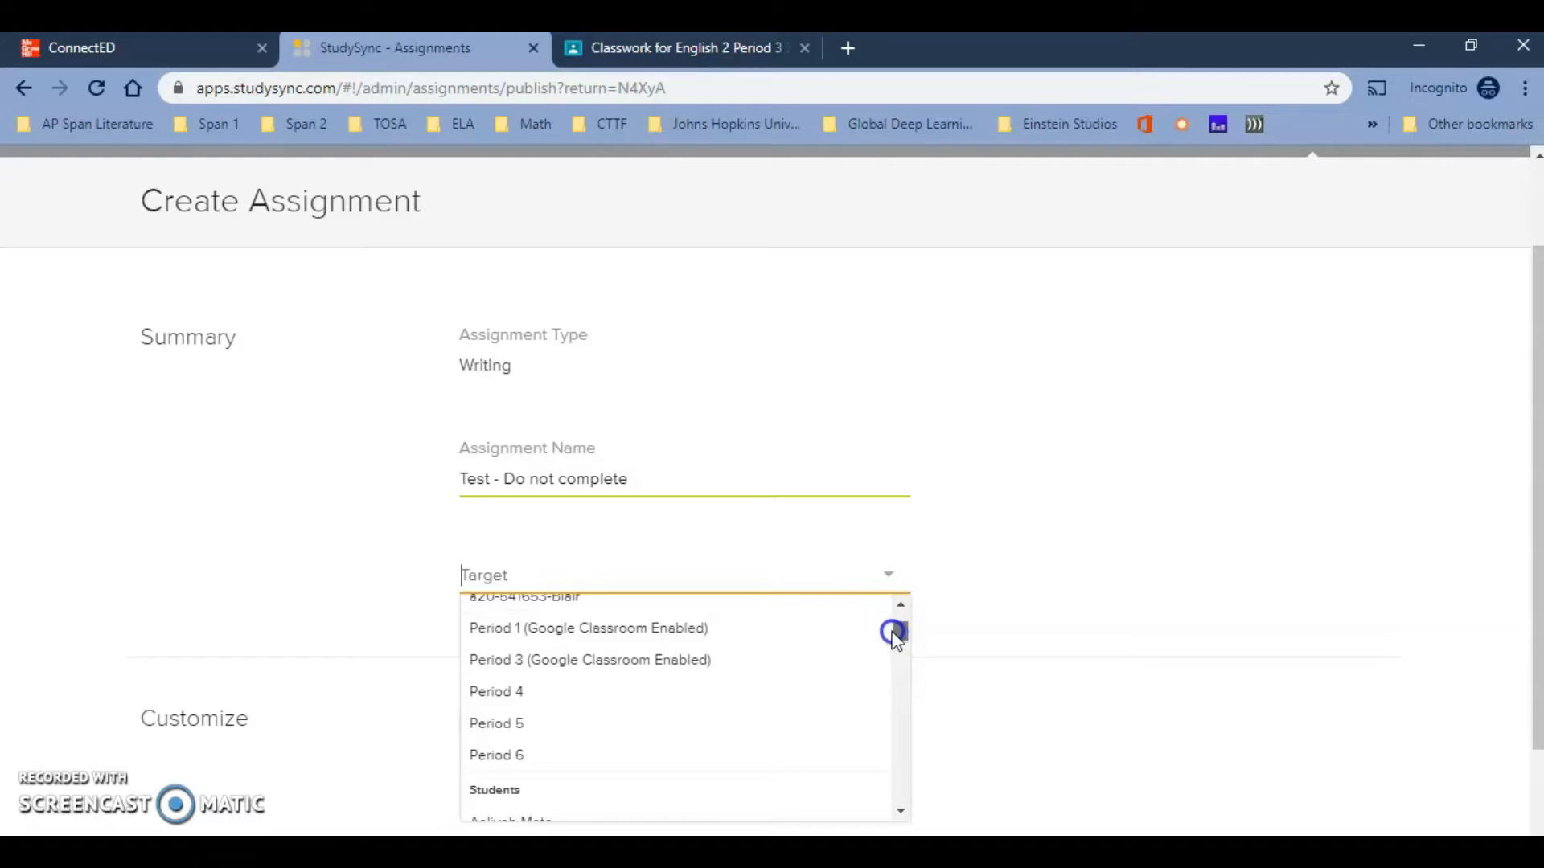
pyautogui.moveTo(556, 642)
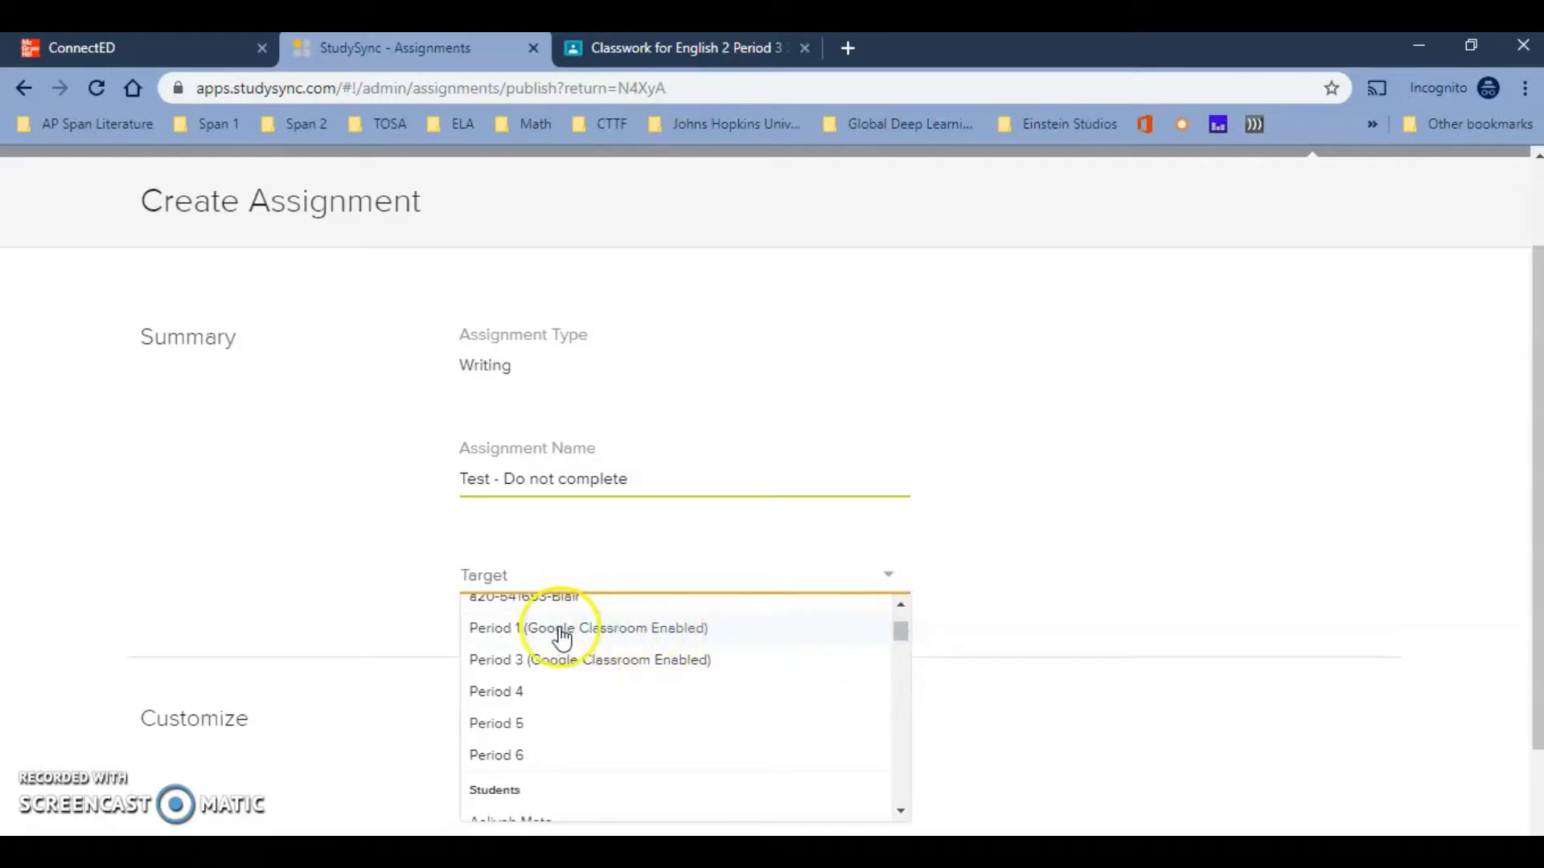
pyautogui.moveTo(639, 644)
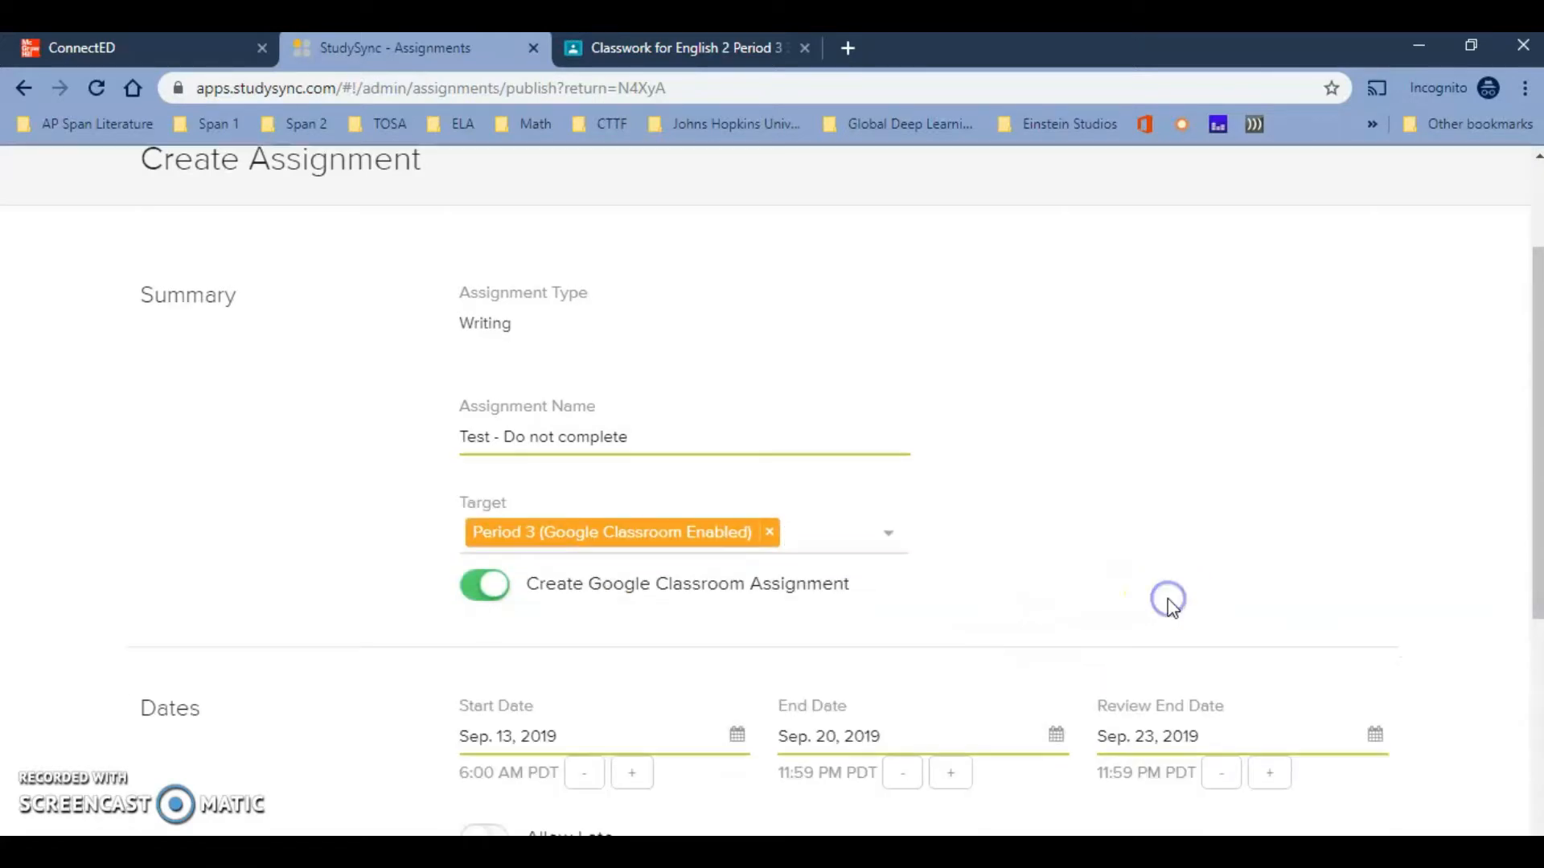
pyautogui.scroll(-3)
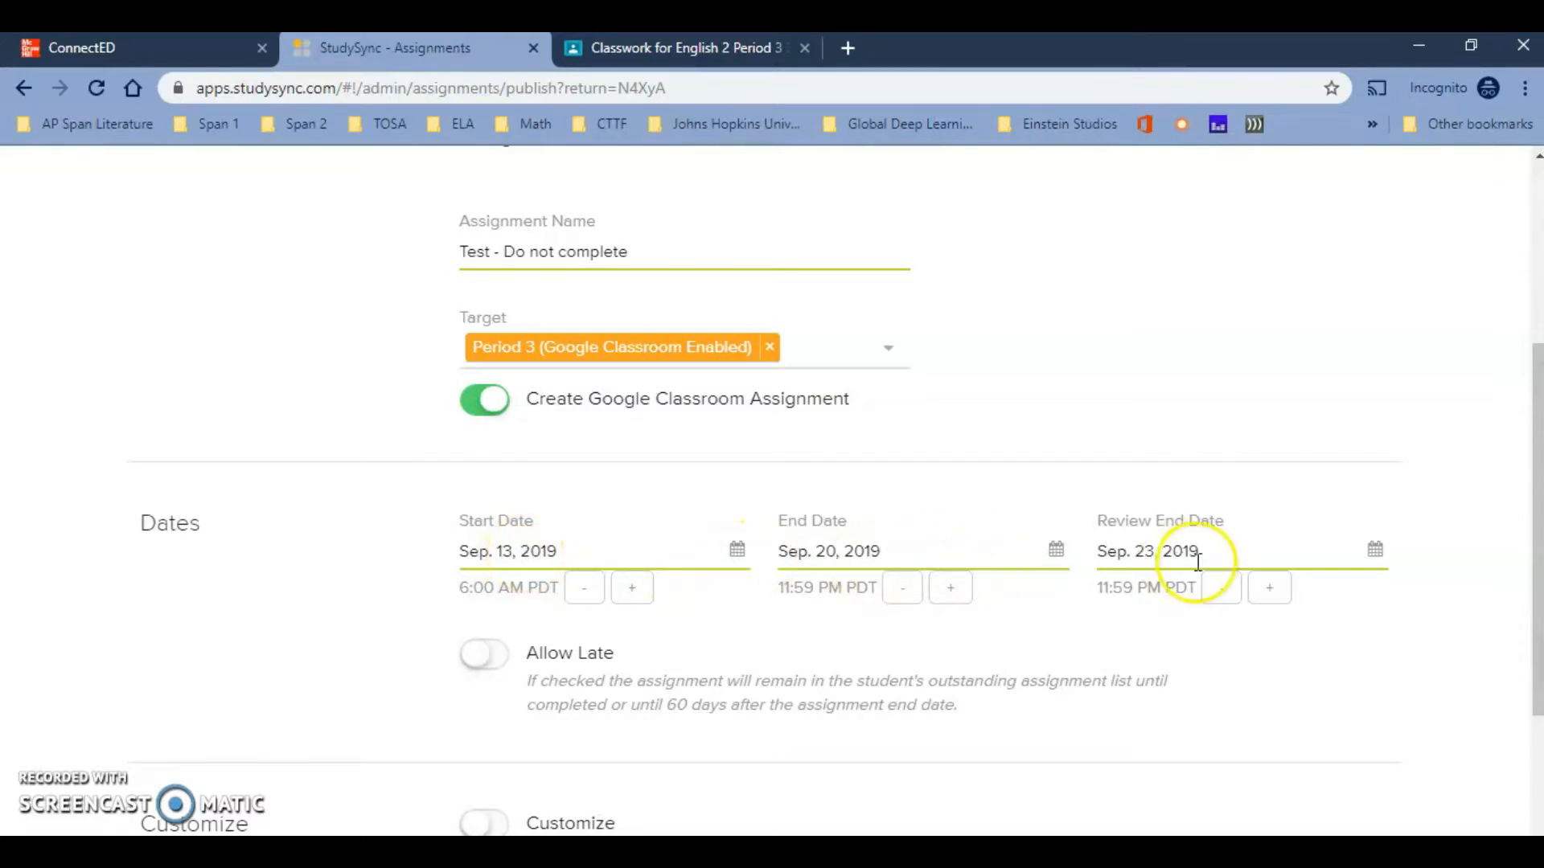
pyautogui.scroll(-3)
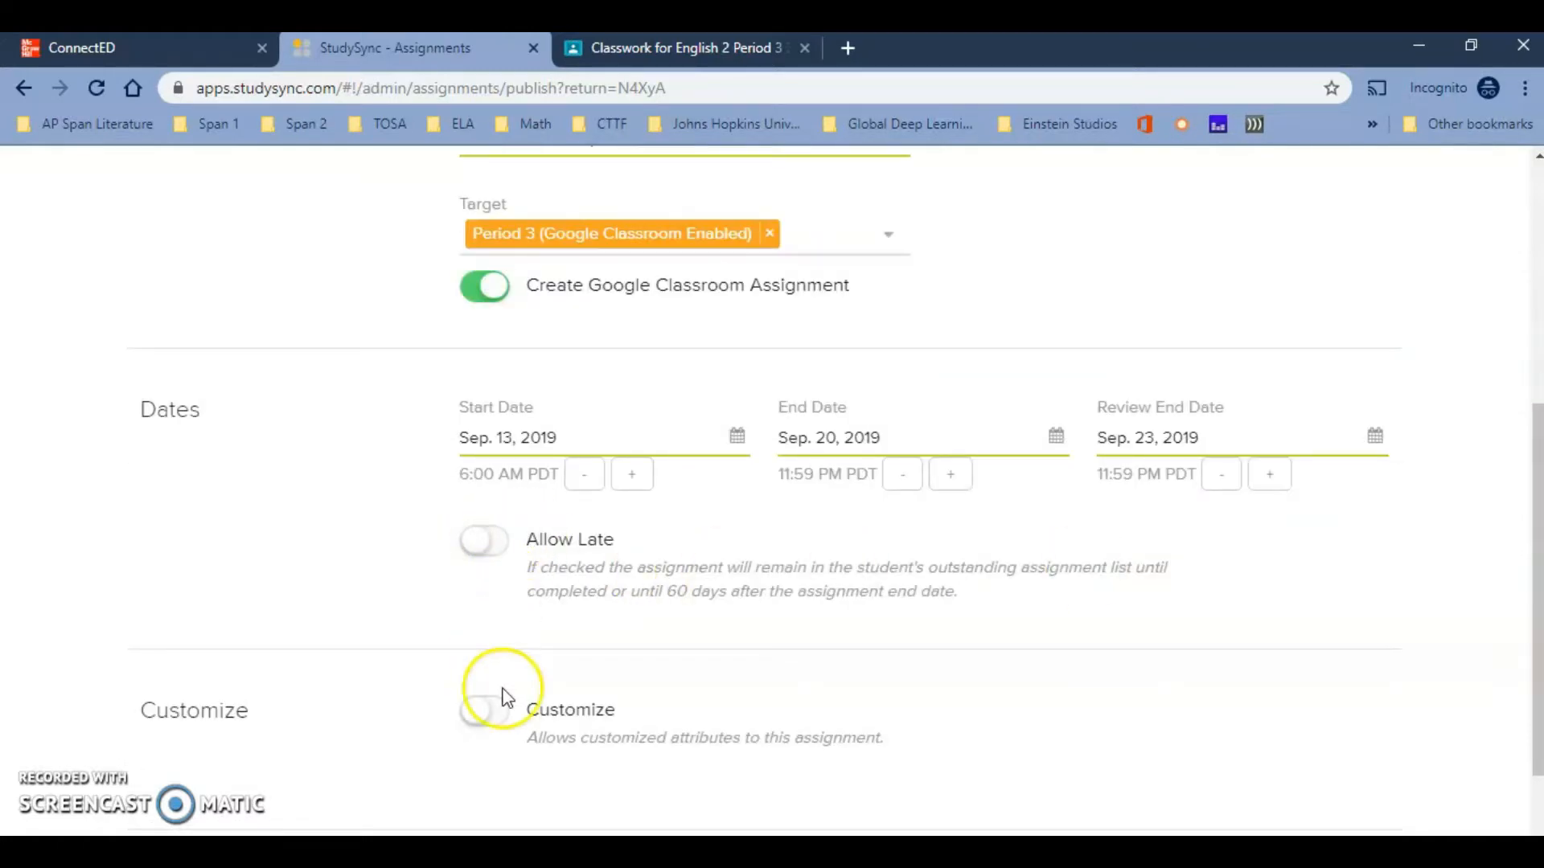
pyautogui.scroll(-3)
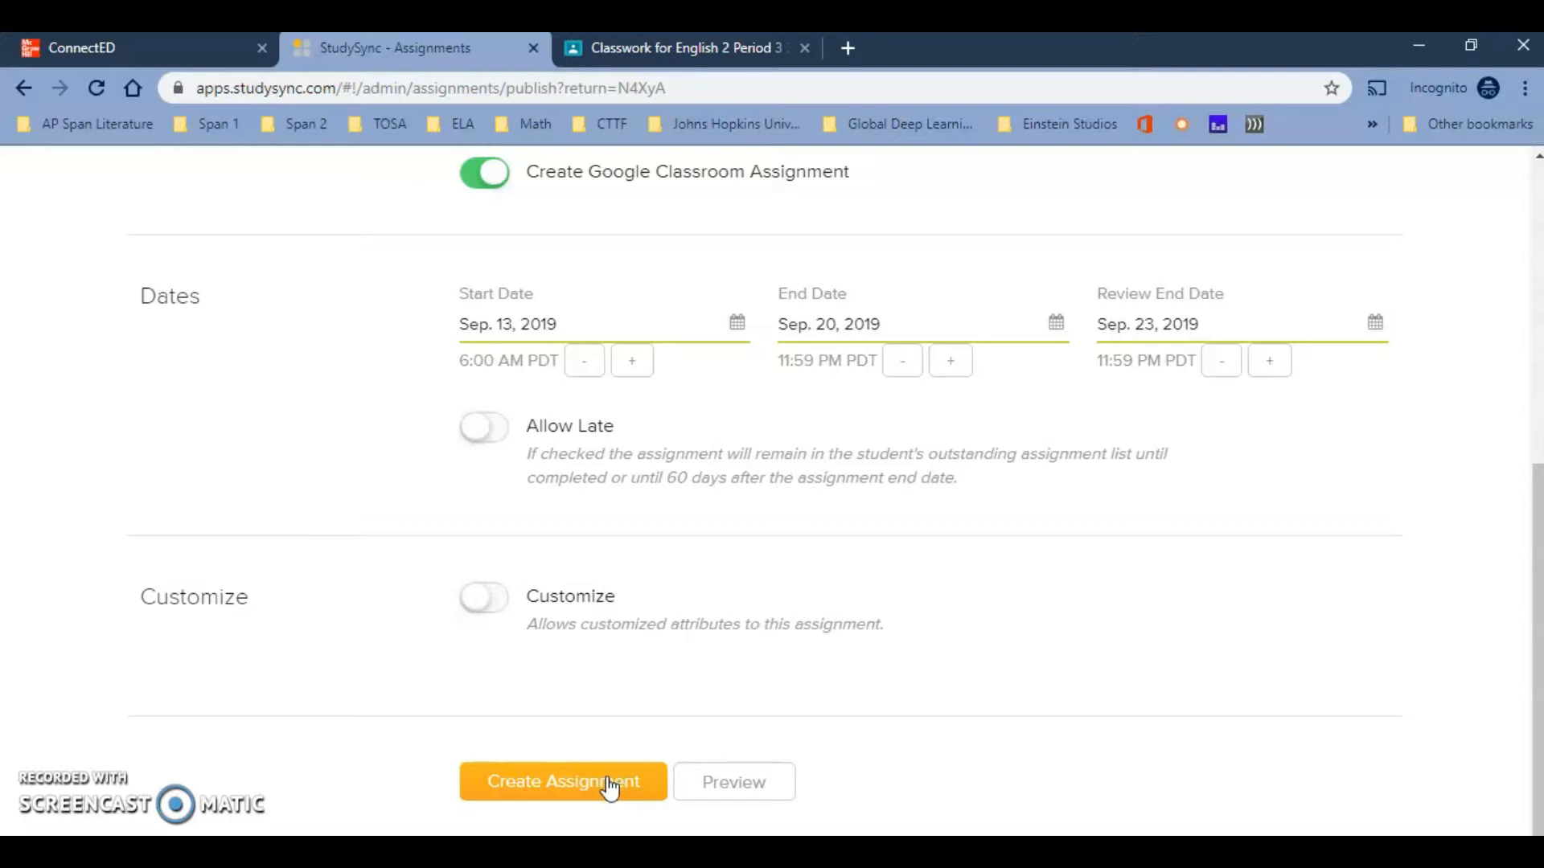
pyautogui.moveTo(620, 88)
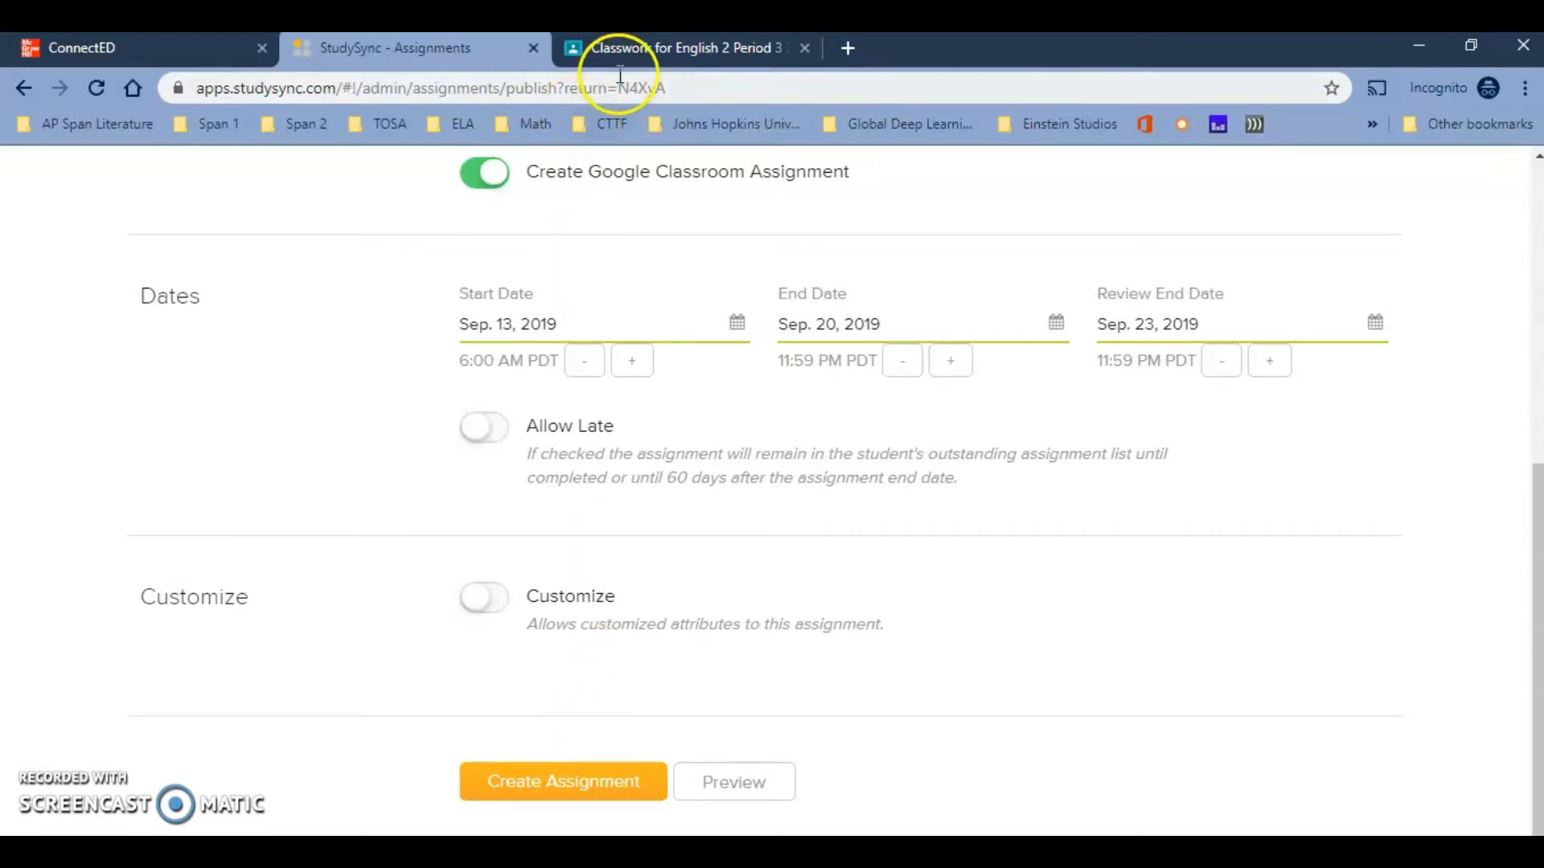
# Step: Switch to English 2 Period 3 Classwork and expand 'Test- DO NOT COMPLETE'
pyautogui.click(690, 48)
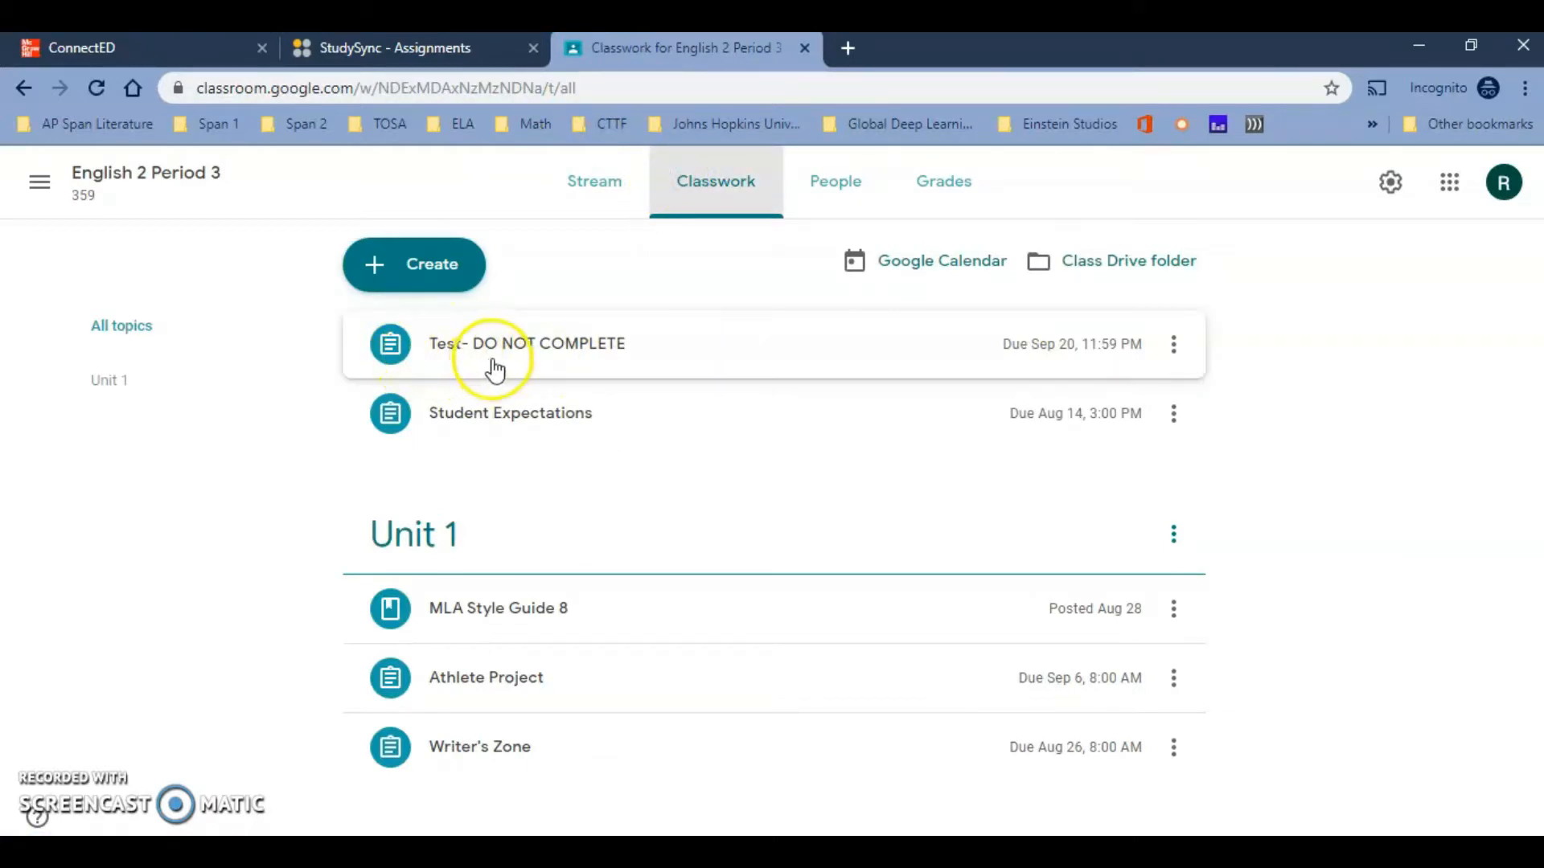
pyautogui.moveTo(533, 358)
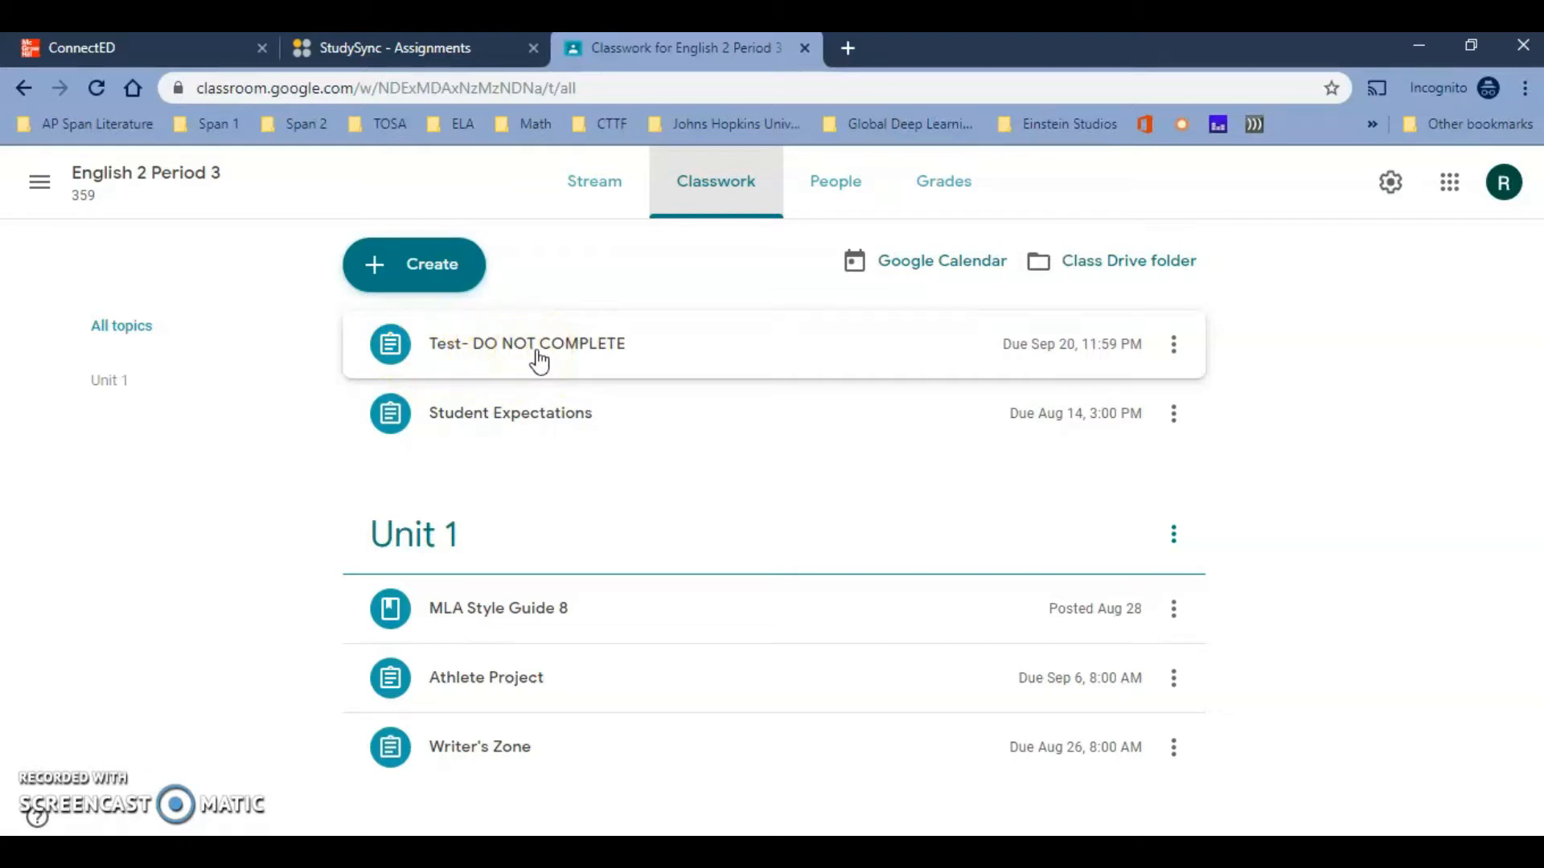
pyautogui.click(538, 345)
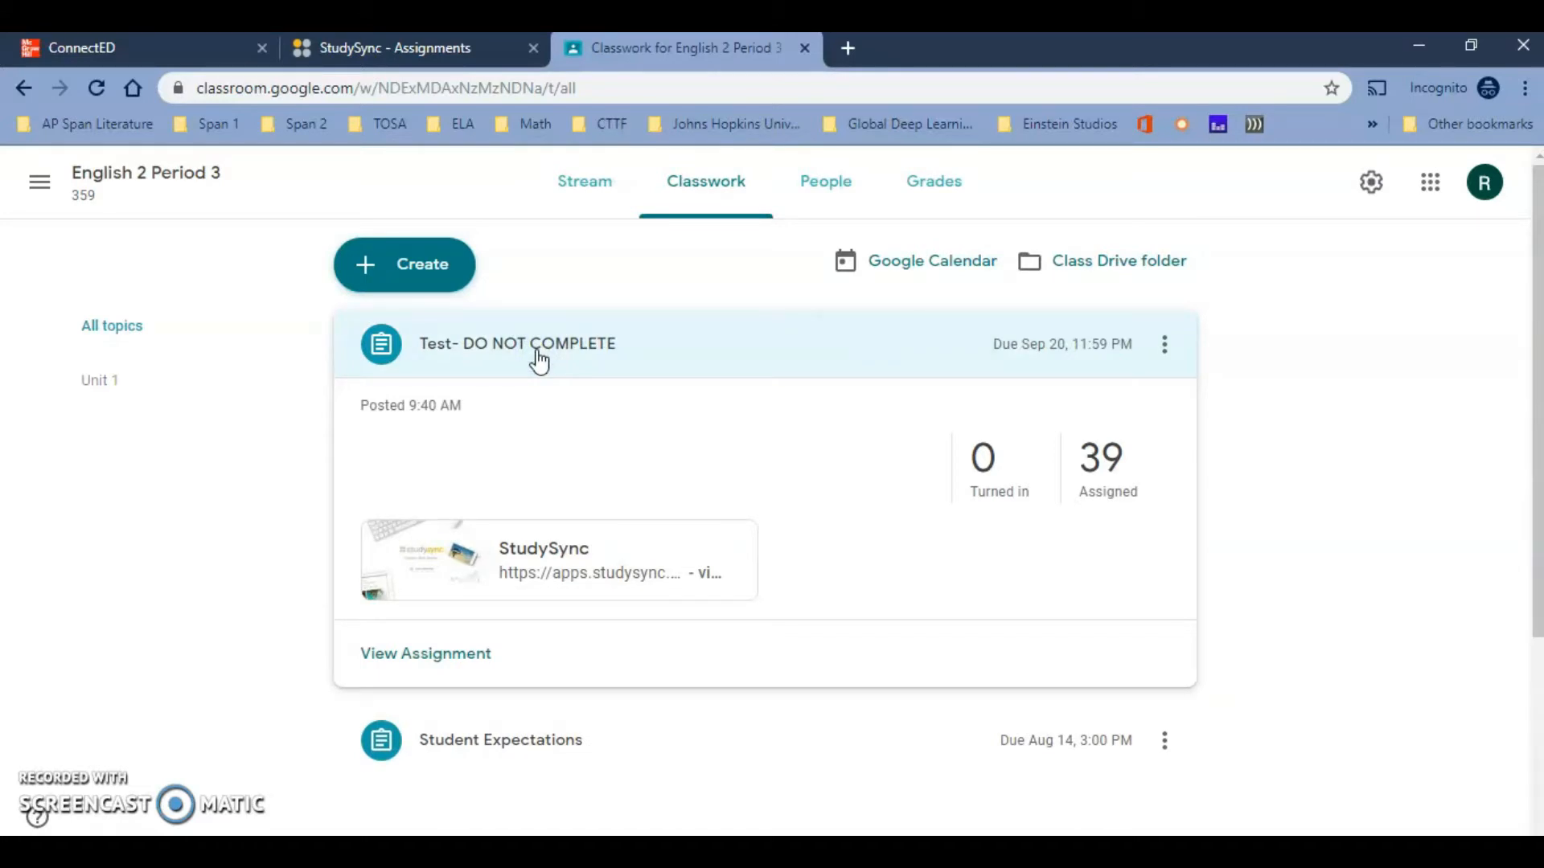
pyautogui.moveTo(160, 619)
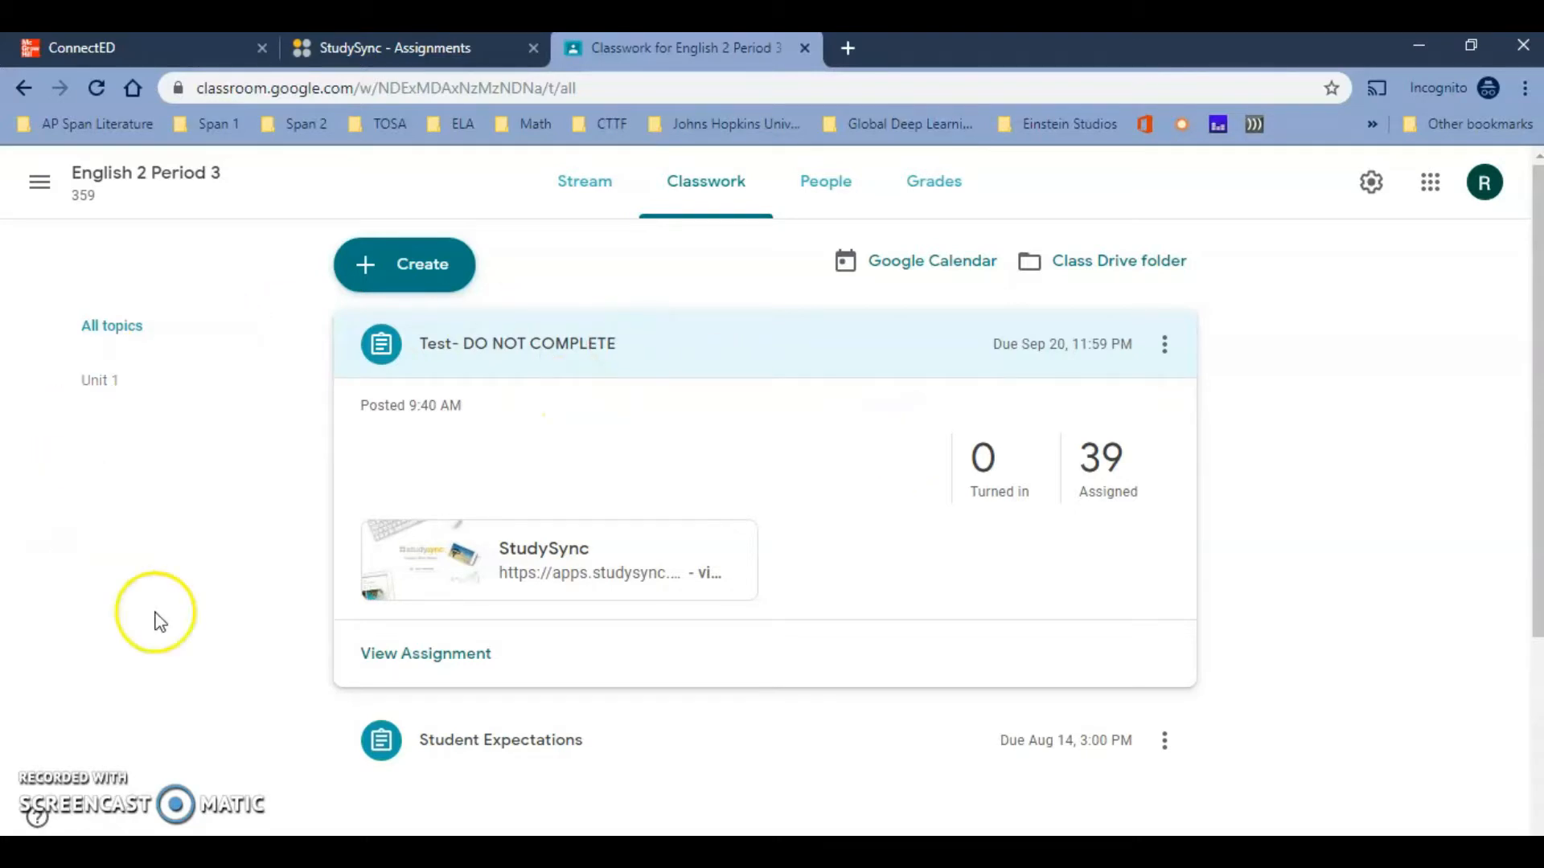
pyautogui.moveTo(993, 273)
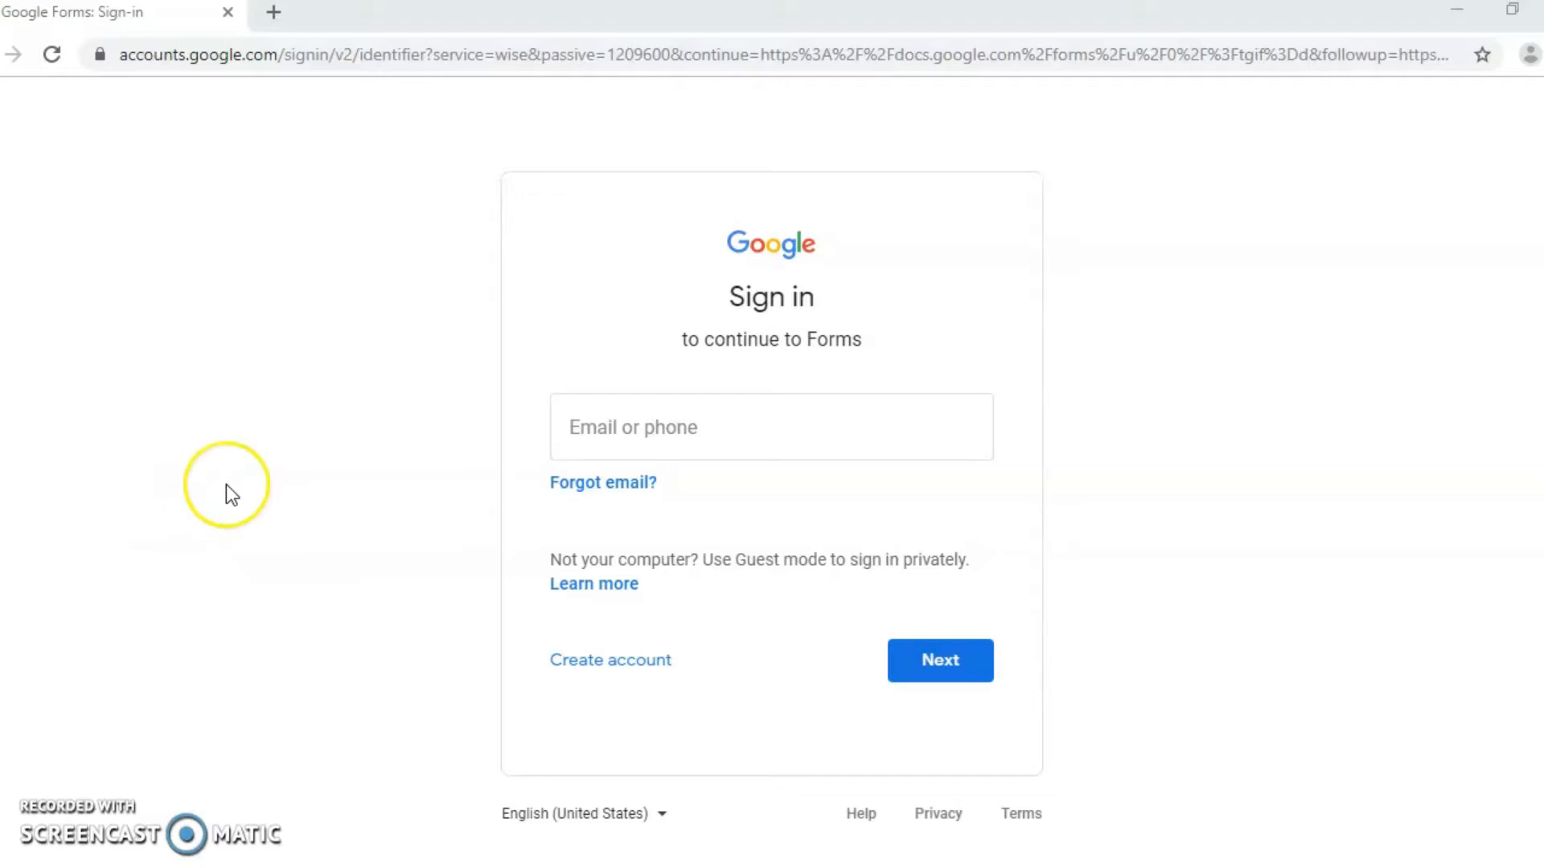
pyautogui.moveTo(264, 401)
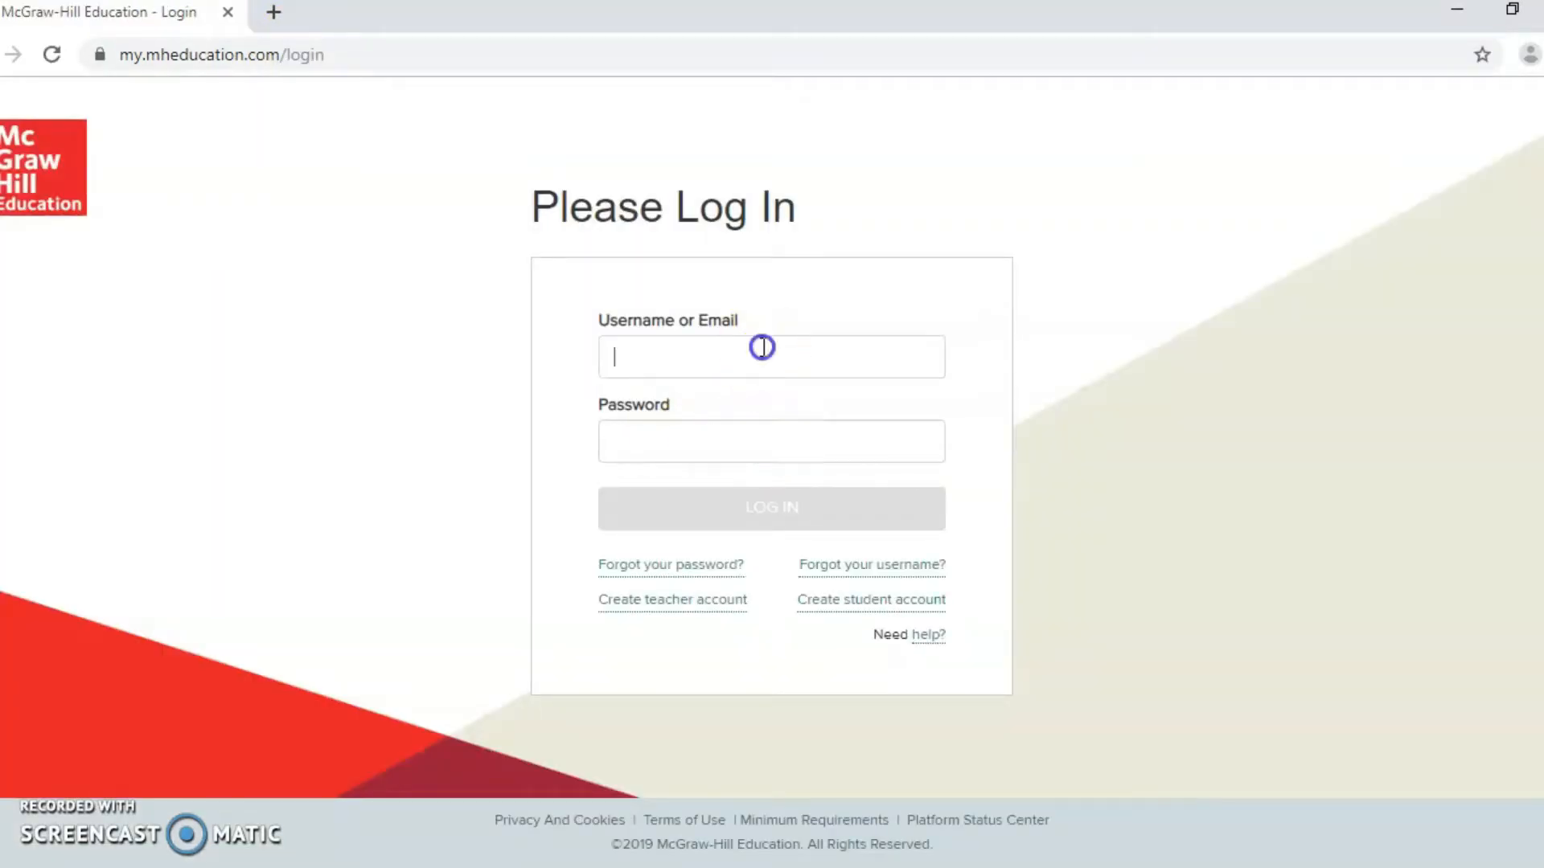
pyautogui.click(771, 356)
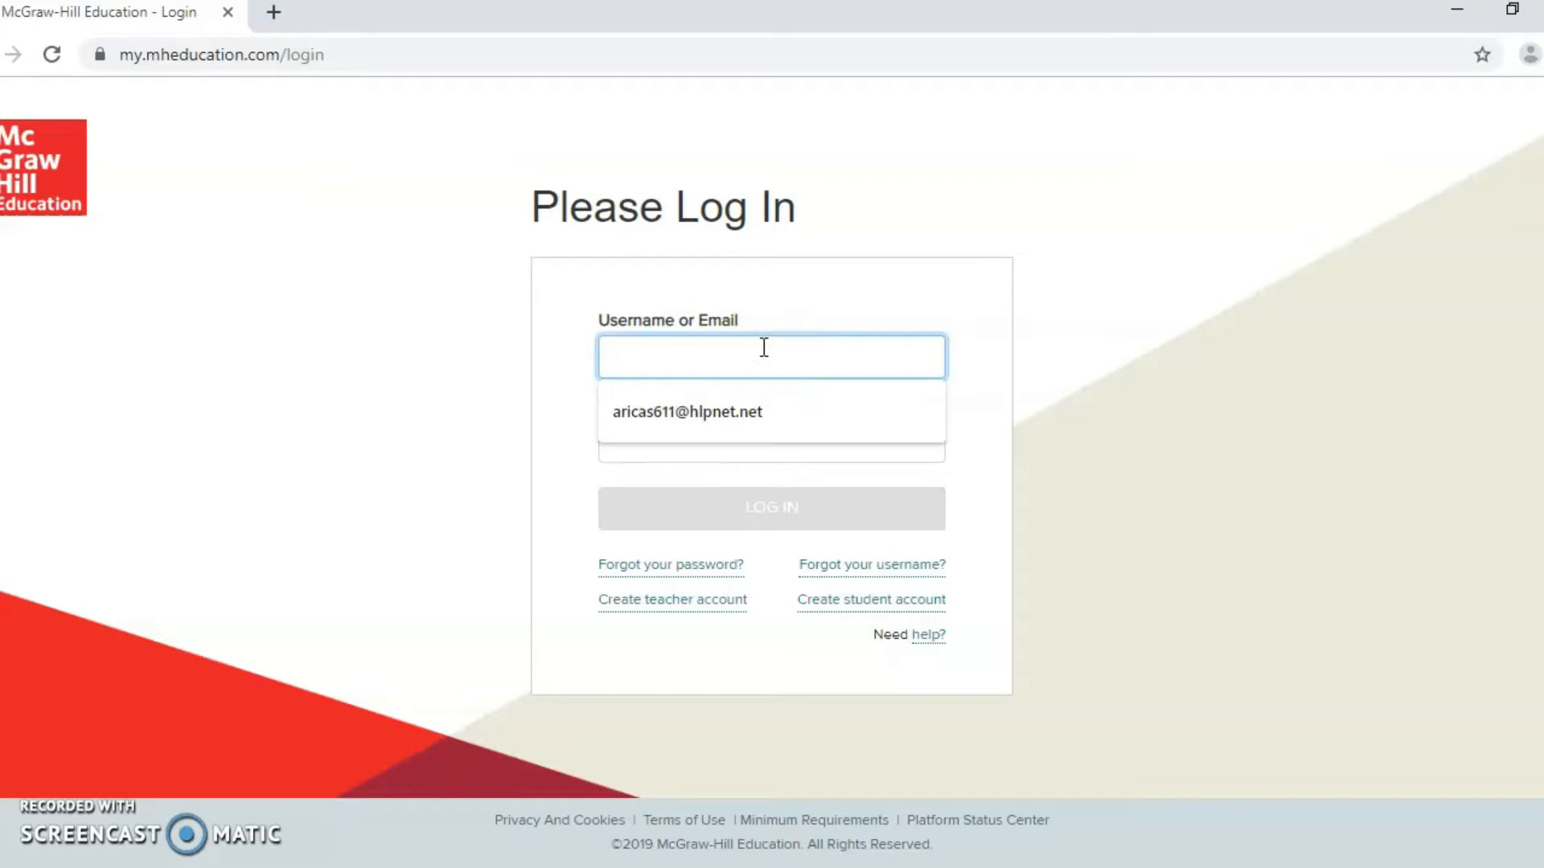
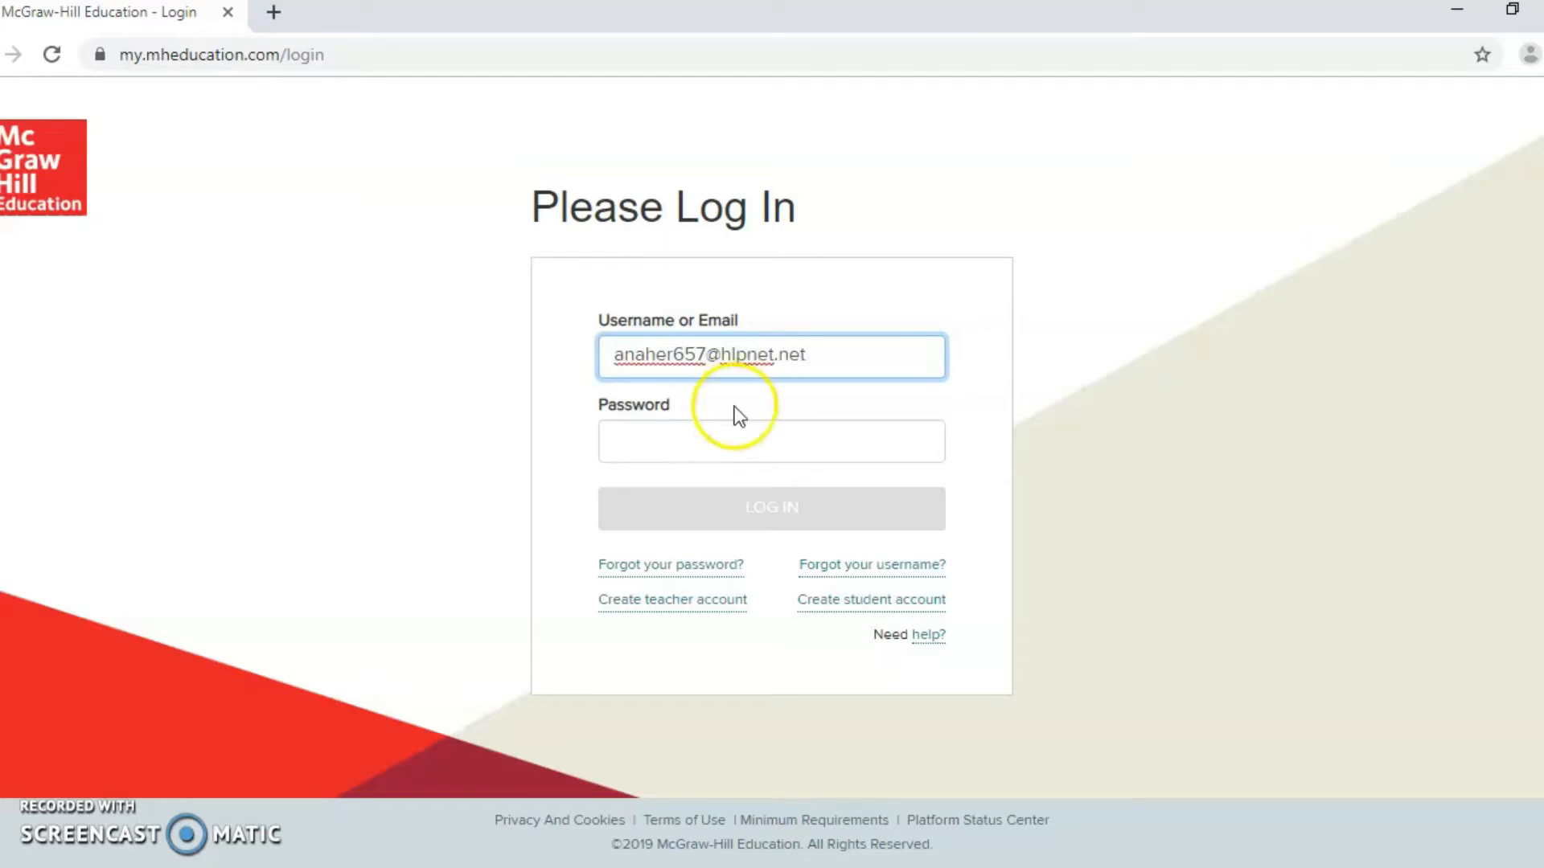
pyautogui.click(771, 442)
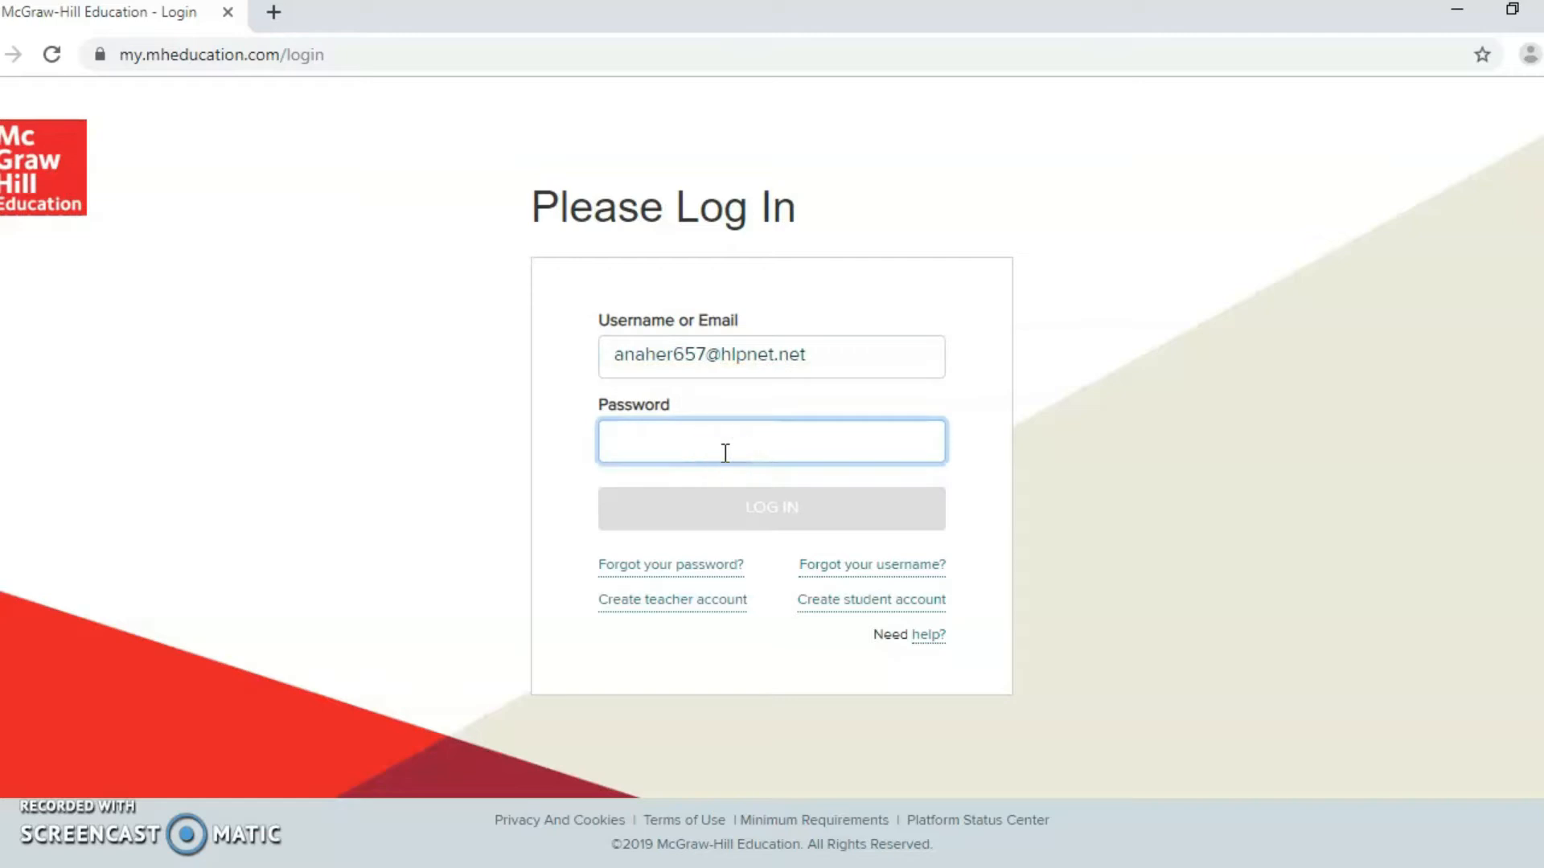
pyautogui.write('••••••')
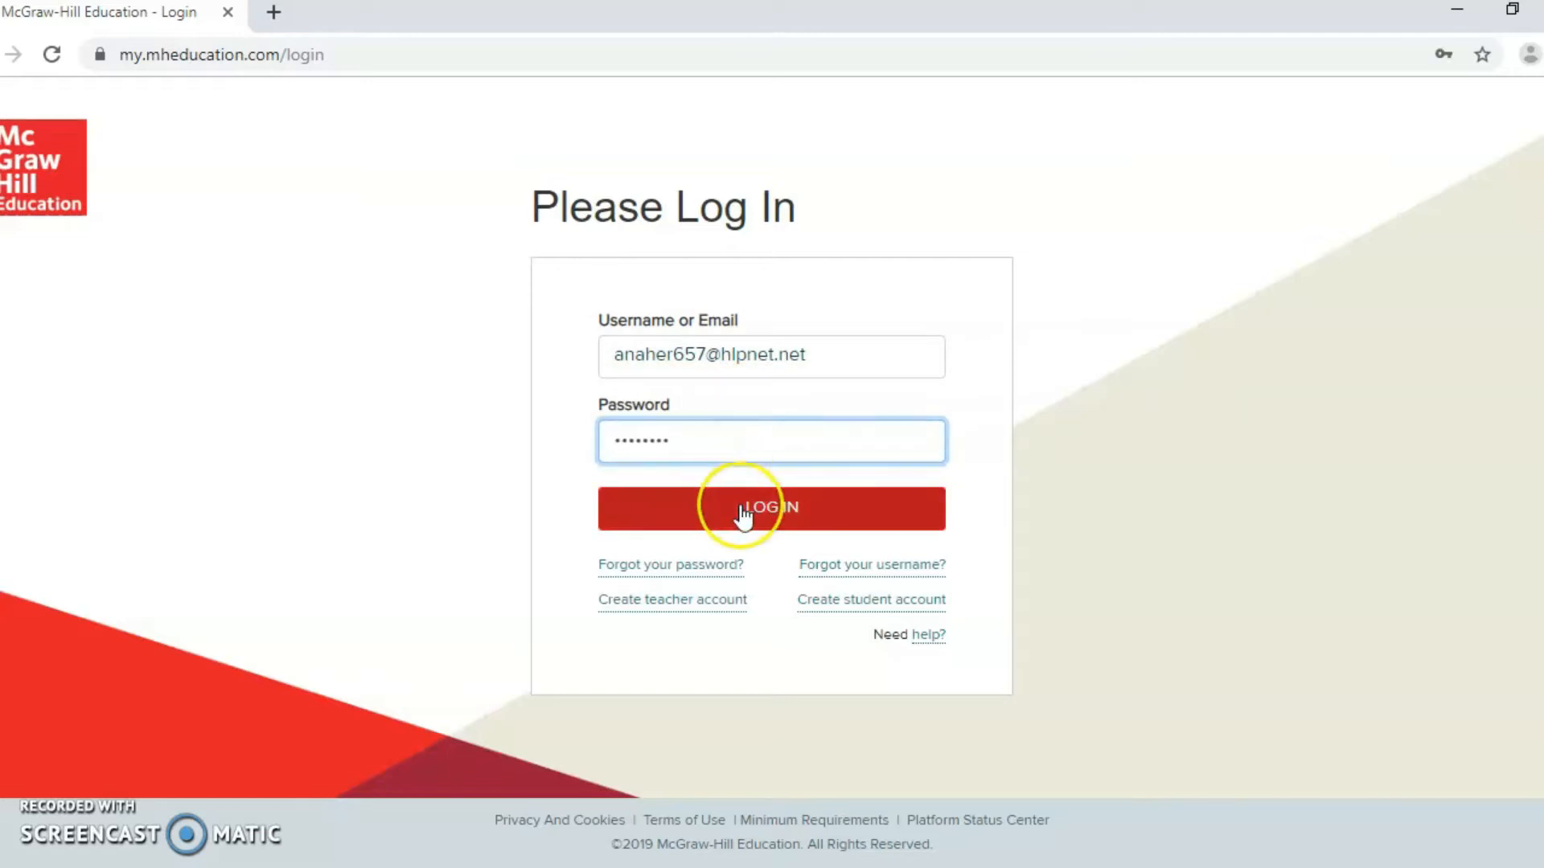
pyautogui.click(754, 508)
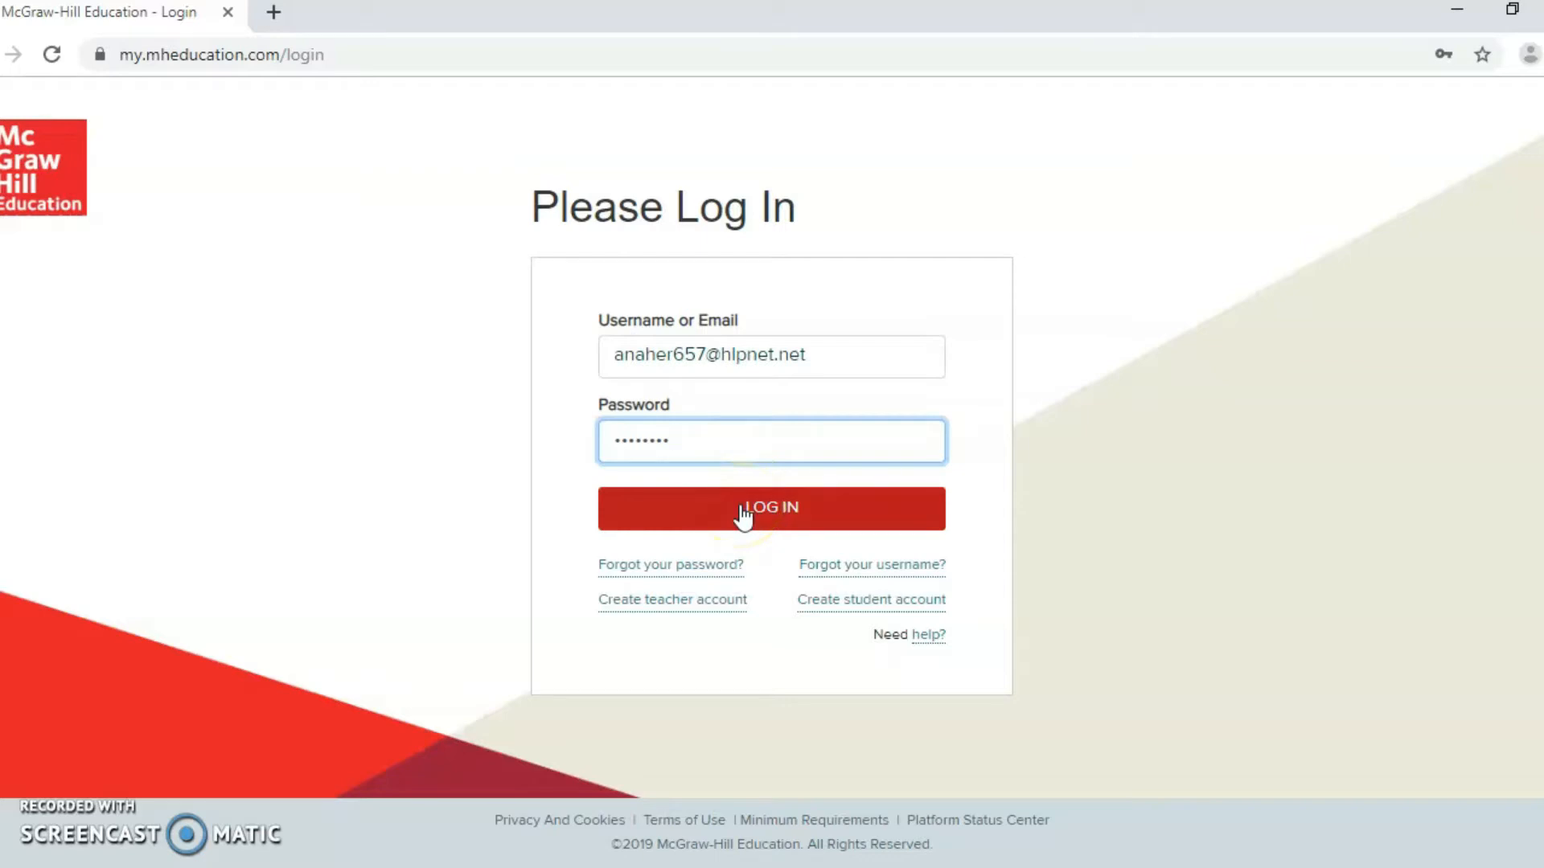
pyautogui.click(771, 508)
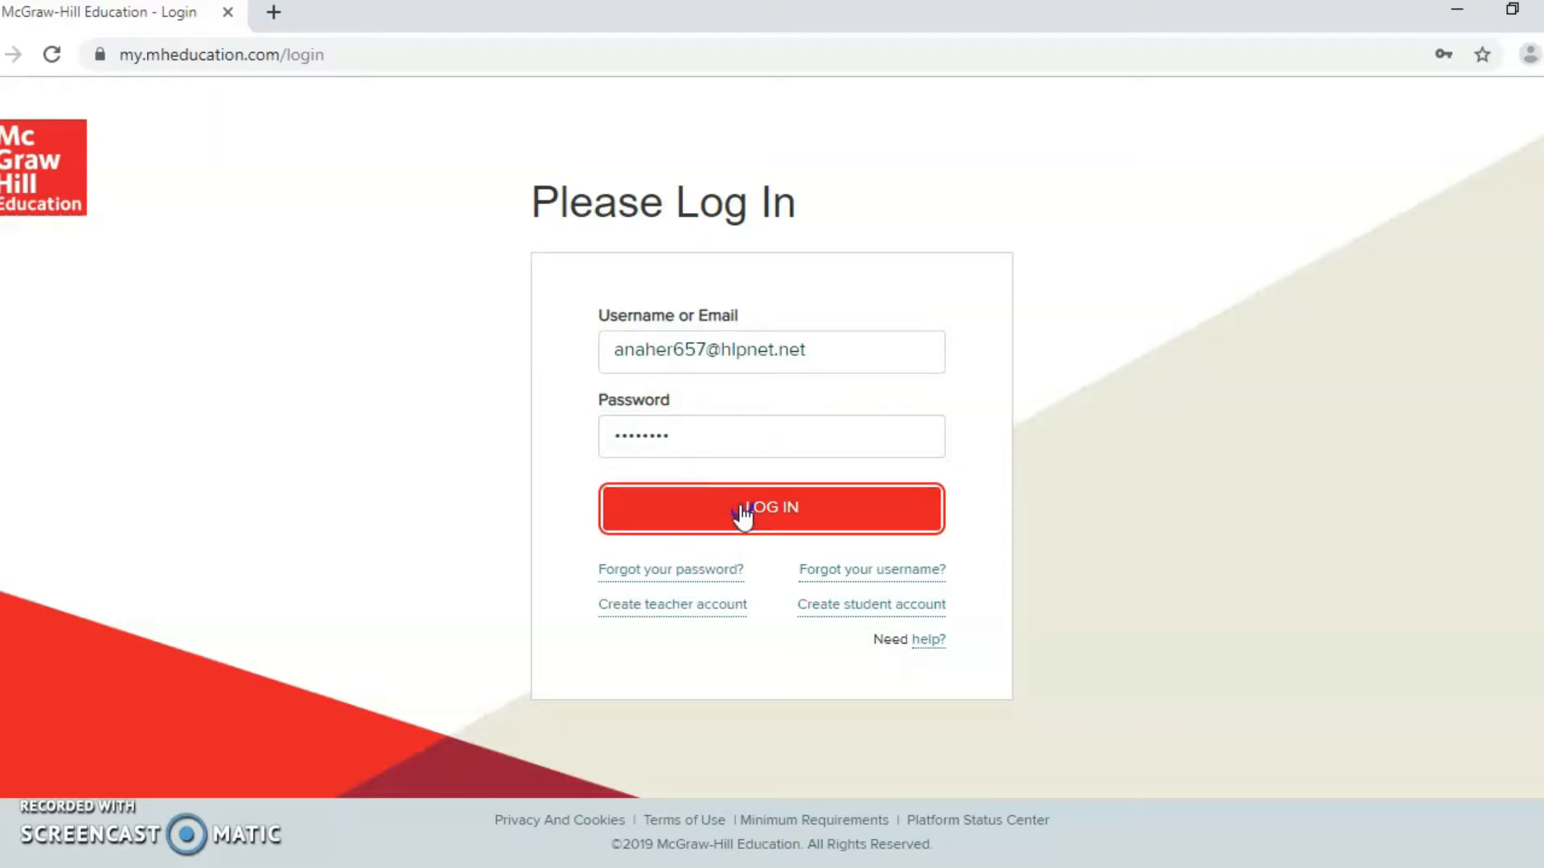
pyautogui.click(743, 509)
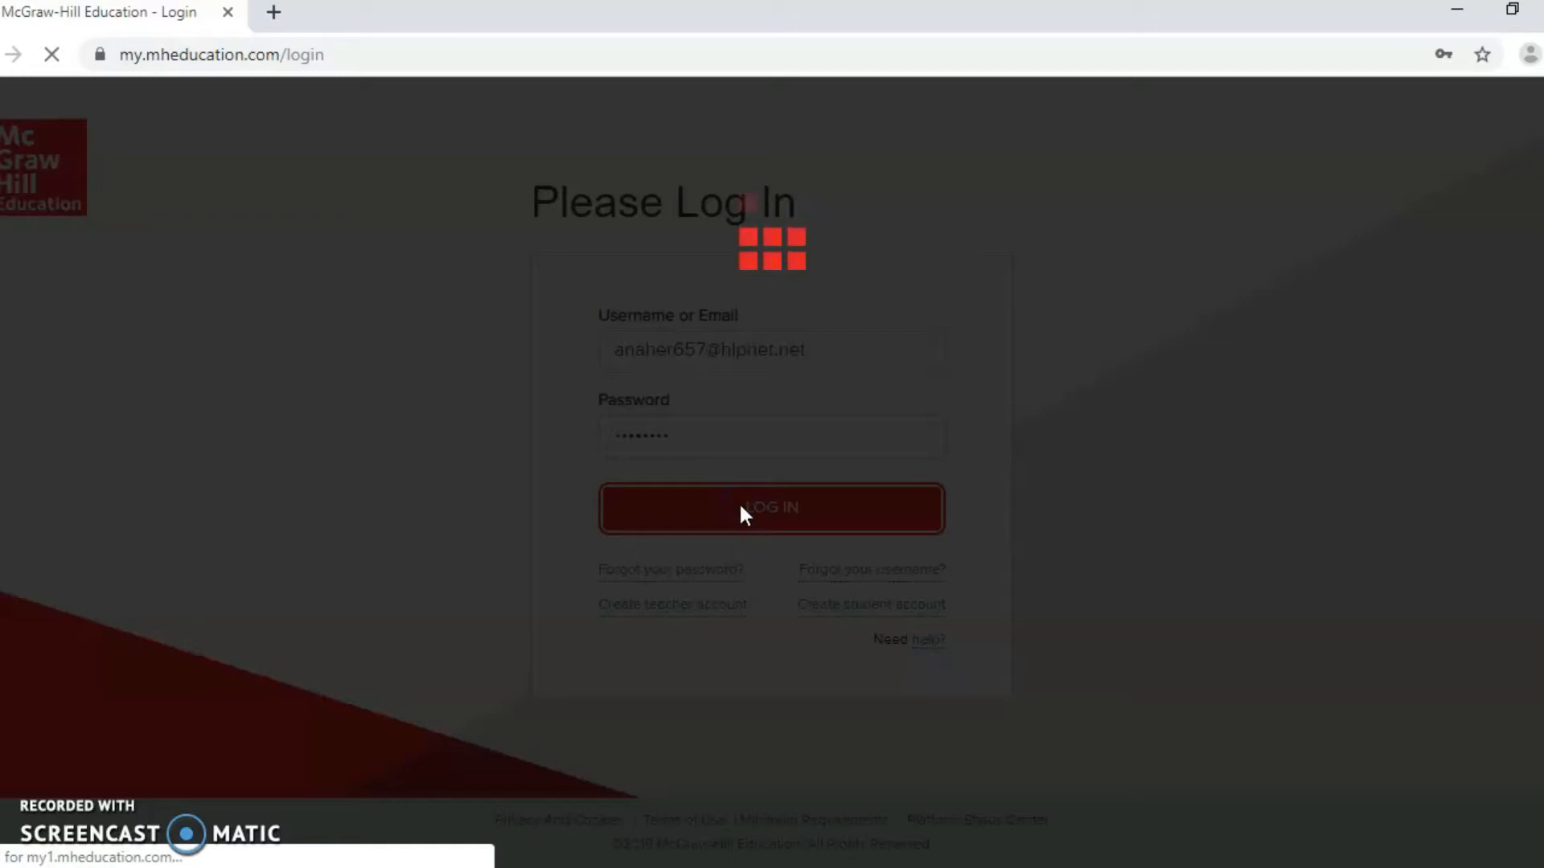
pyautogui.click(743, 508)
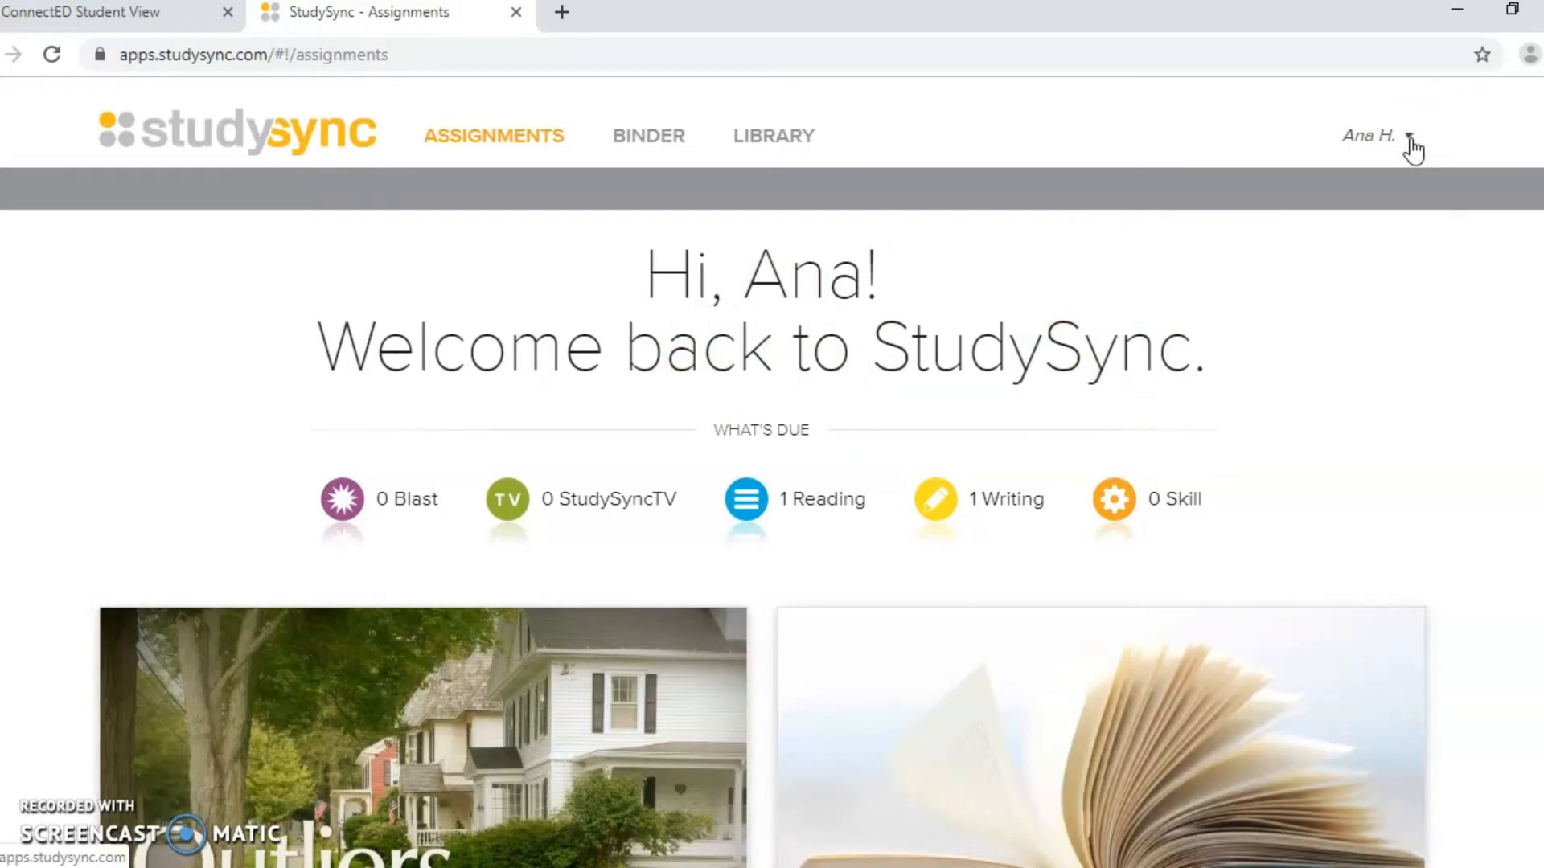
# Step: Open Ana's Settings from the name dropdown and show the Google tab
pyautogui.click(1412, 137)
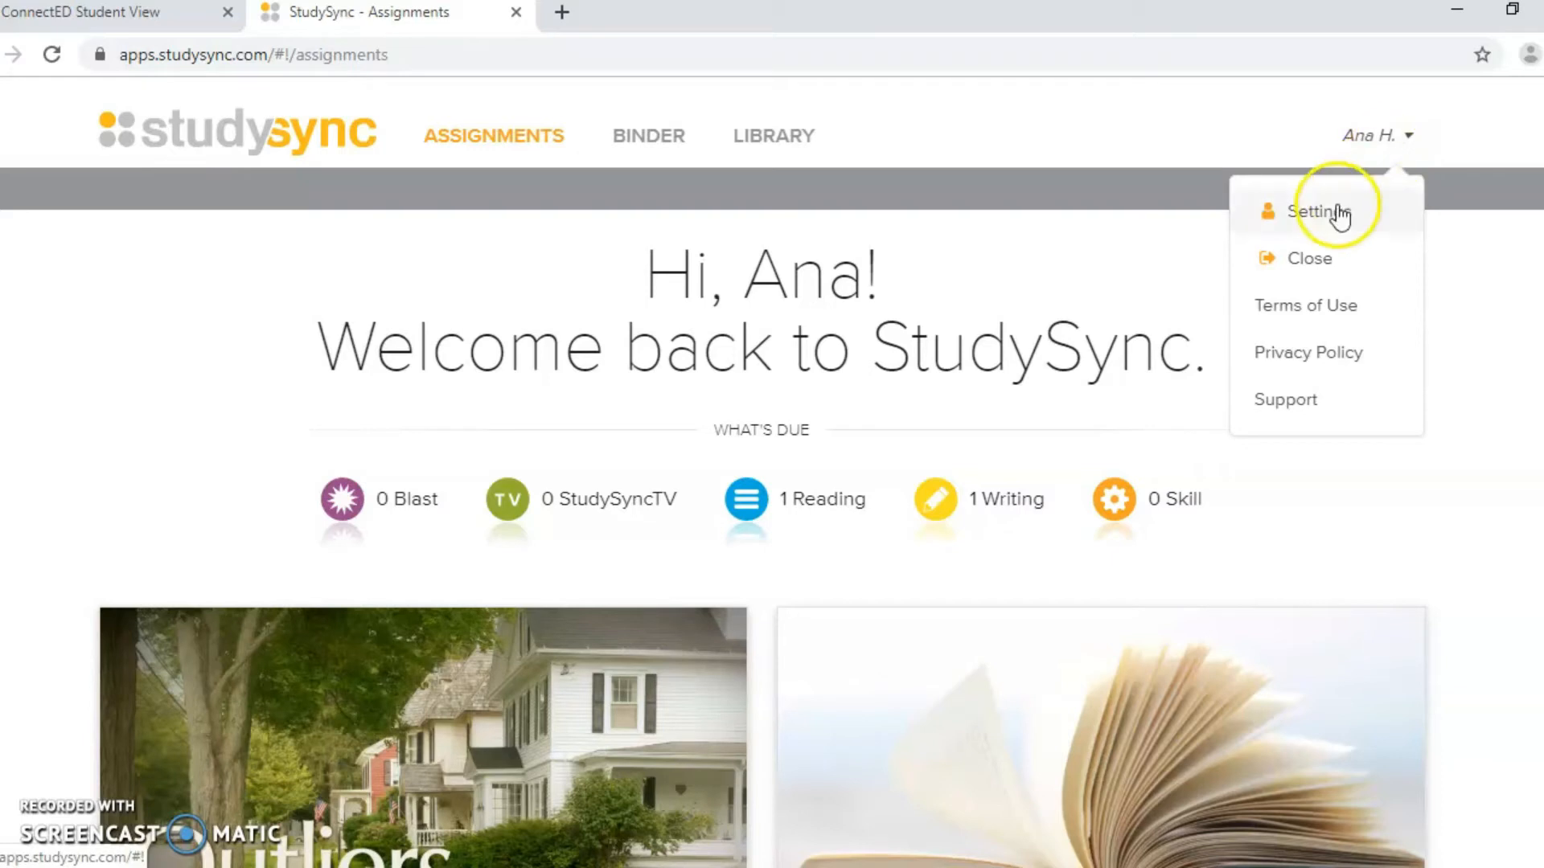
pyautogui.click(1319, 212)
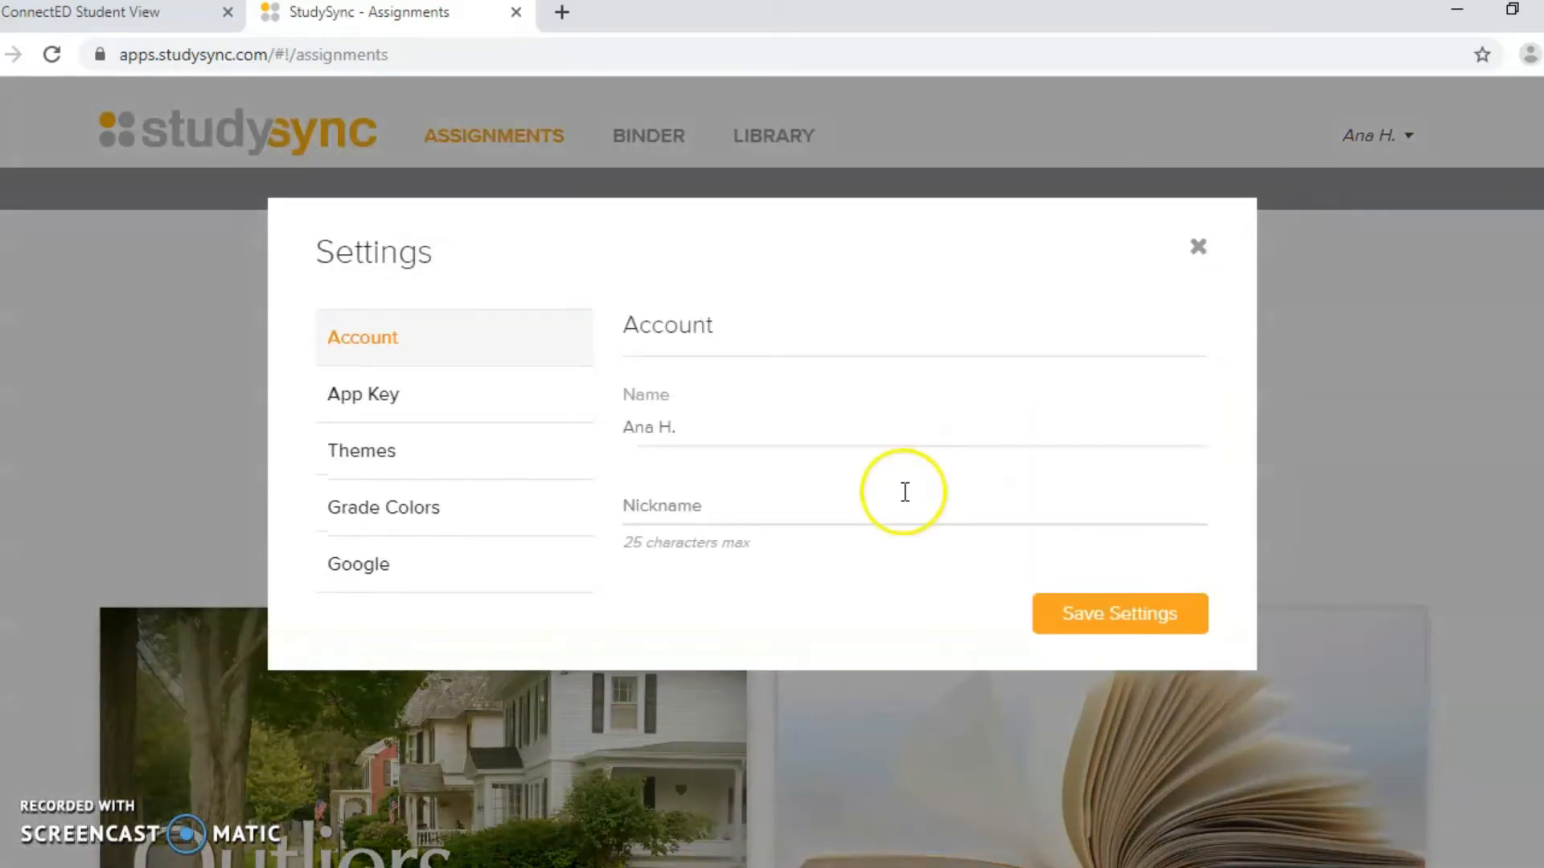
pyautogui.moveTo(1129, 412)
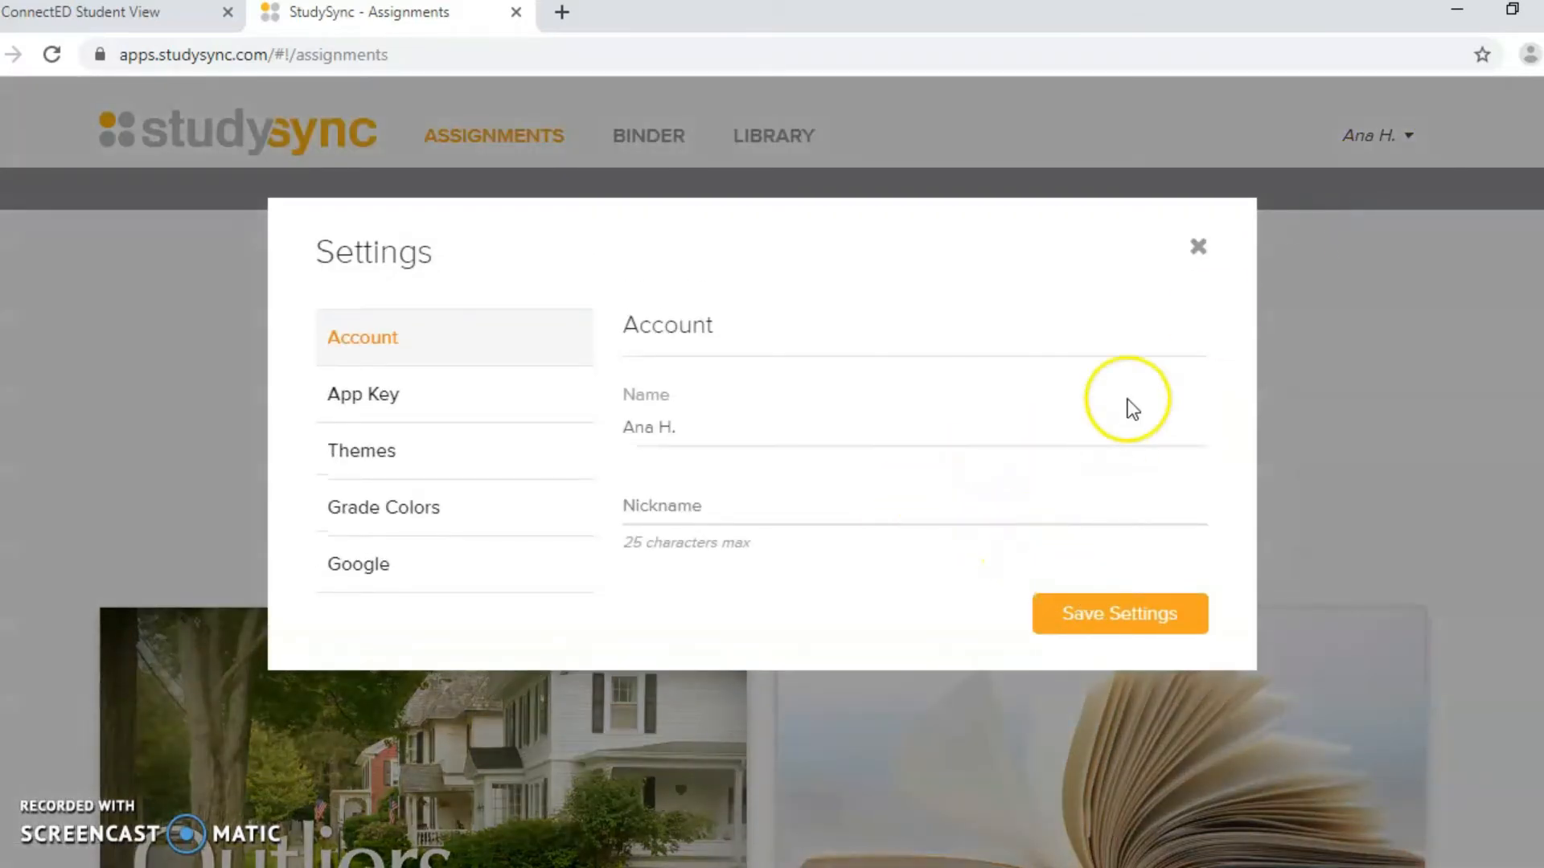
pyautogui.moveTo(289, 651)
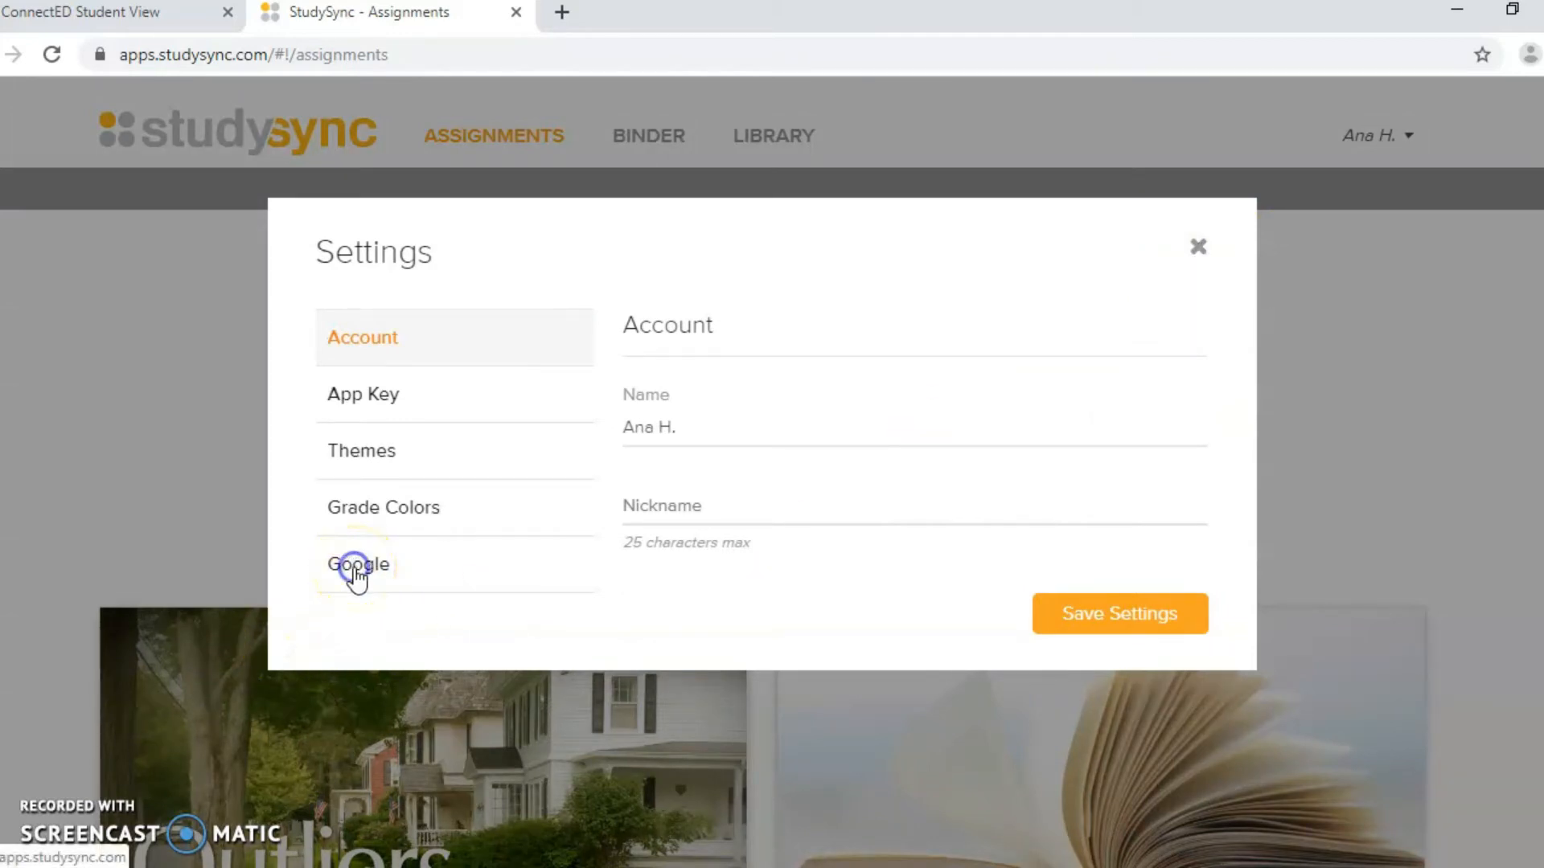
pyautogui.click(357, 565)
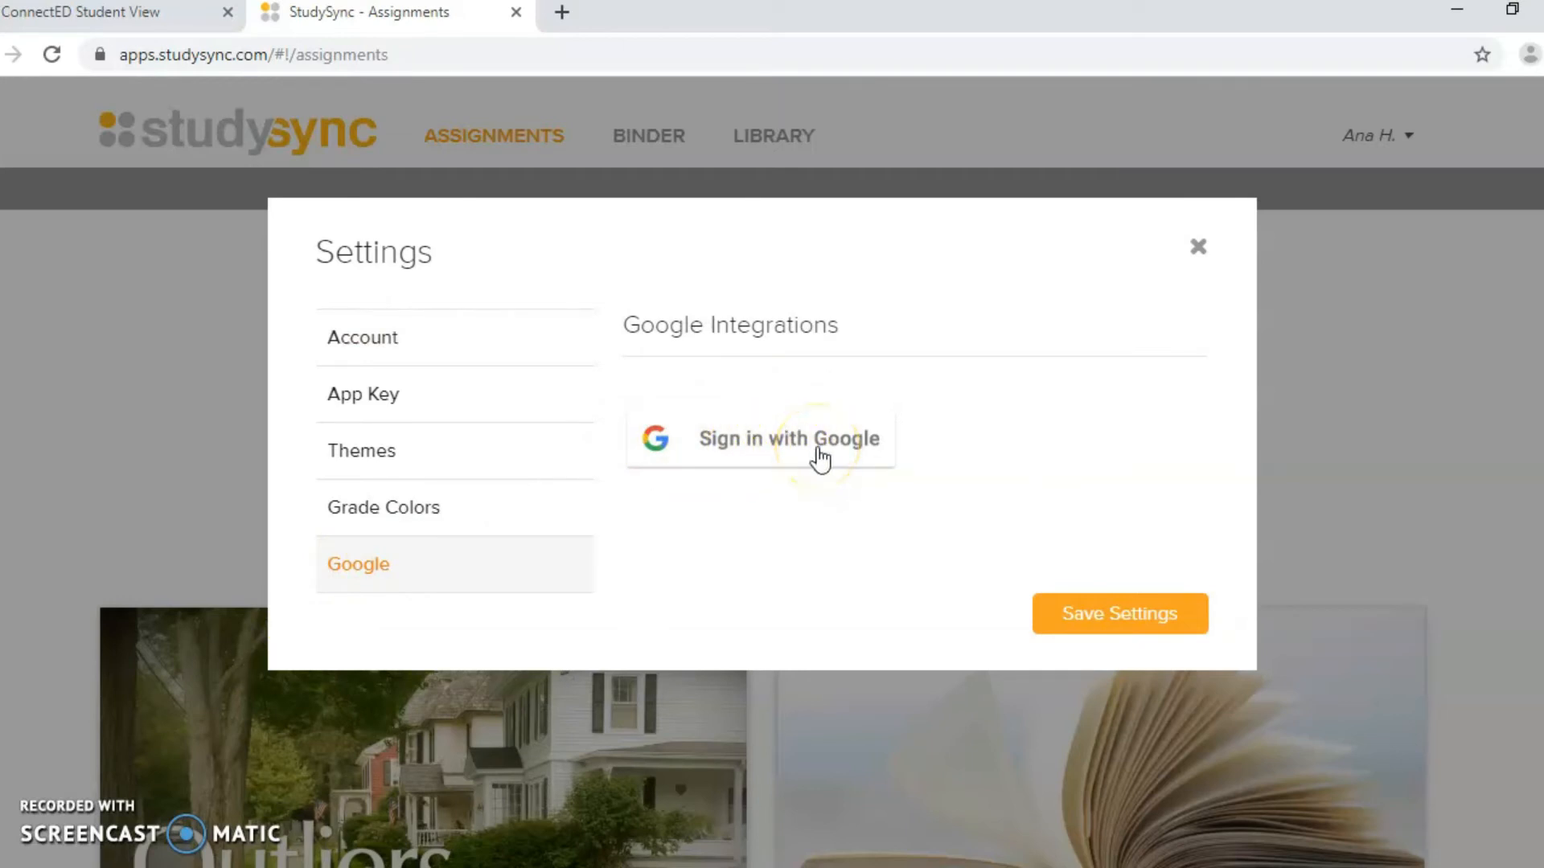
# Step: Sign in with Ana's Google account by entering her email and password
pyautogui.click(788, 439)
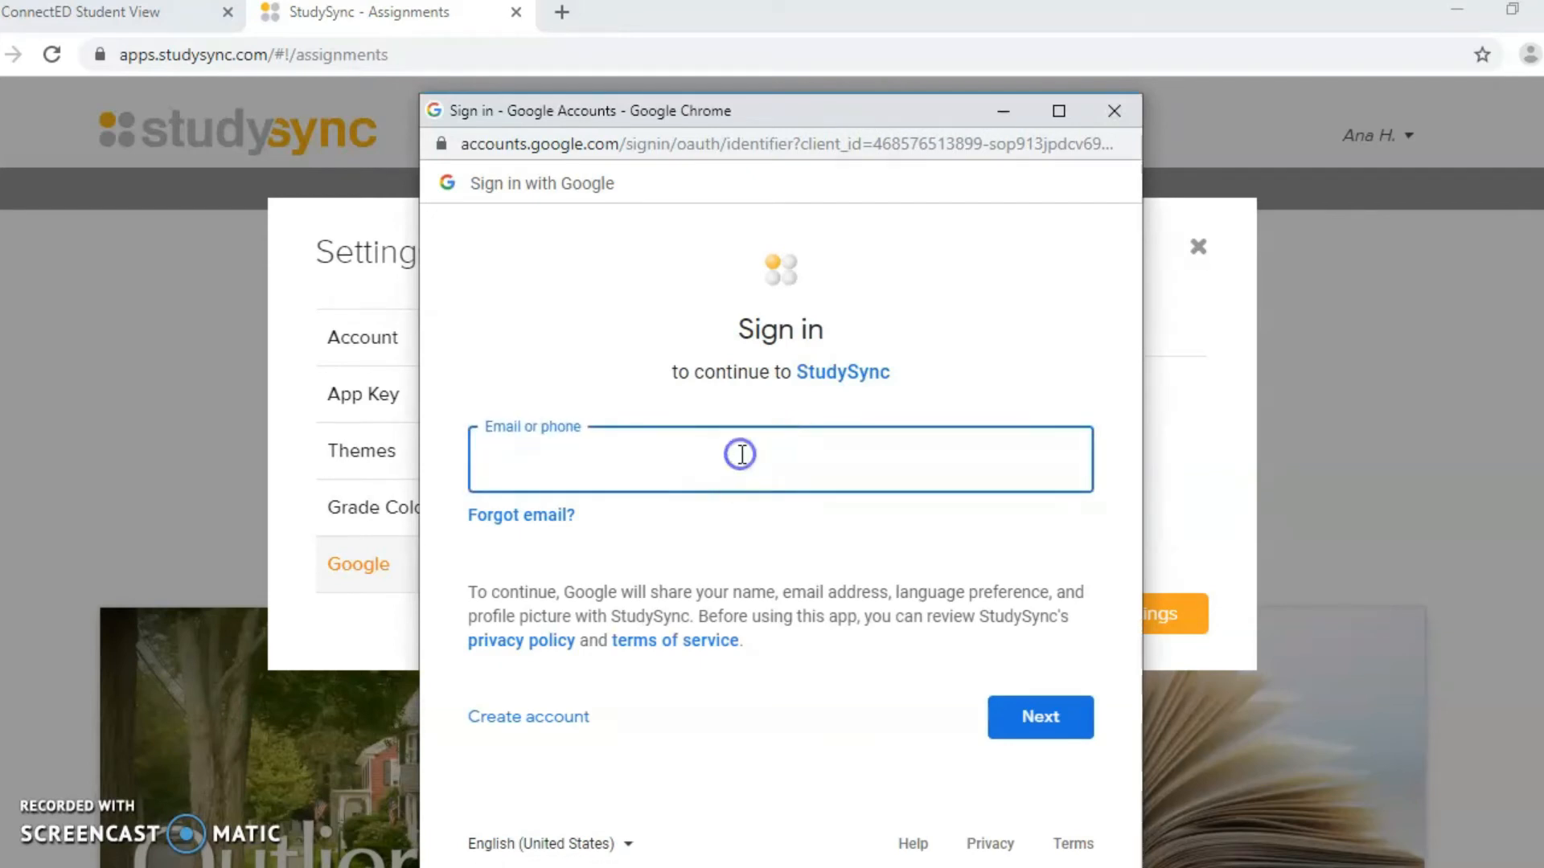
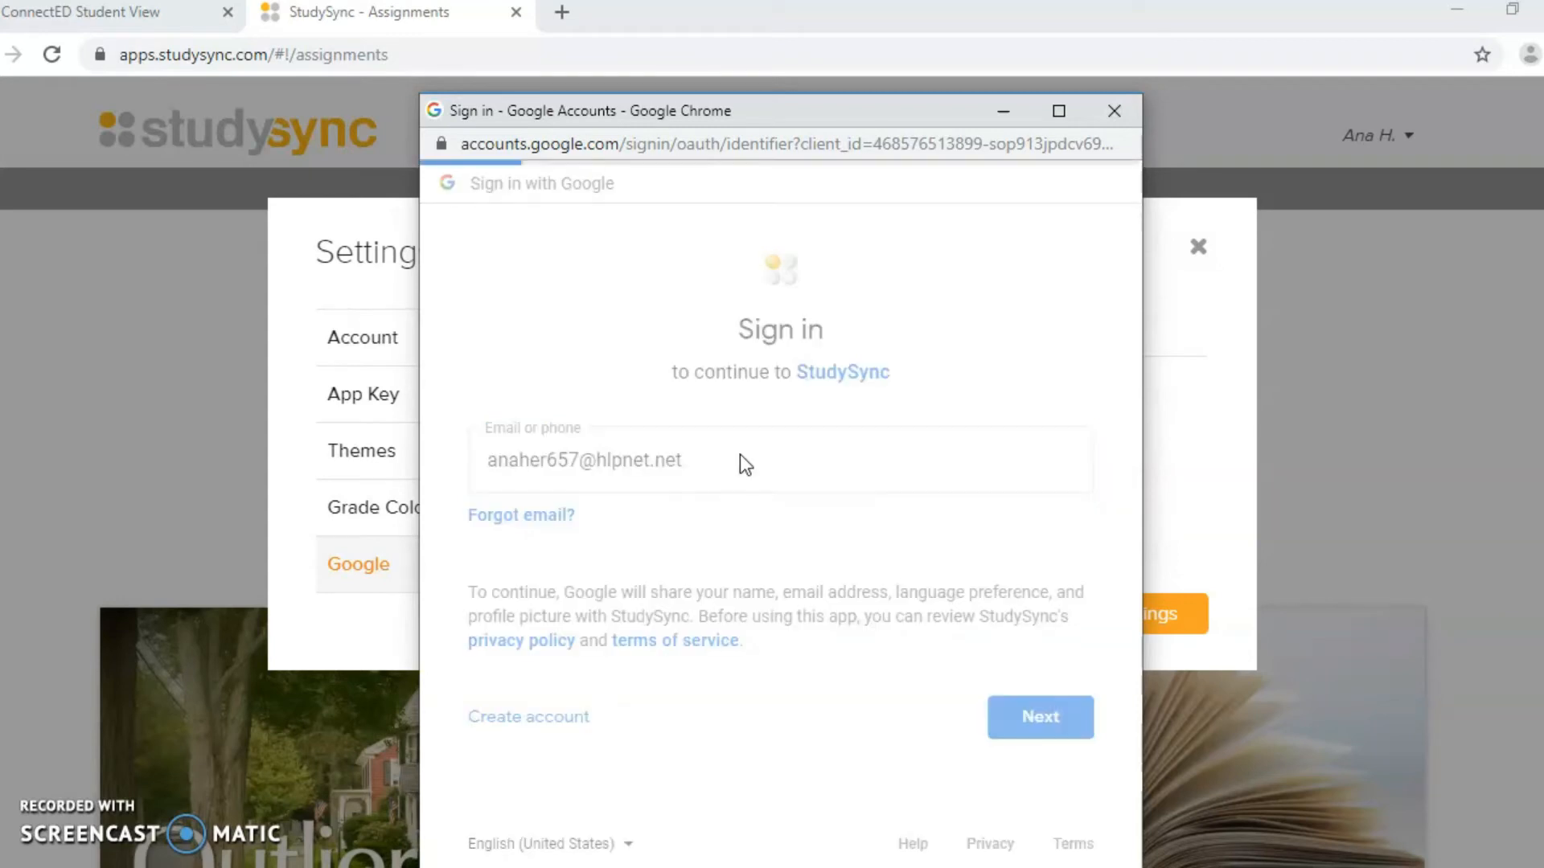
pyautogui.click(1041, 717)
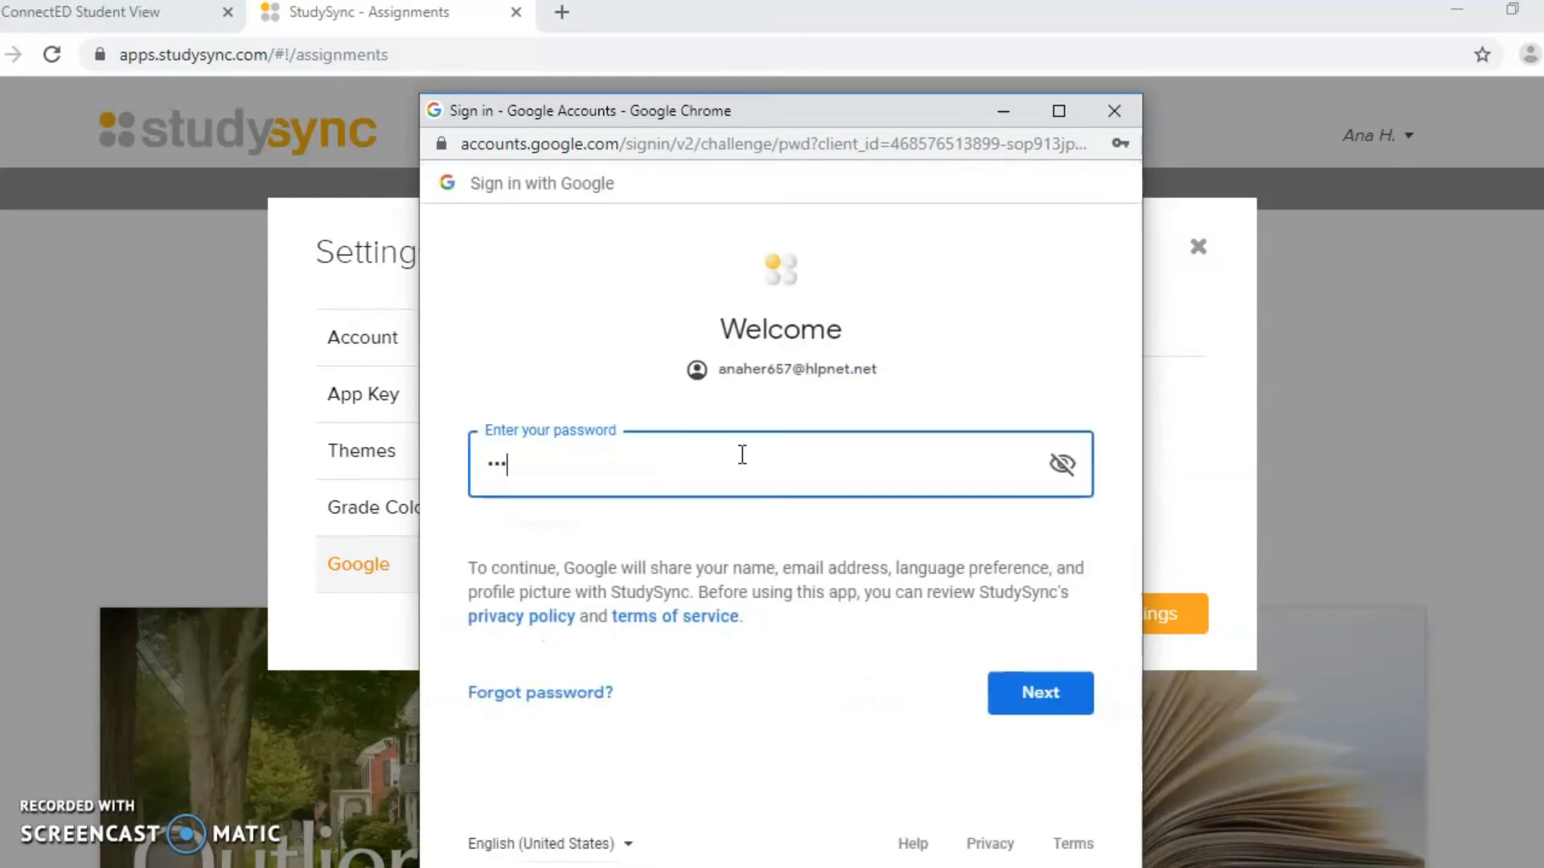
pyautogui.write('•')
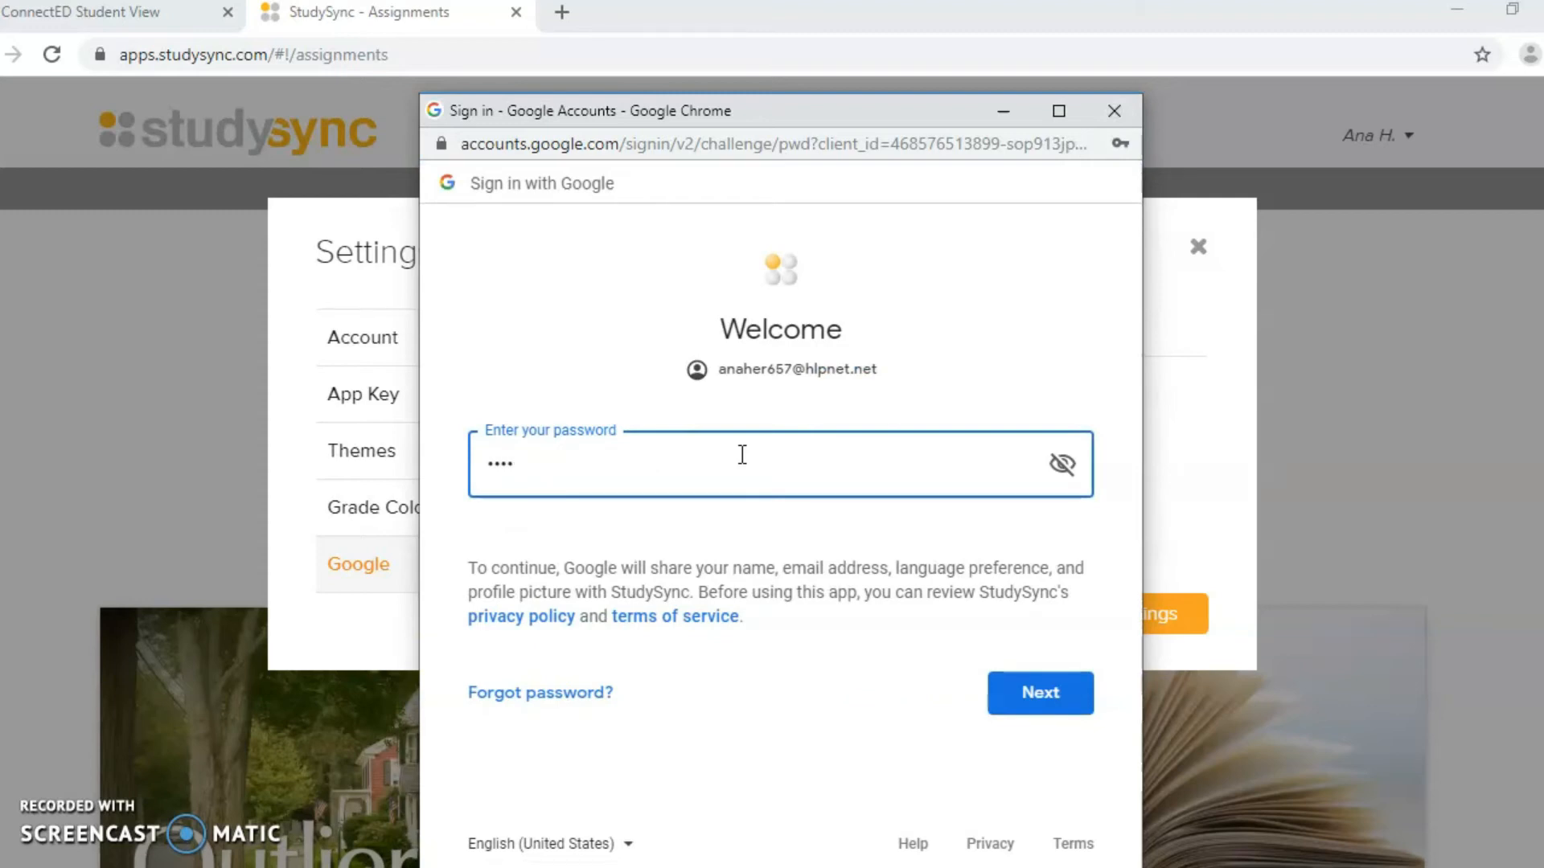
pyautogui.write('••')
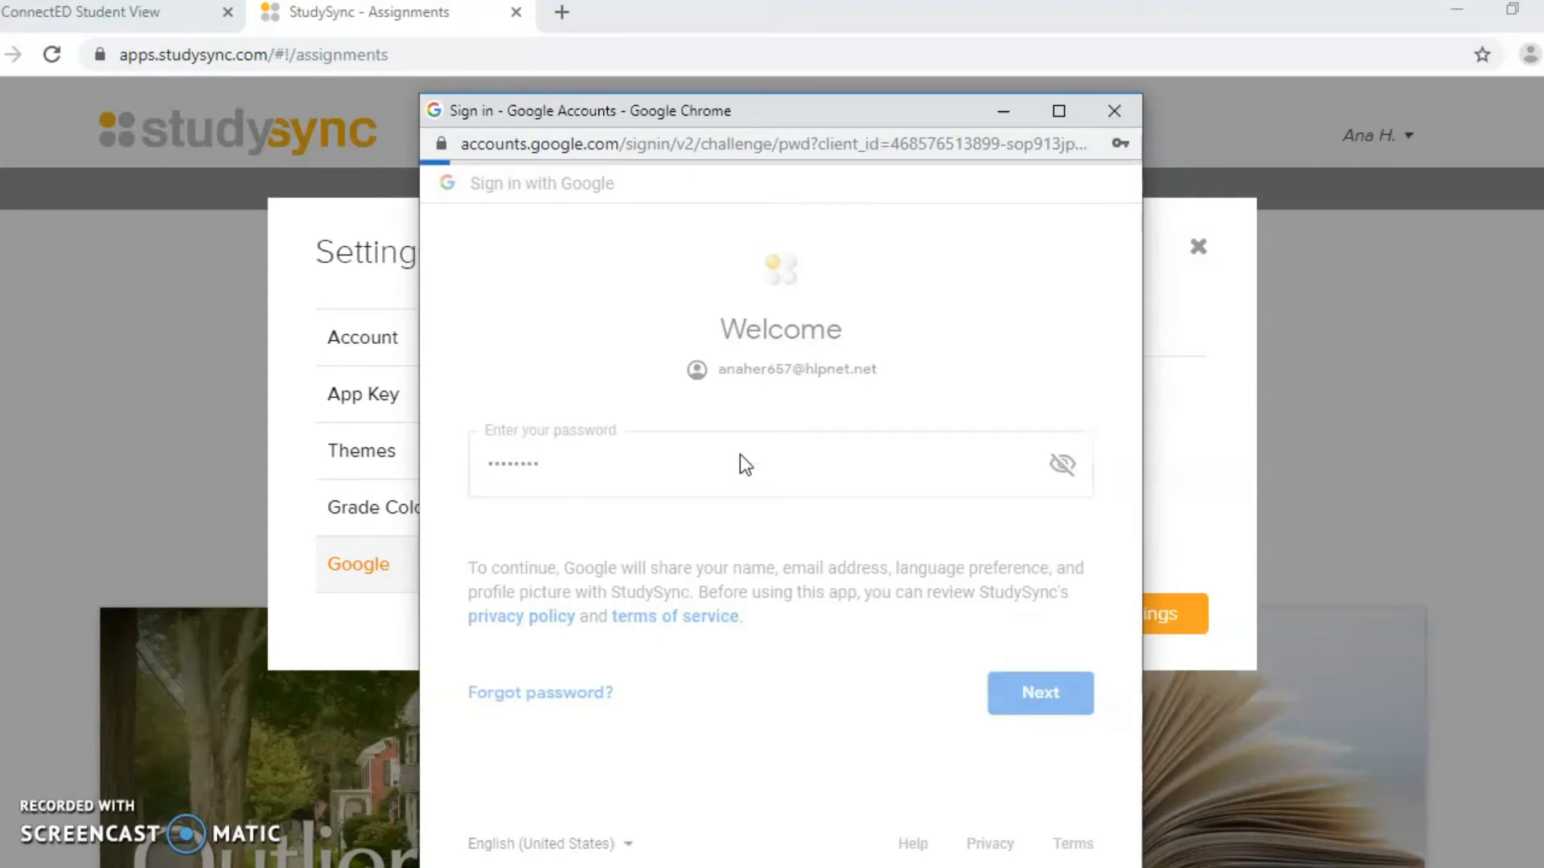
pyautogui.click(1039, 693)
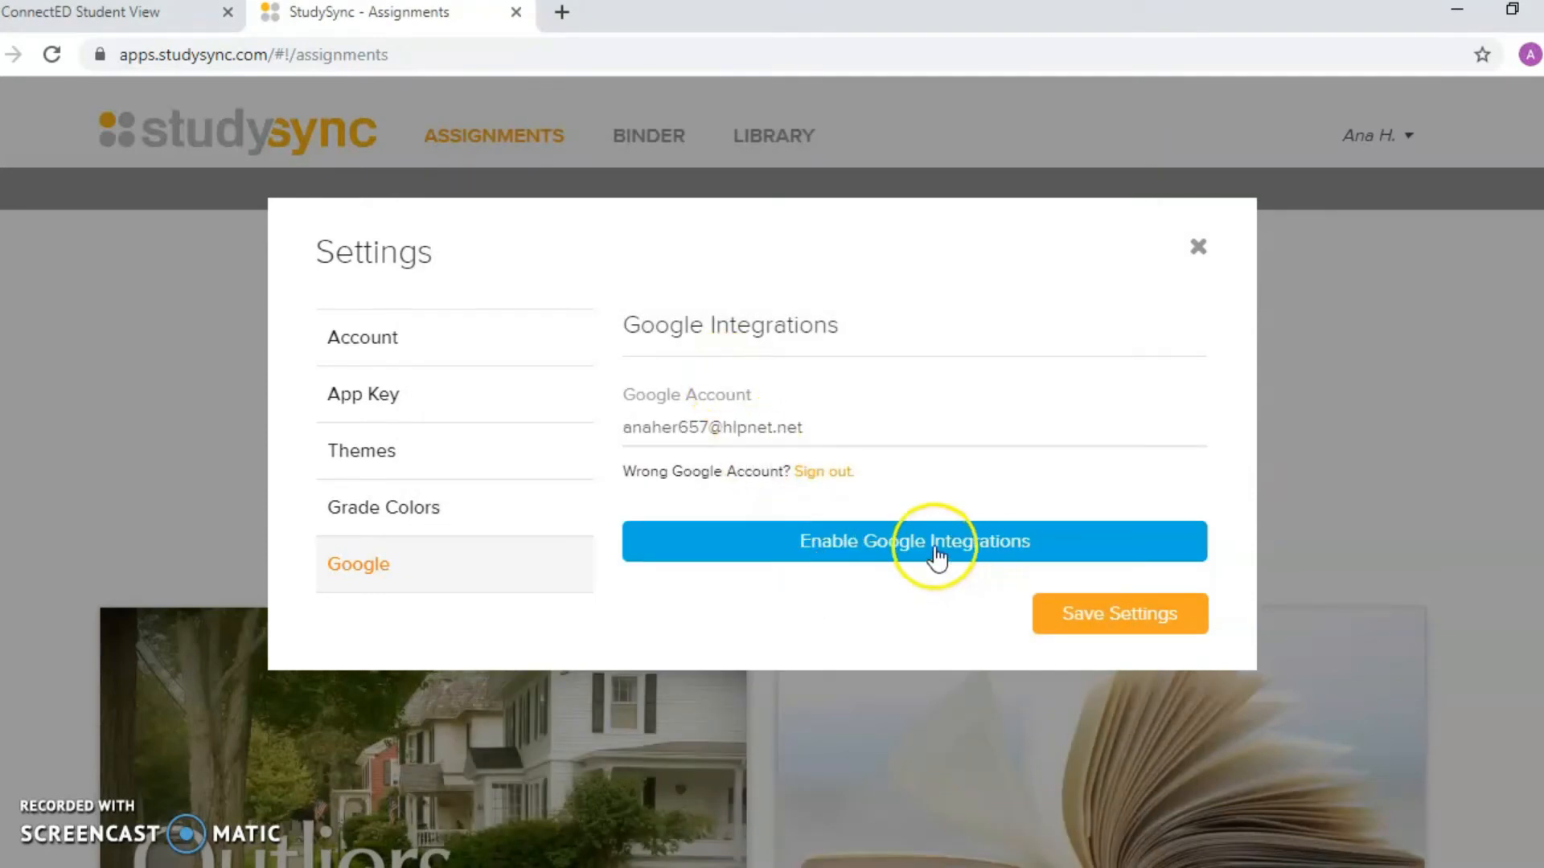
# Step: Enable Google Integrations using the school Google account and allow StudySync access
pyautogui.click(933, 542)
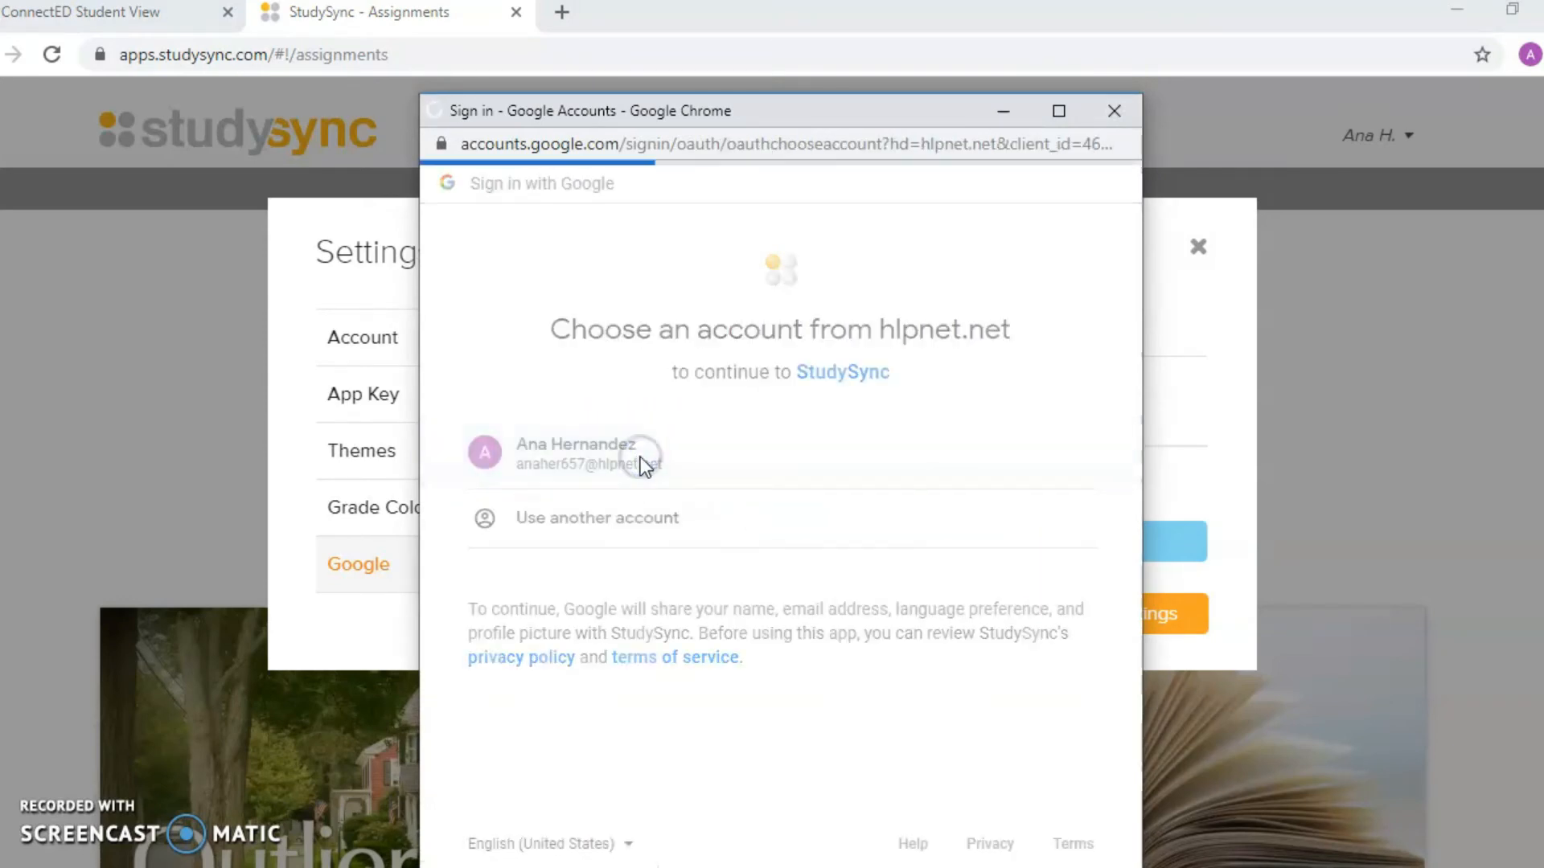
pyautogui.click(576, 454)
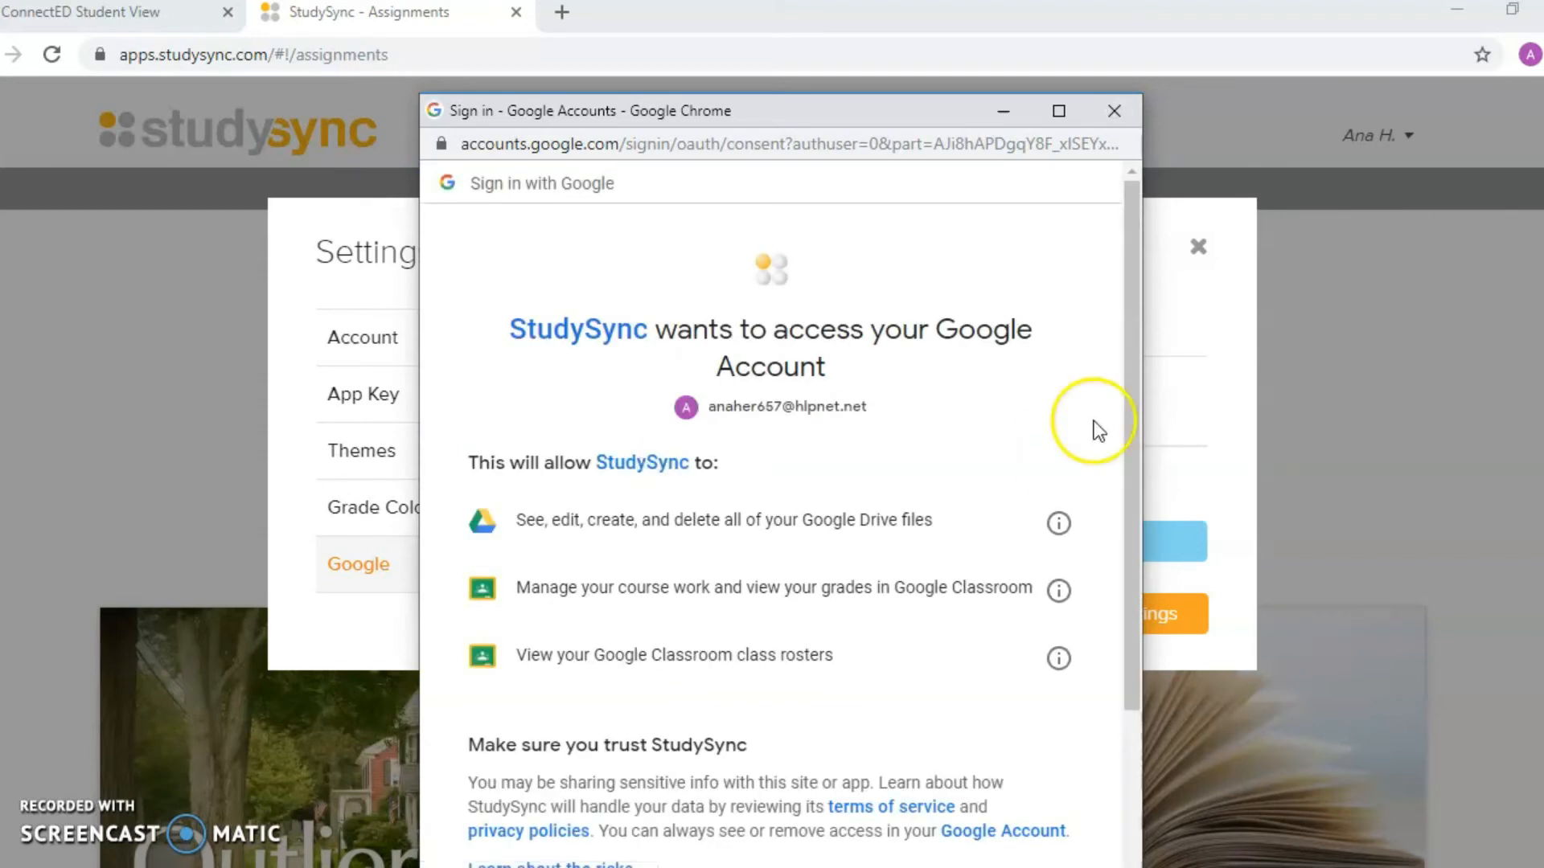
pyautogui.scroll(-3)
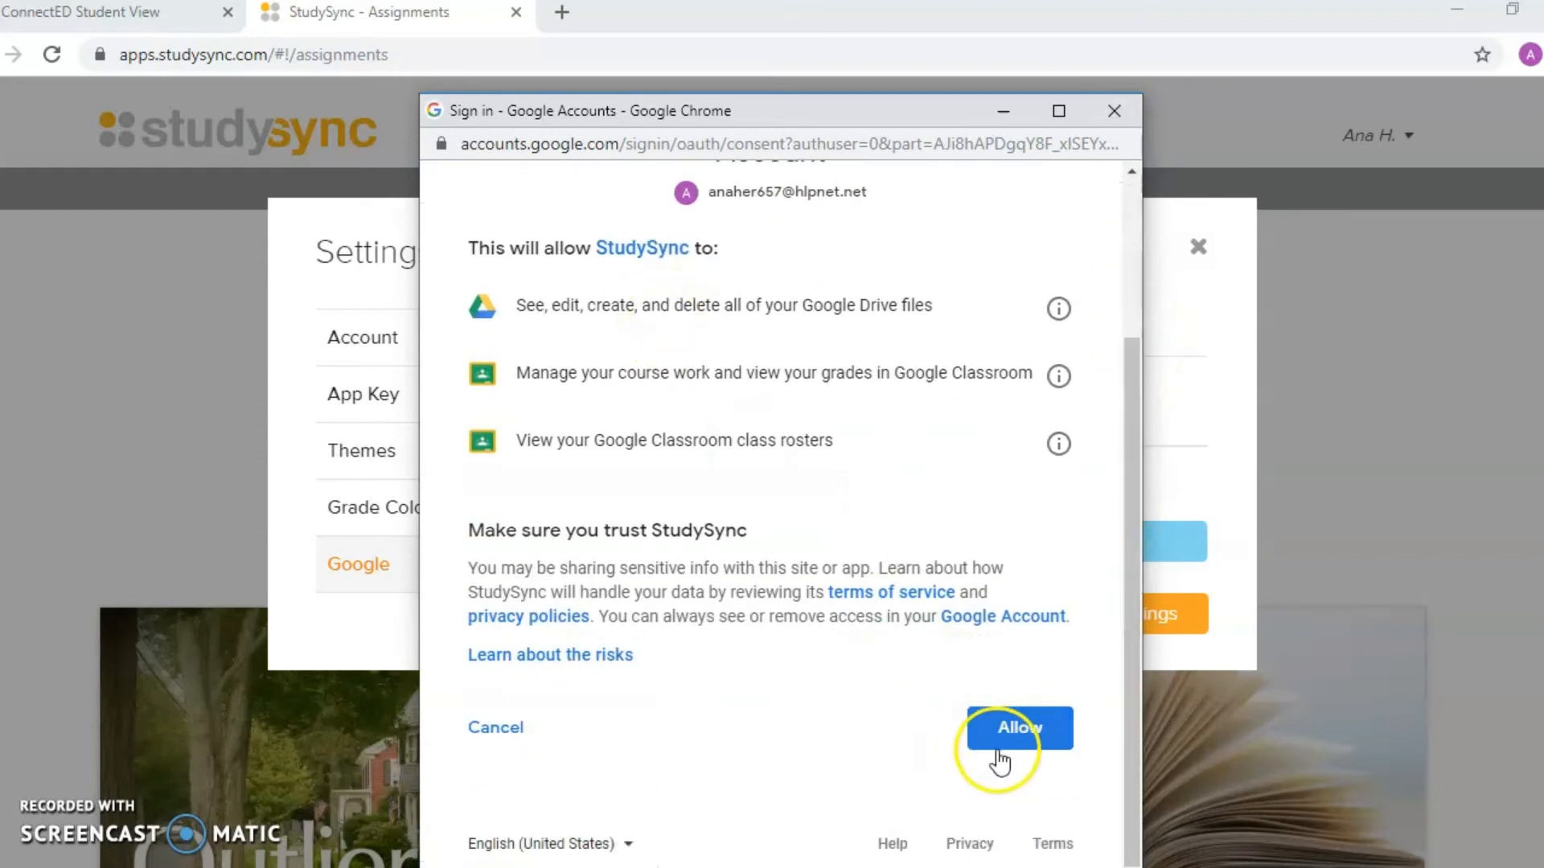
pyautogui.click(1019, 728)
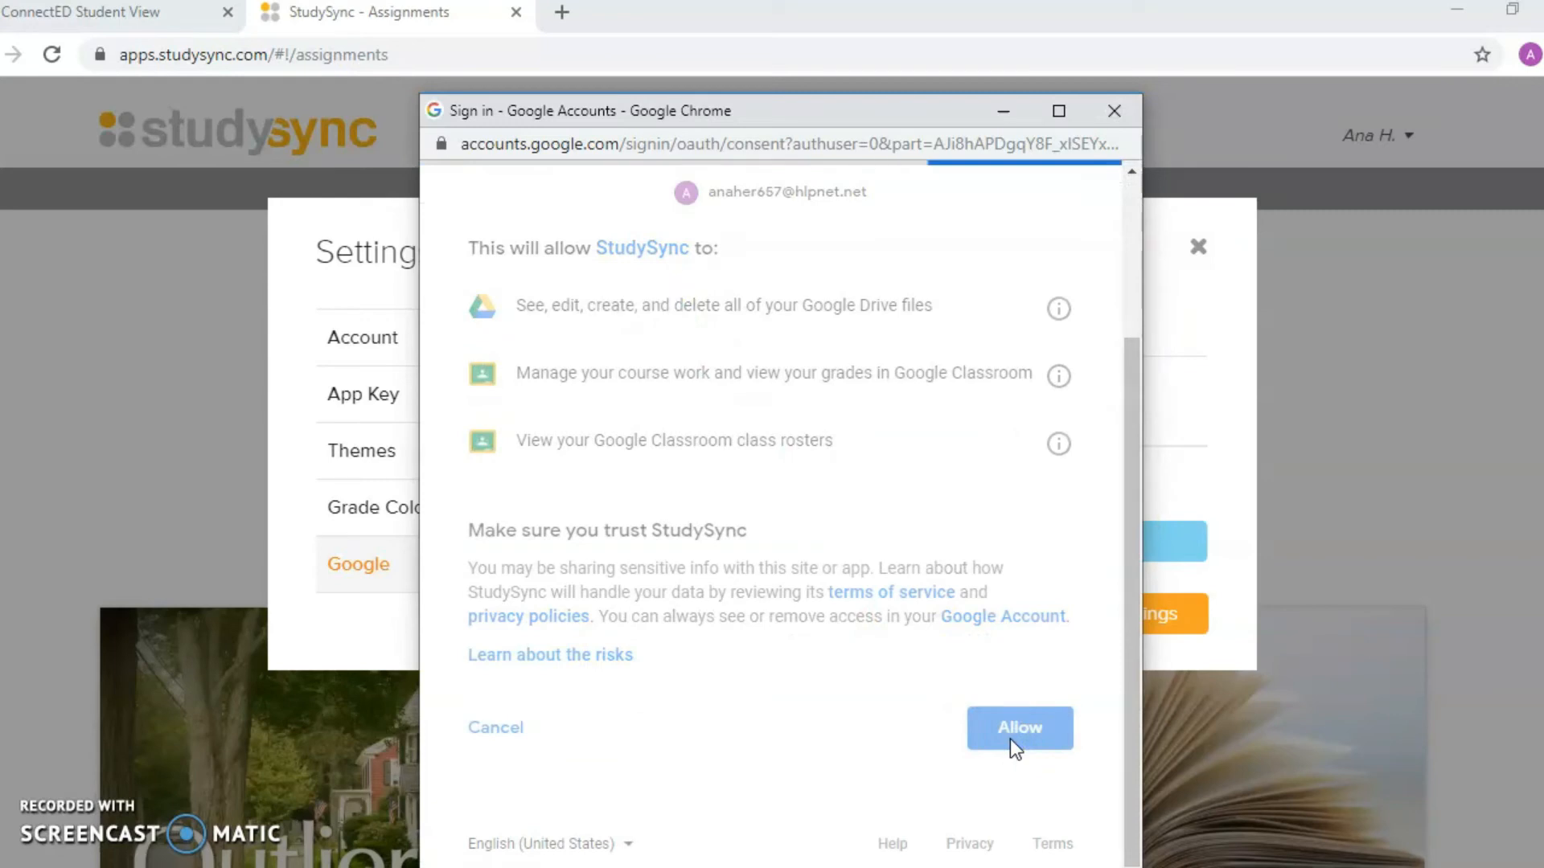
pyautogui.click(1019, 727)
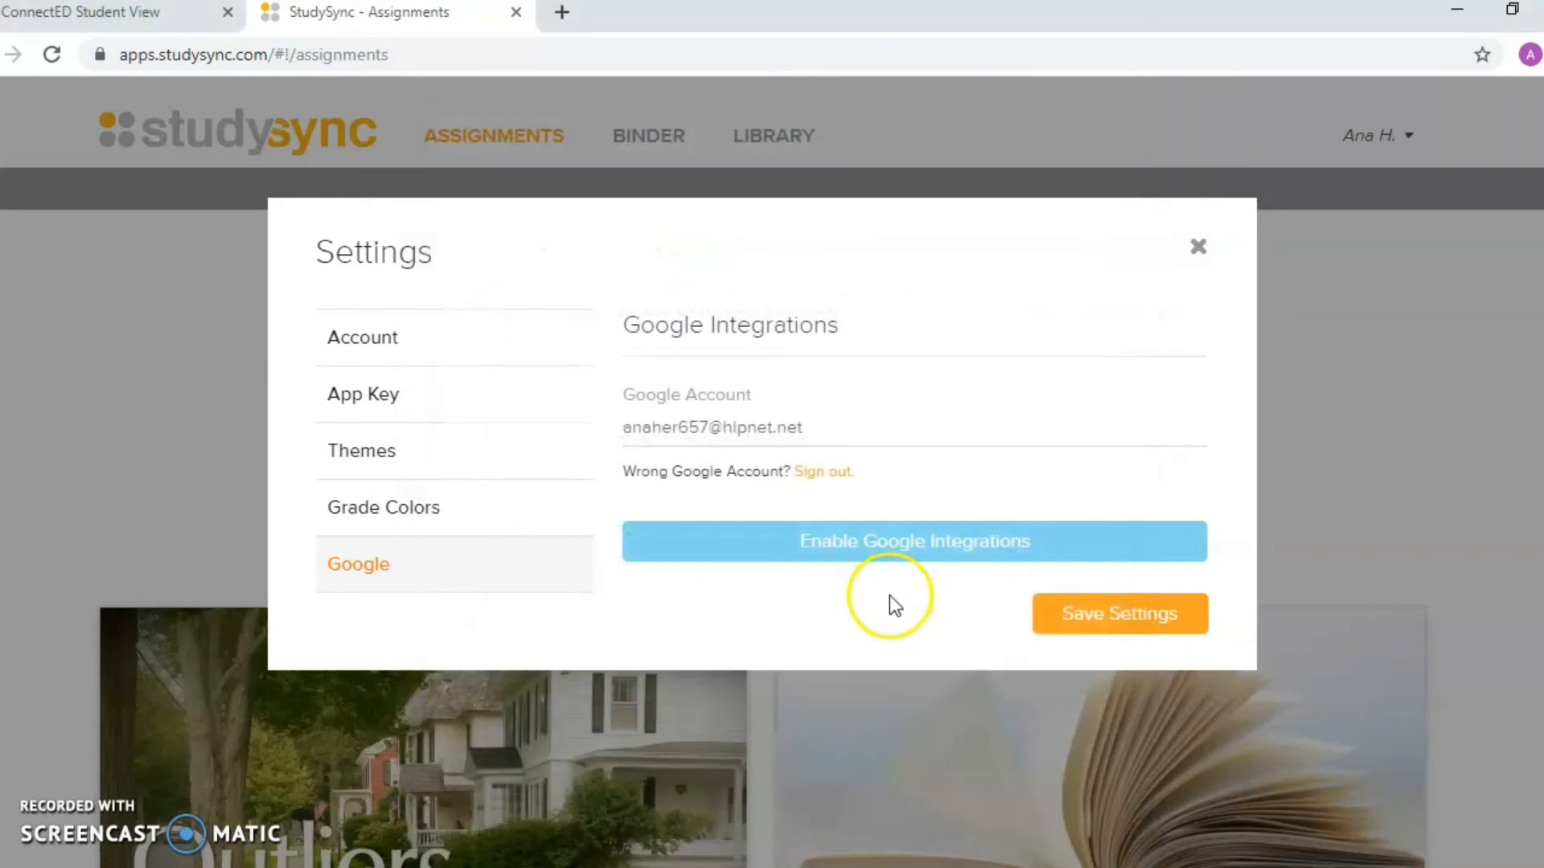
# Step: Save the integration settings and return to the McGraw-Hill Education tab
pyautogui.click(912, 541)
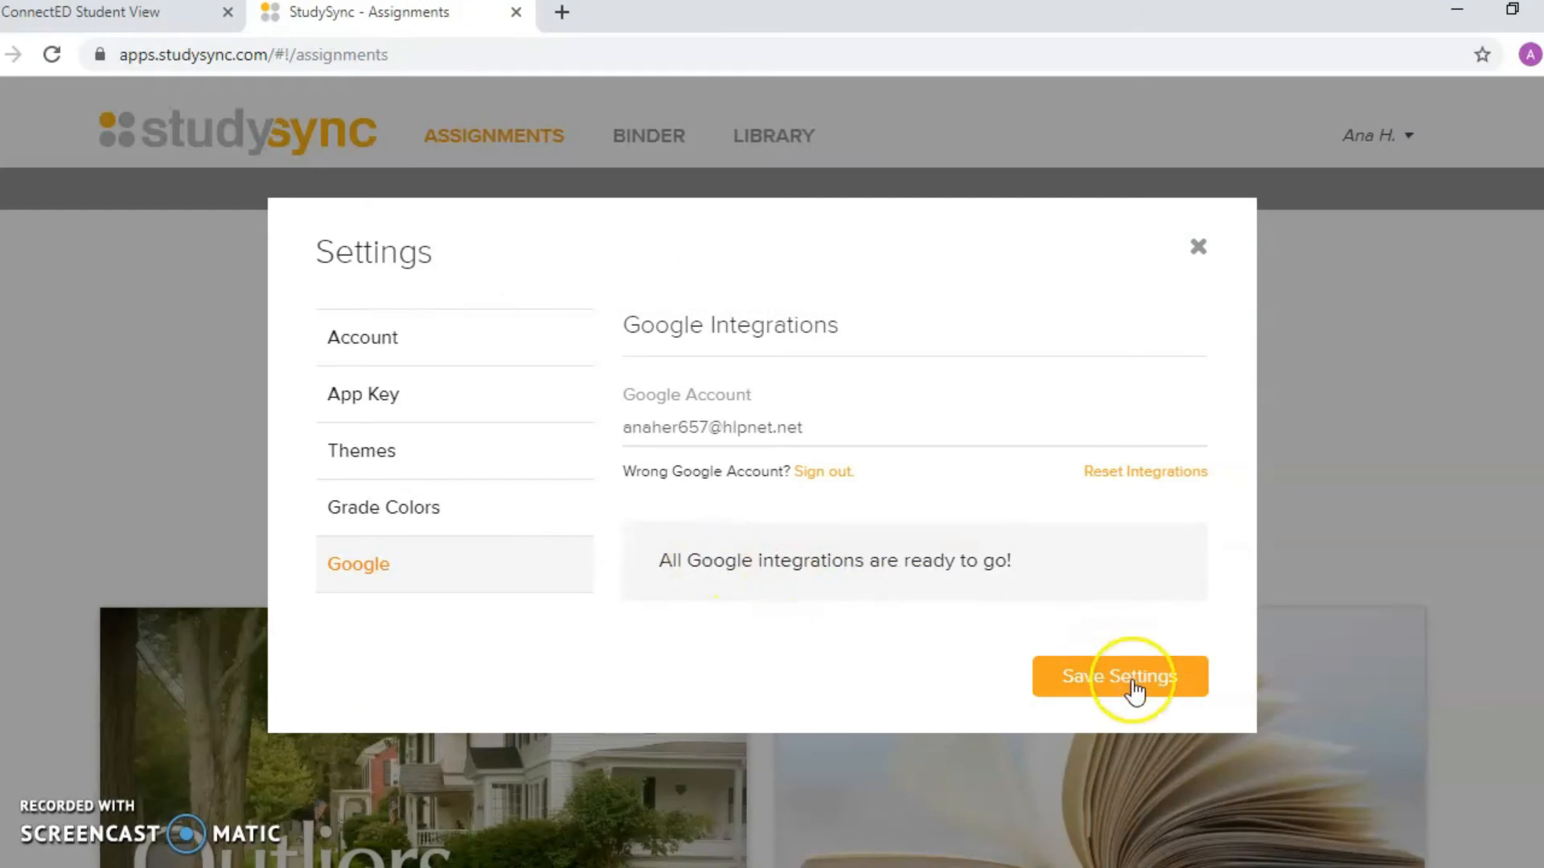
pyautogui.click(1119, 676)
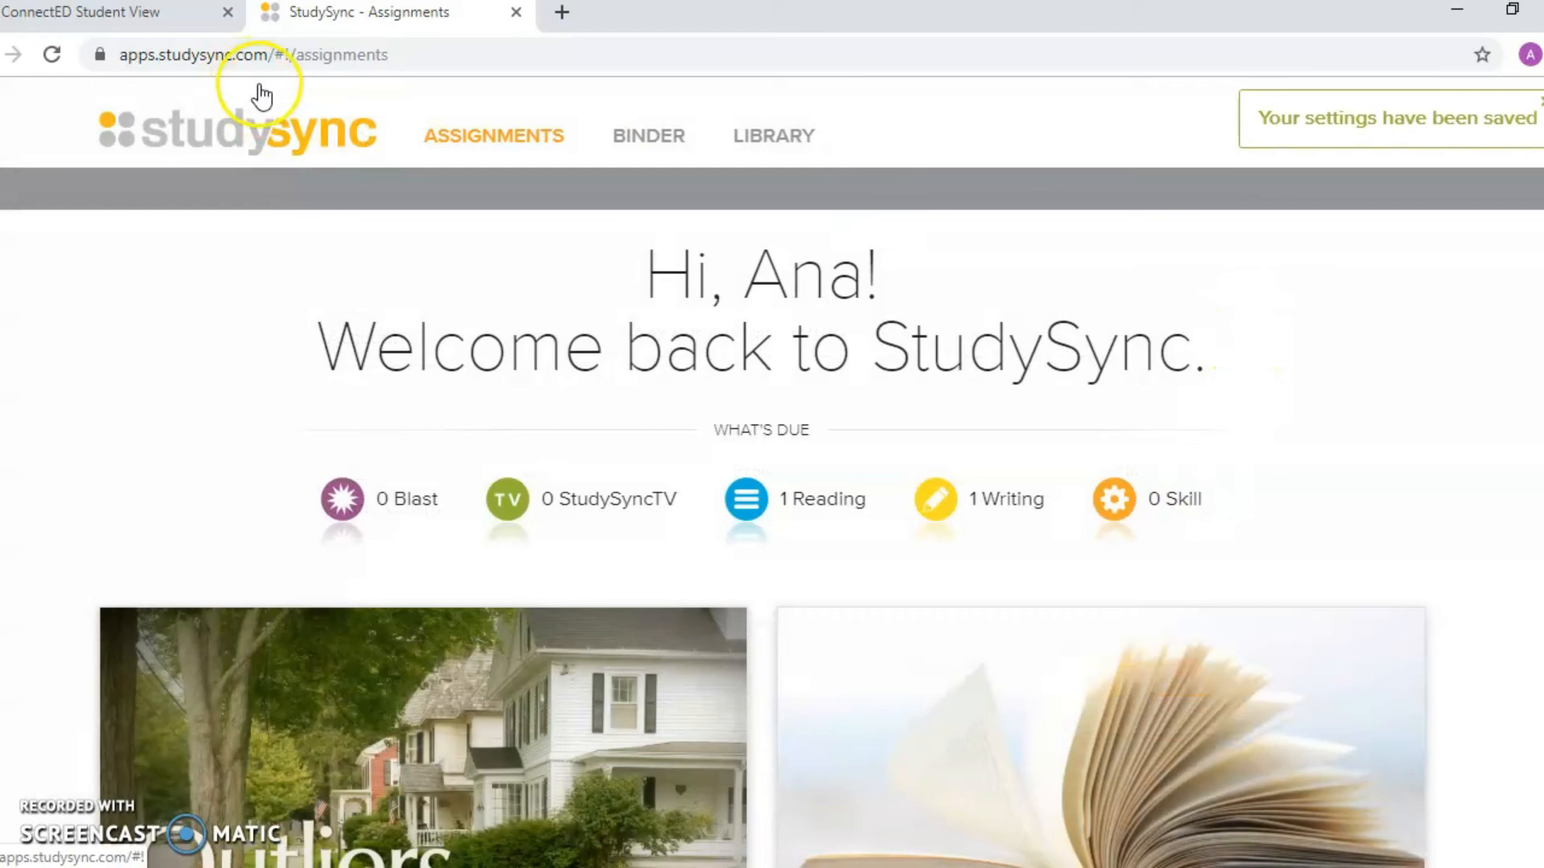
pyautogui.click(89, 12)
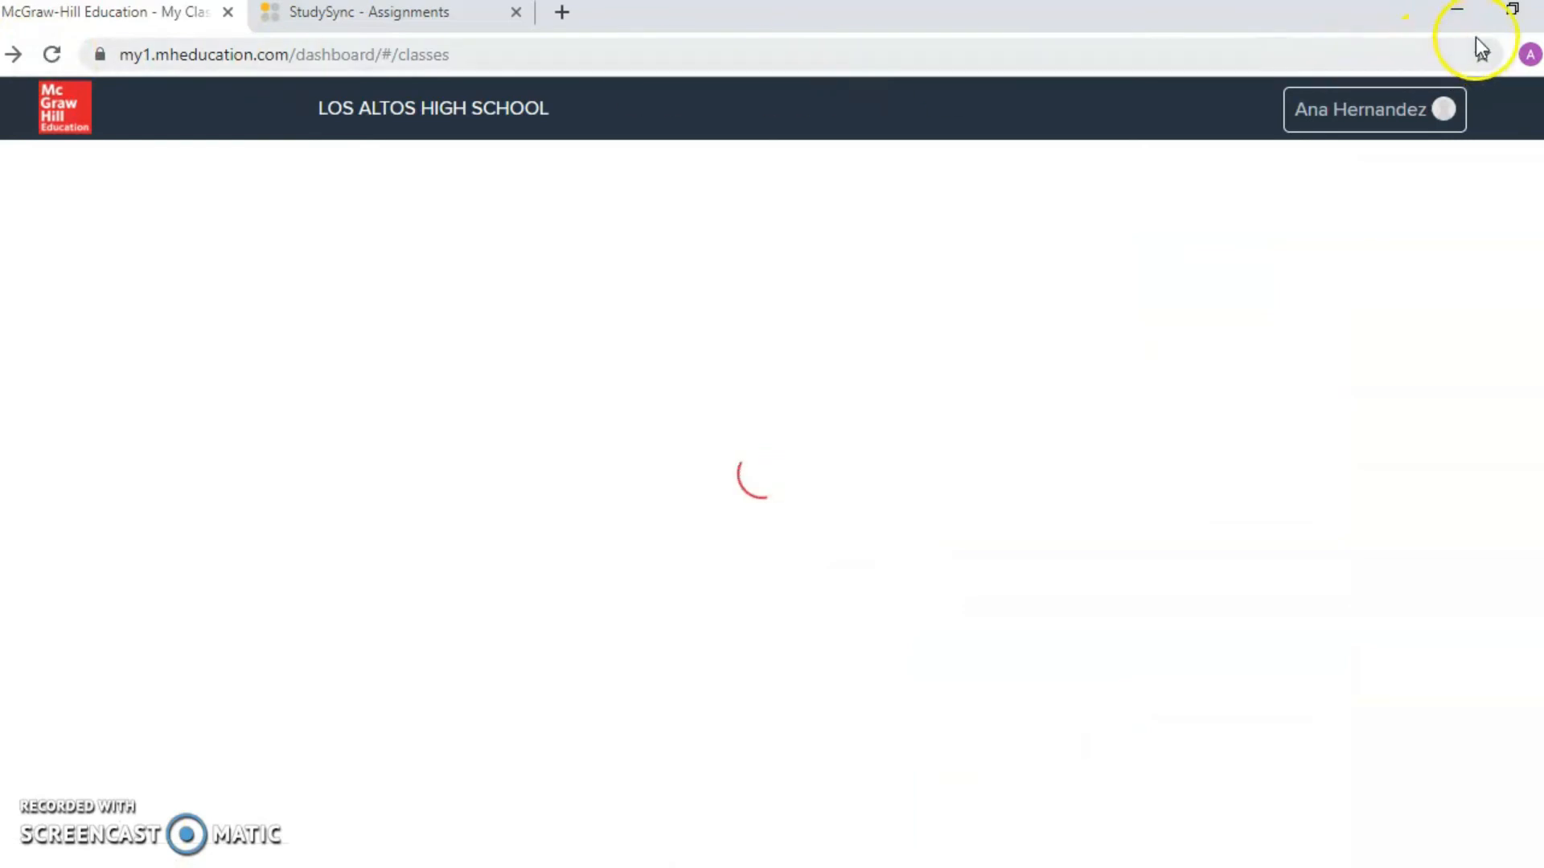
# Step: Open the 'Test- DO NOT COMPLETE' assignment post in the English 2 Period 3 class
pyautogui.click(558, 12)
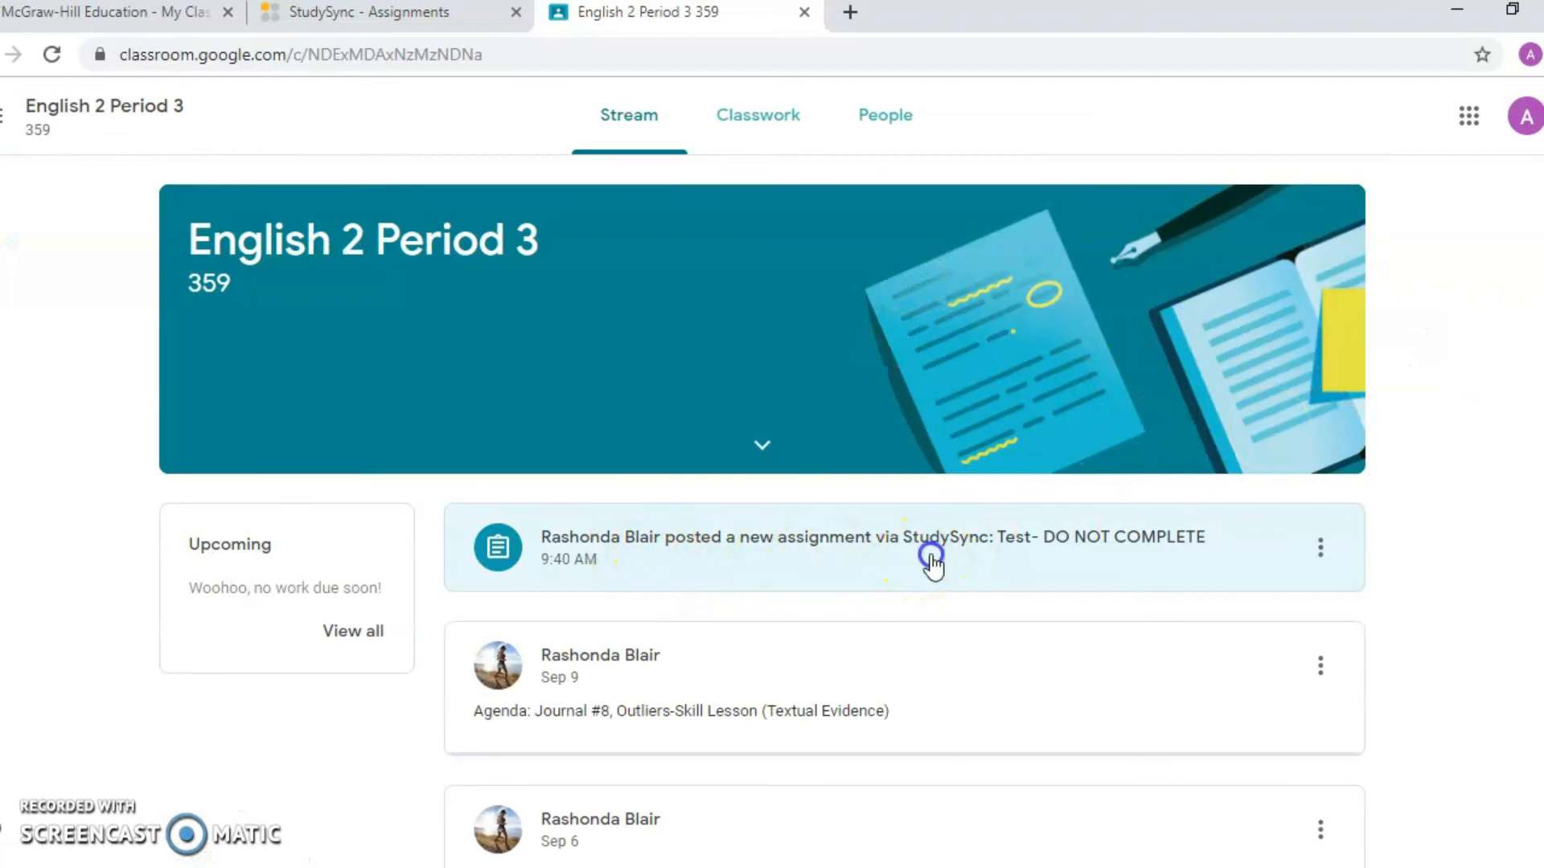
pyautogui.click(930, 560)
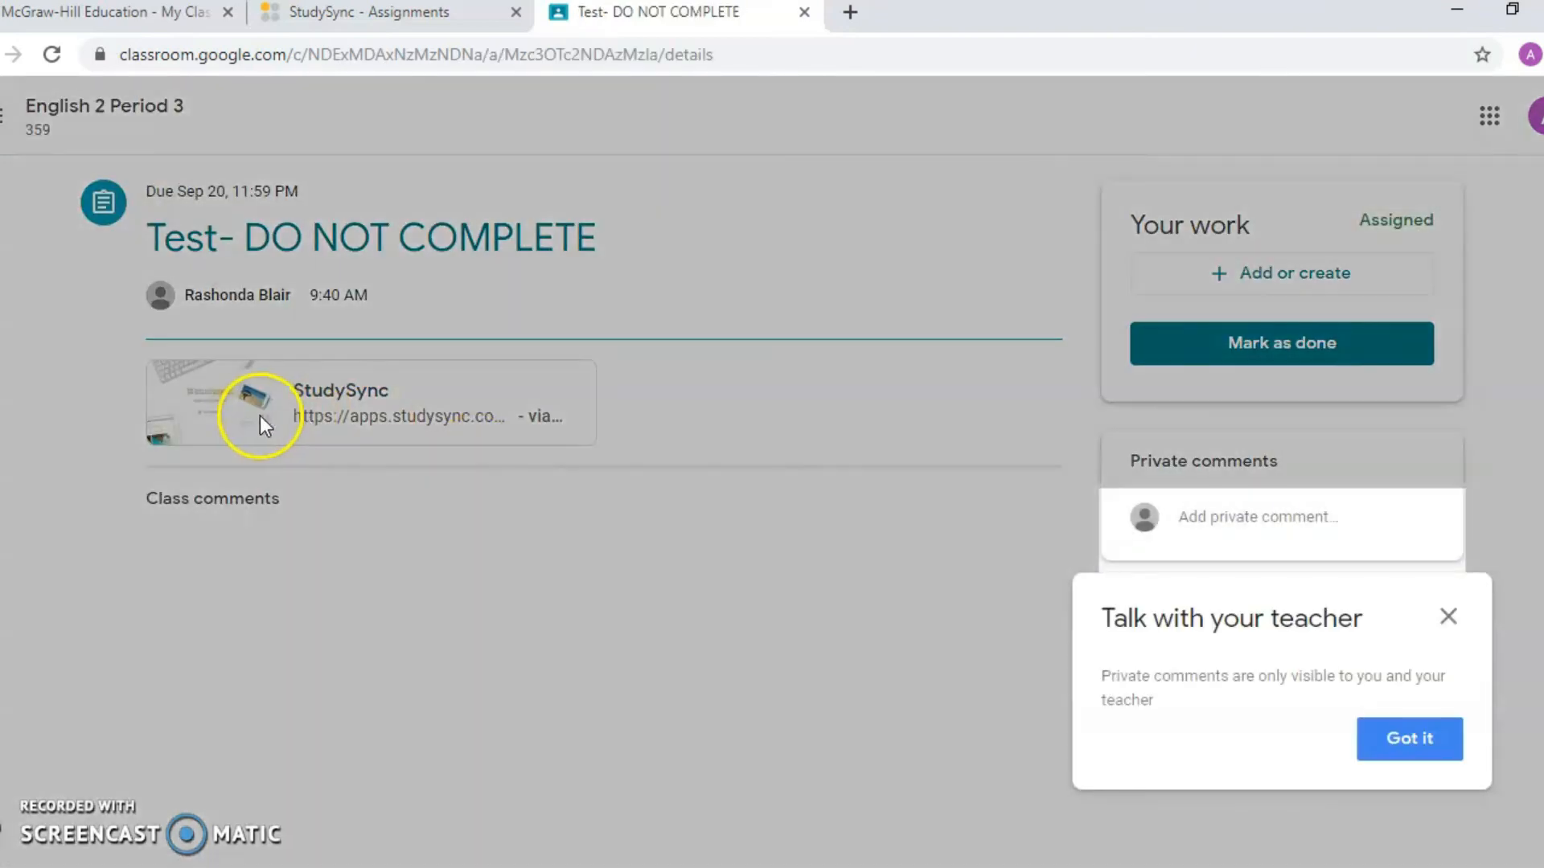